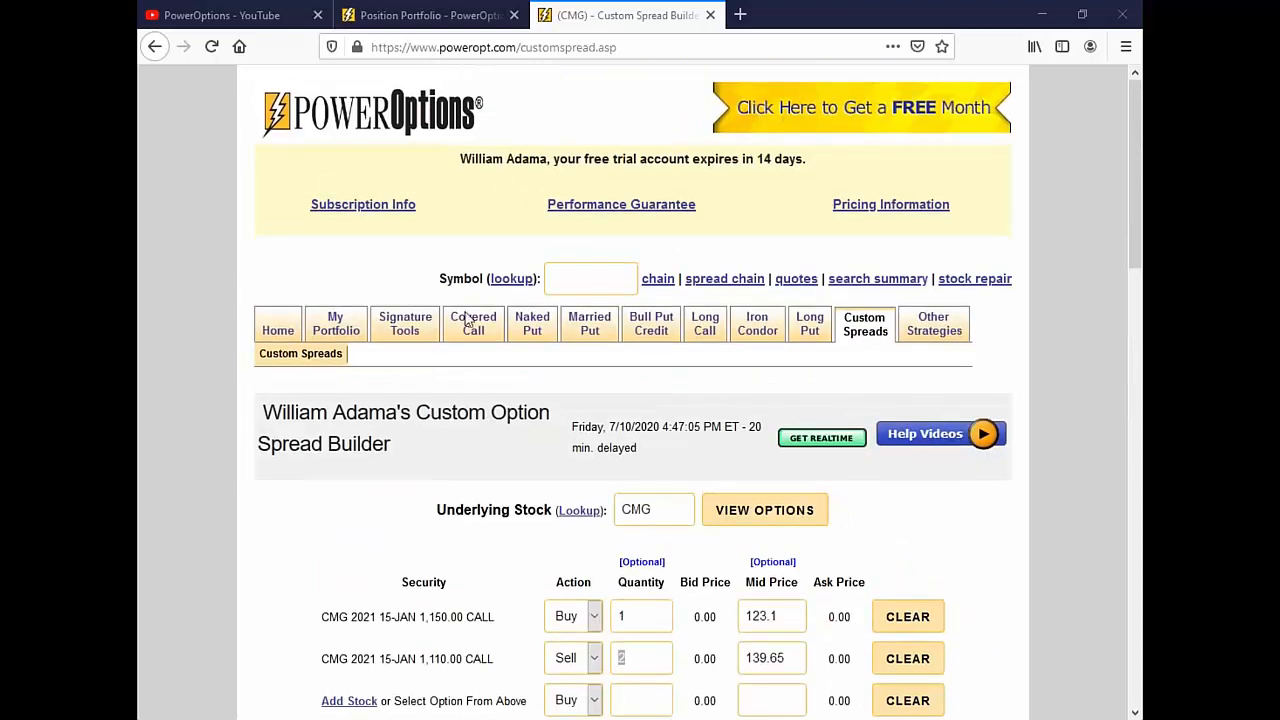
Step: Show the Weekly Bull Puts credit spread search results from the Bull Put Credit pages
left_click(652, 324)
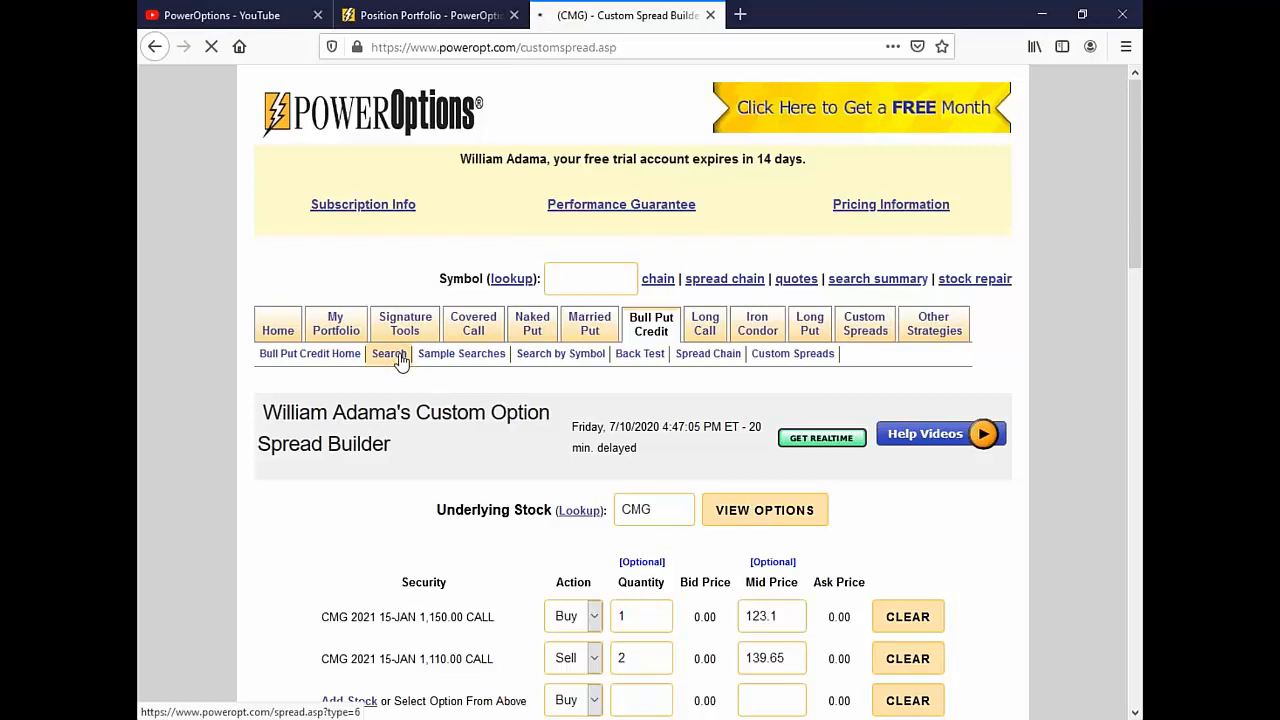
left_click(388, 352)
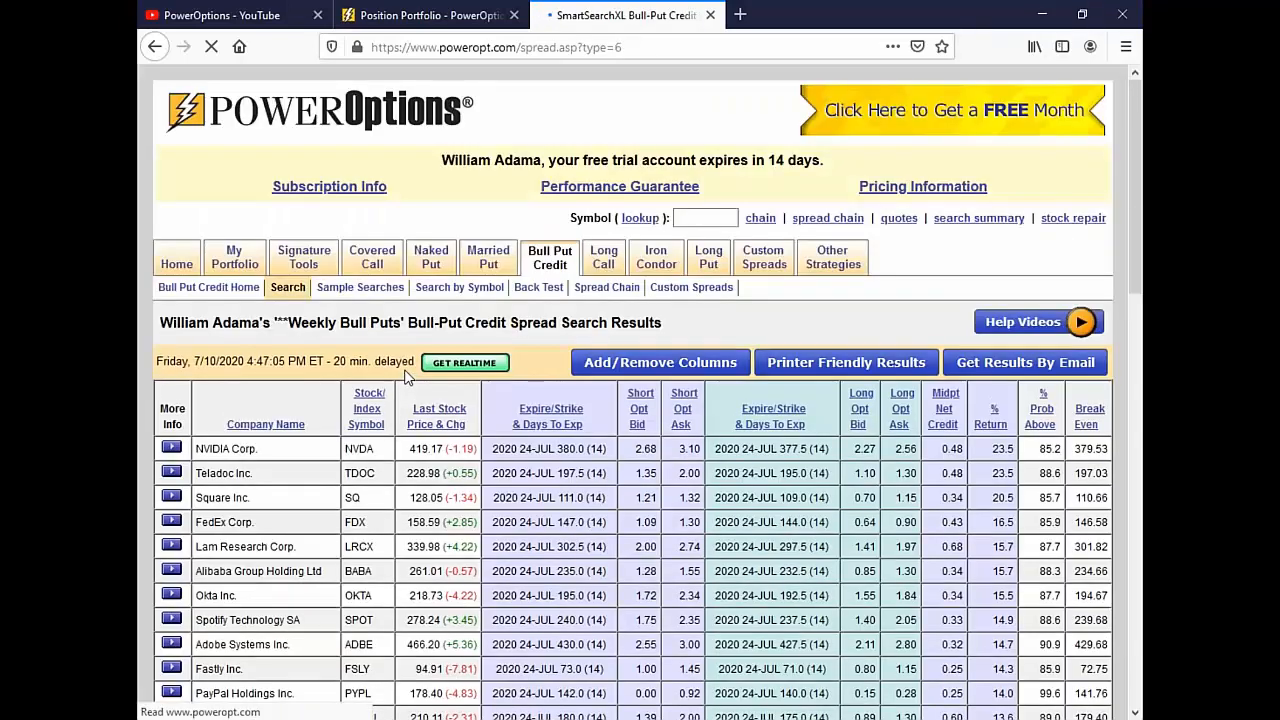
scroll("down", 3)
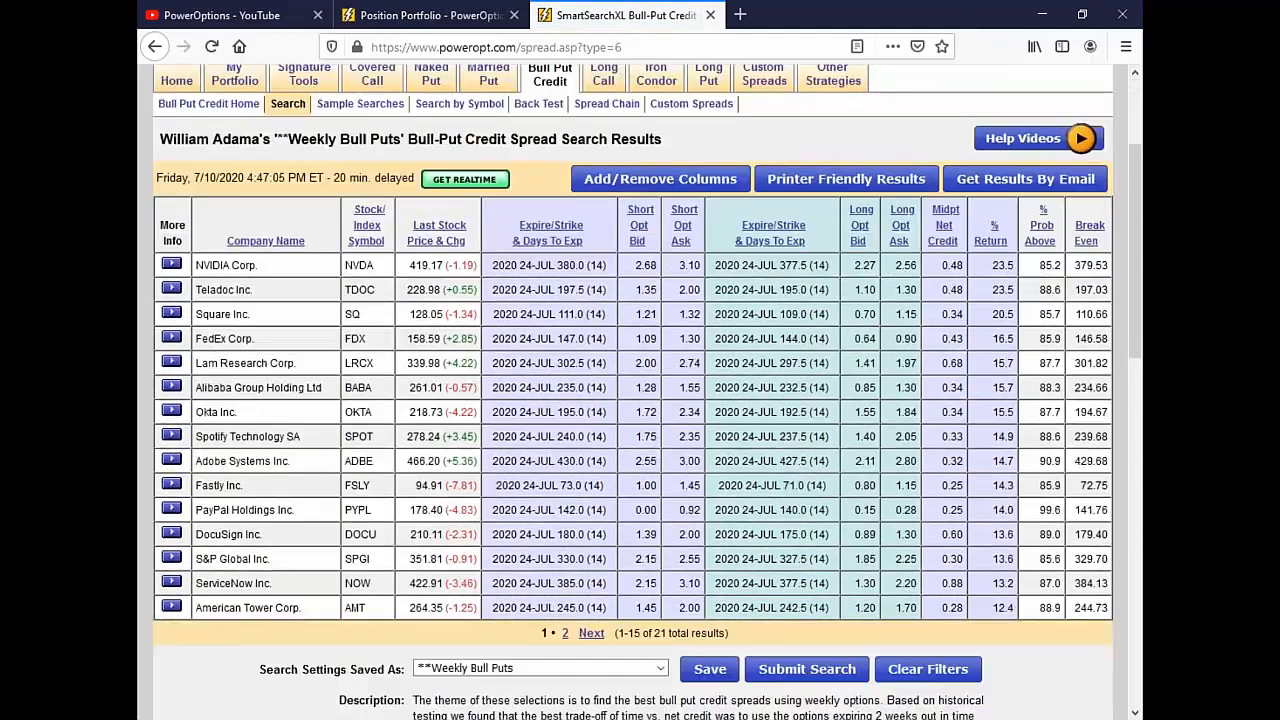
scroll("down", 3)
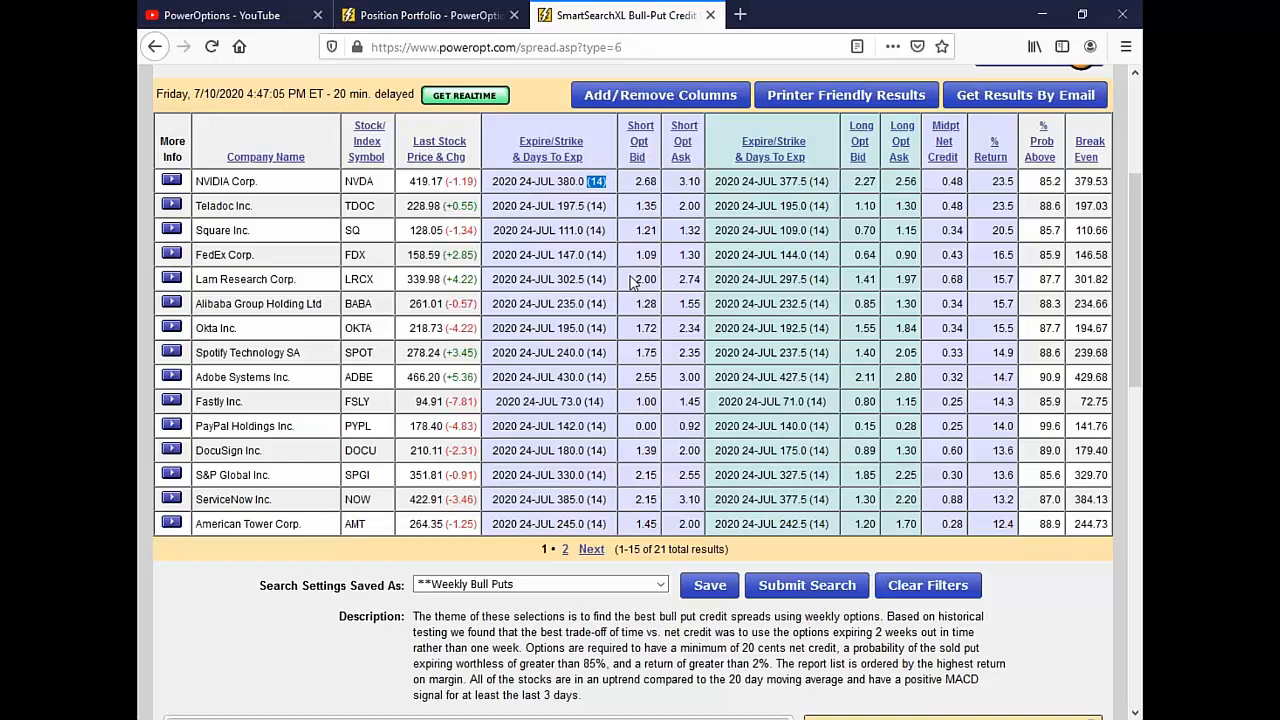
mouse_move(630, 284)
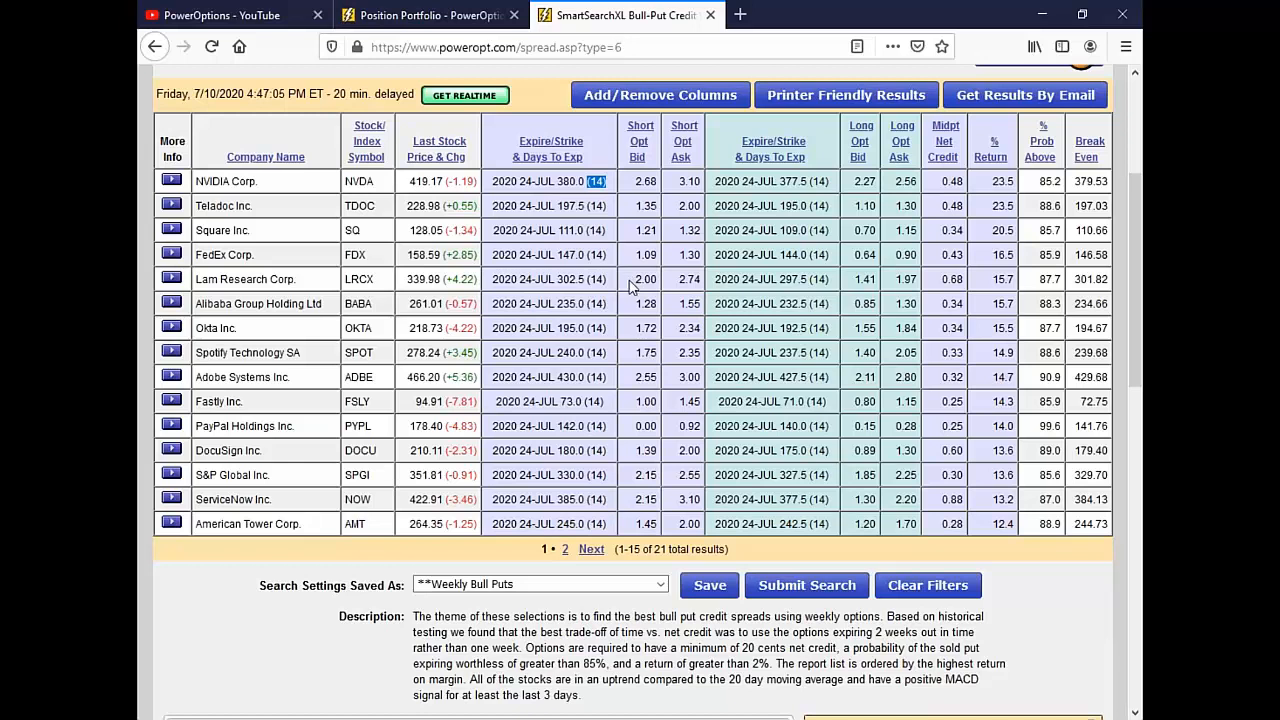
mouse_move(632, 282)
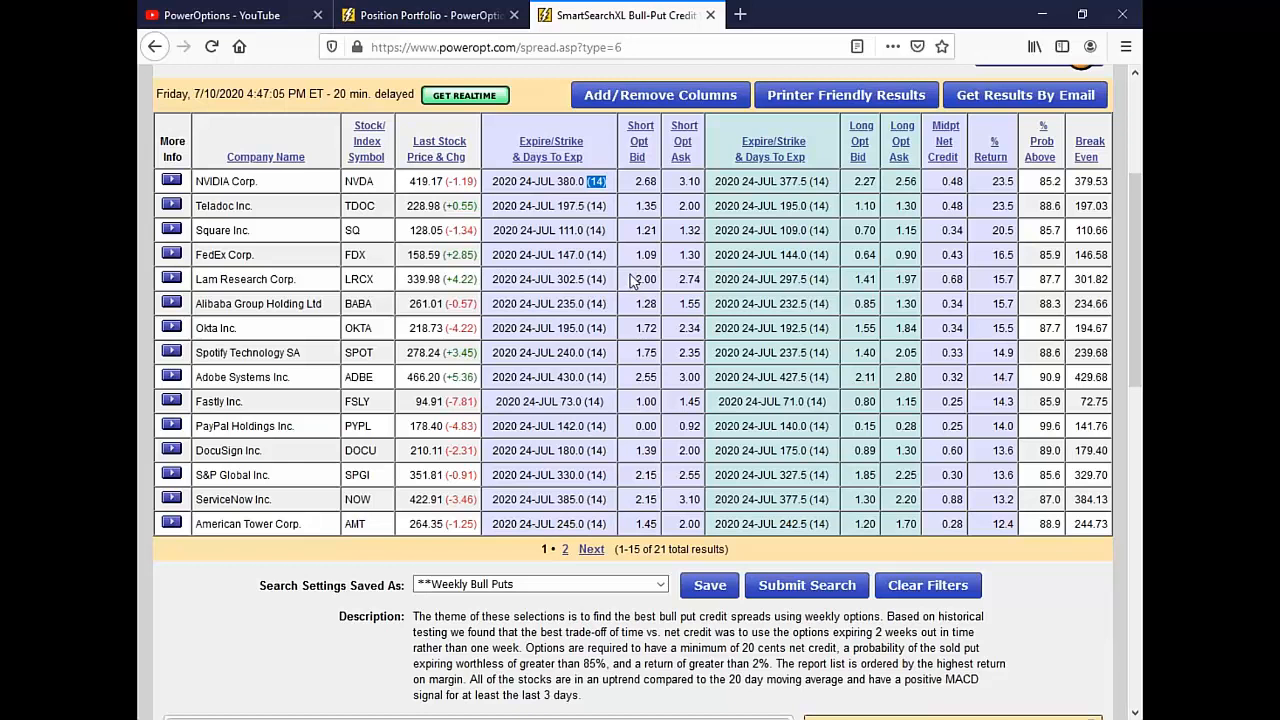
mouse_move(620, 304)
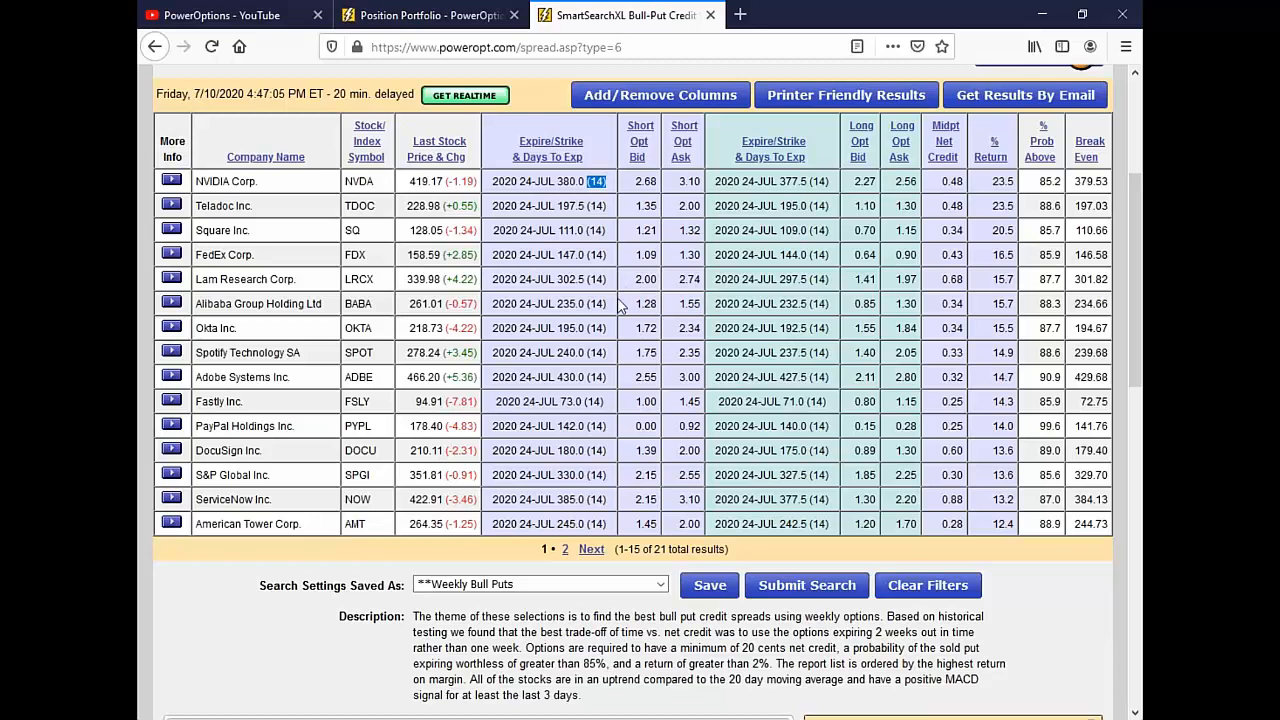
scroll("down", 3)
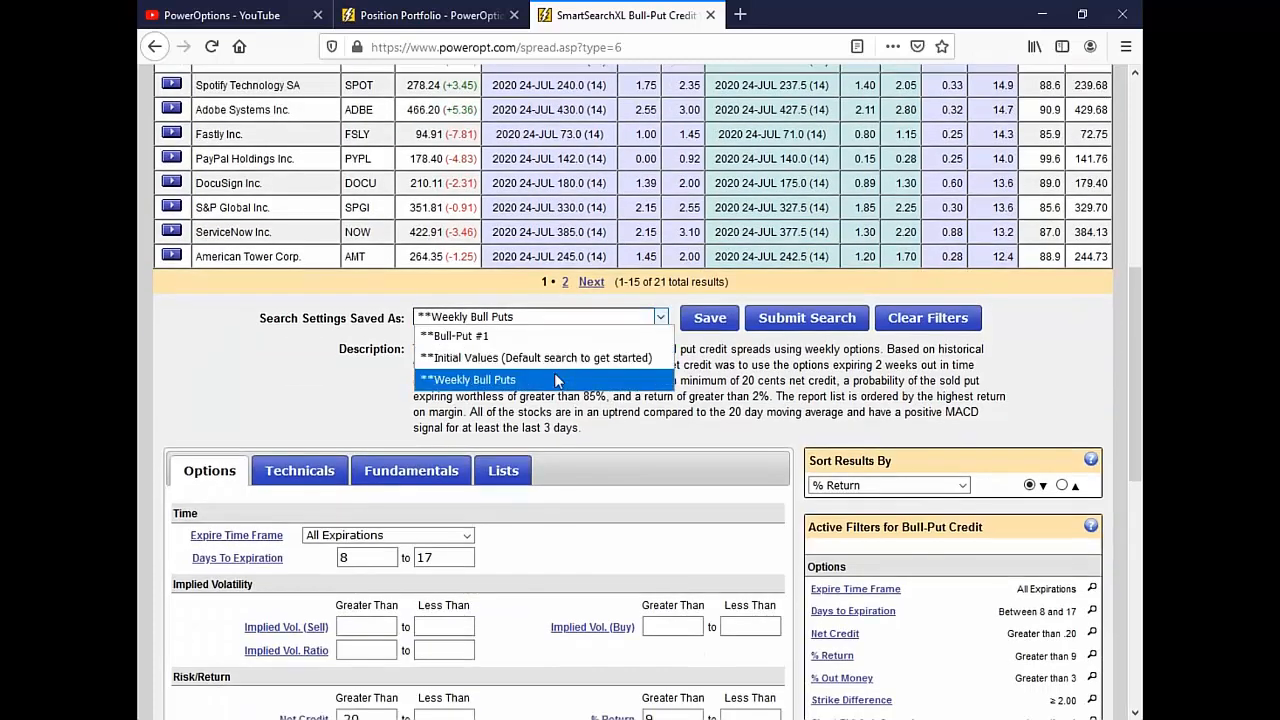
scroll("down", 3)
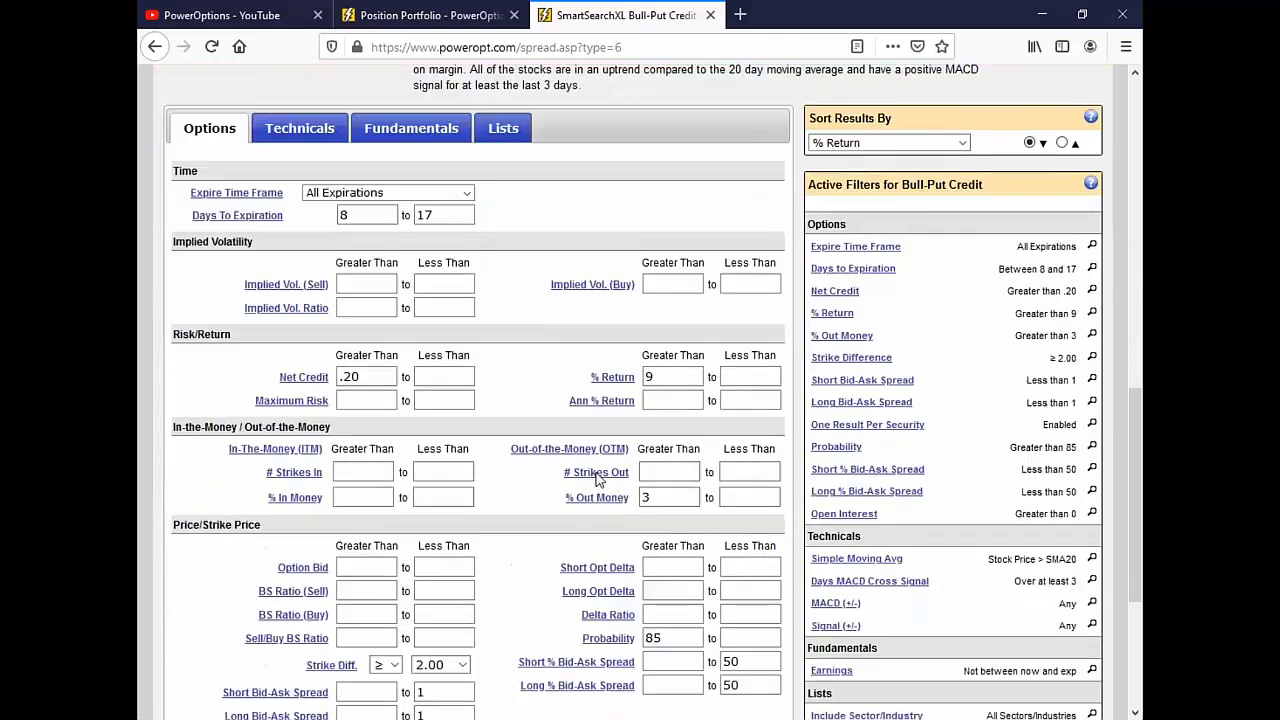
scroll("down", 3)
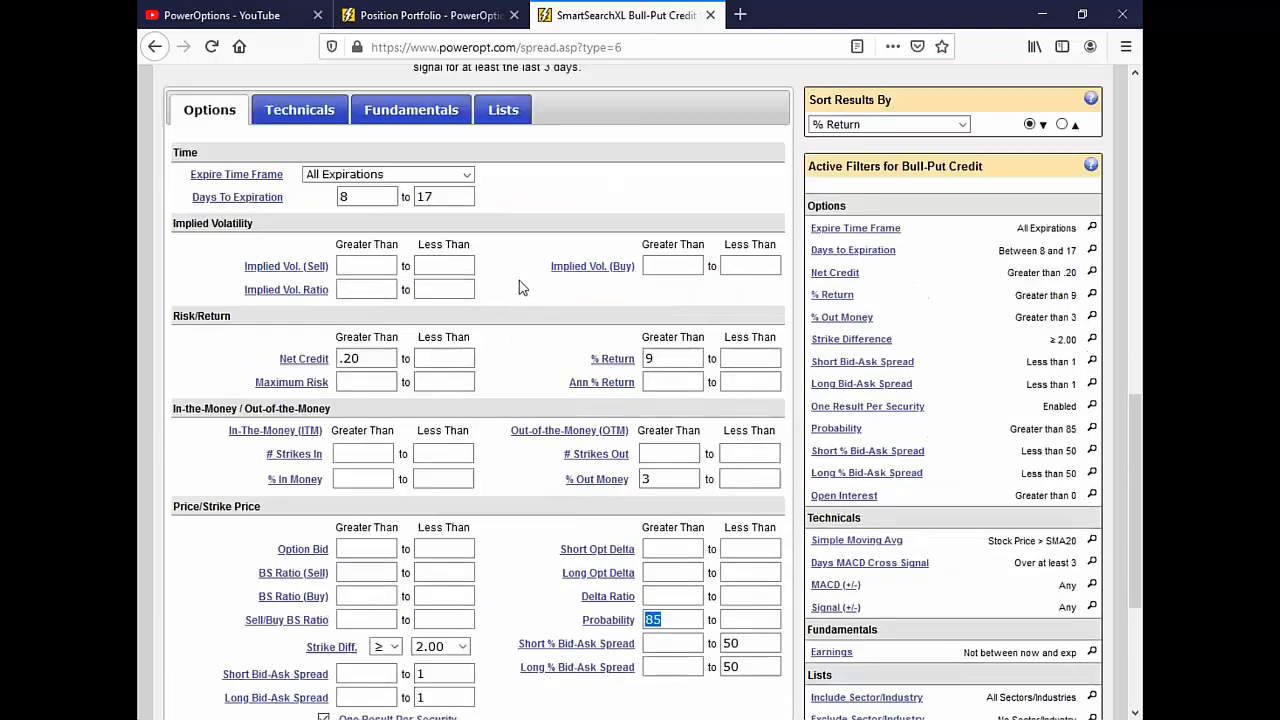
Step: Review the search's technical filters: stock price above SMA20 and MACD crossing within 3 days
left_click(300, 110)
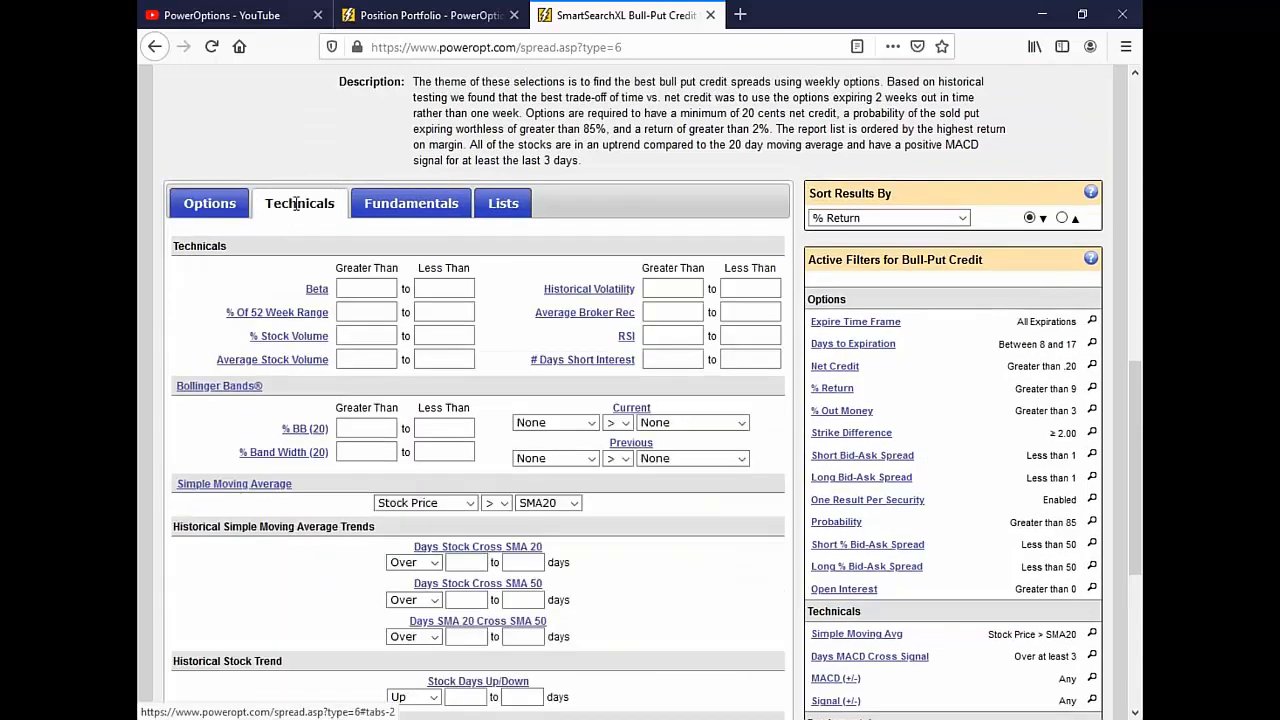
scroll("down", 3)
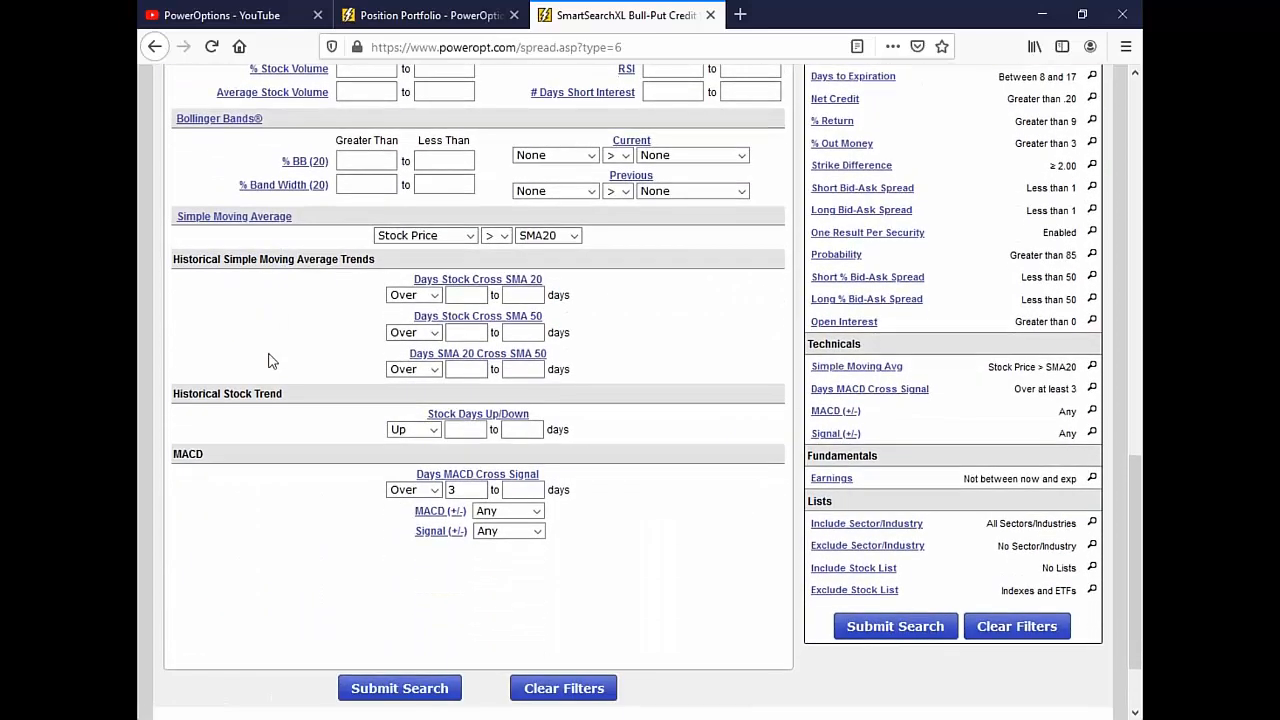
left_click(548, 236)
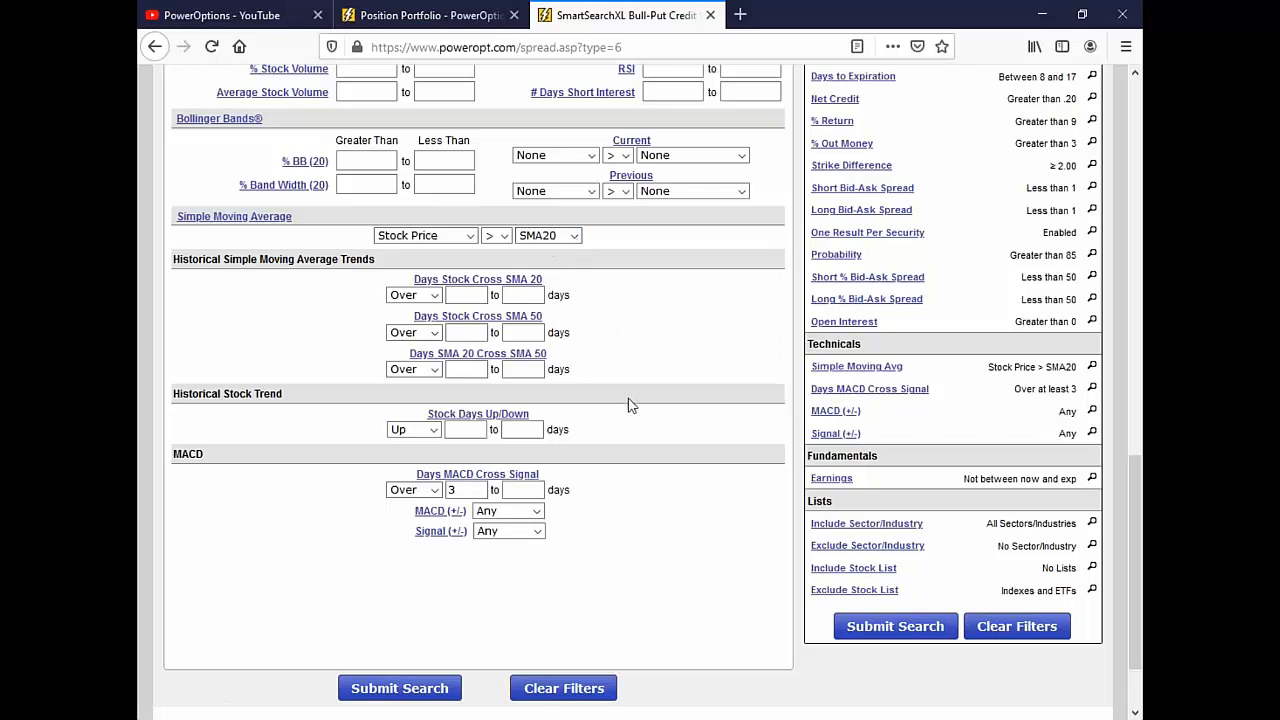
left_click(476, 474)
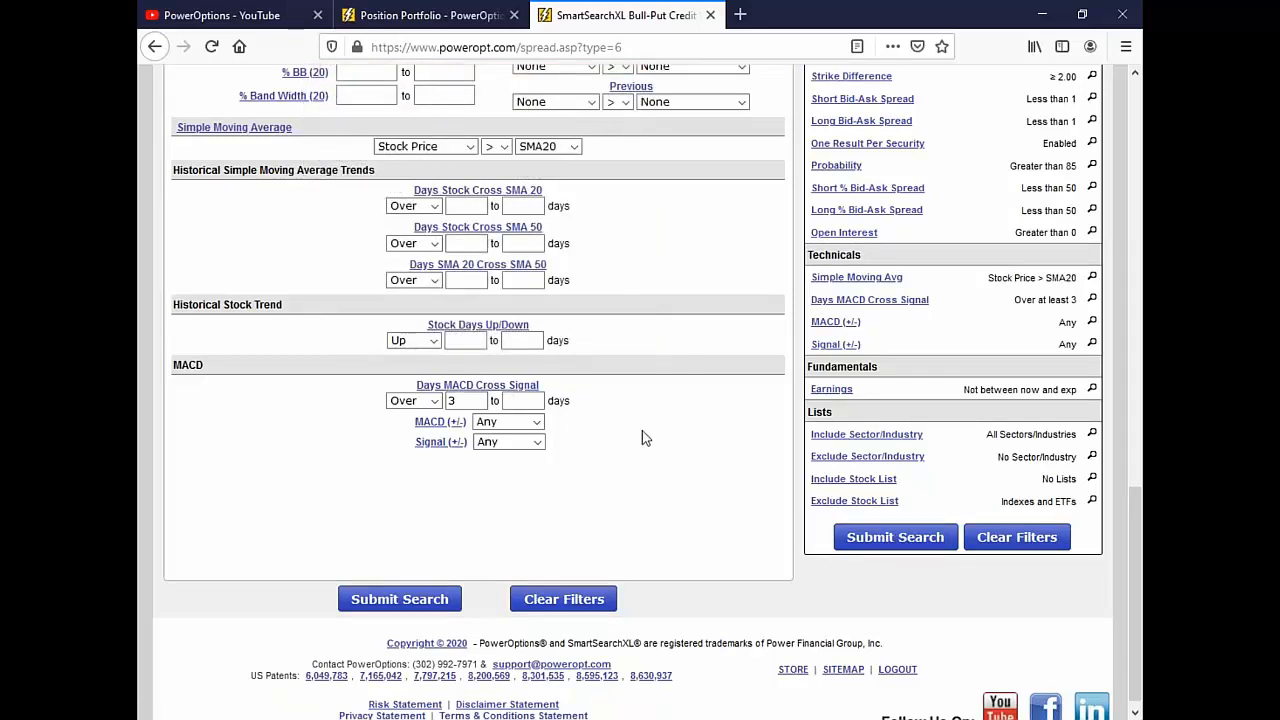
mouse_move(964, 388)
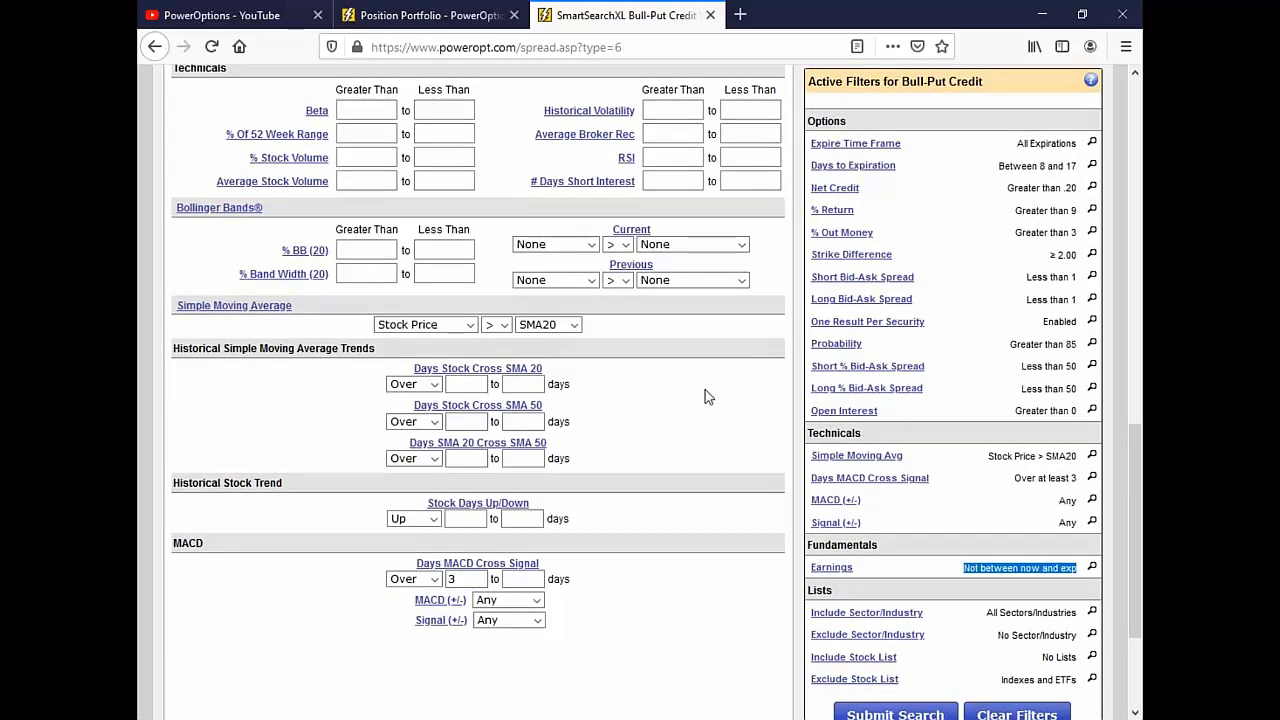
mouse_move(510, 370)
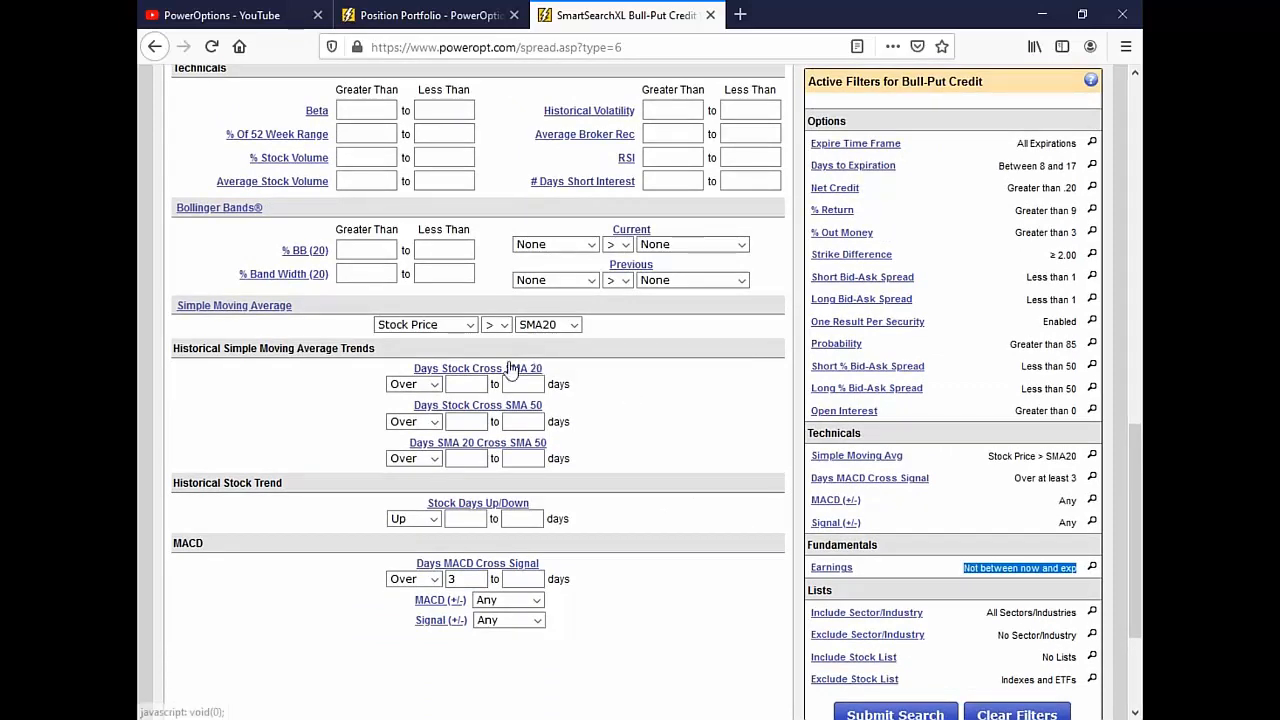
mouse_move(616, 340)
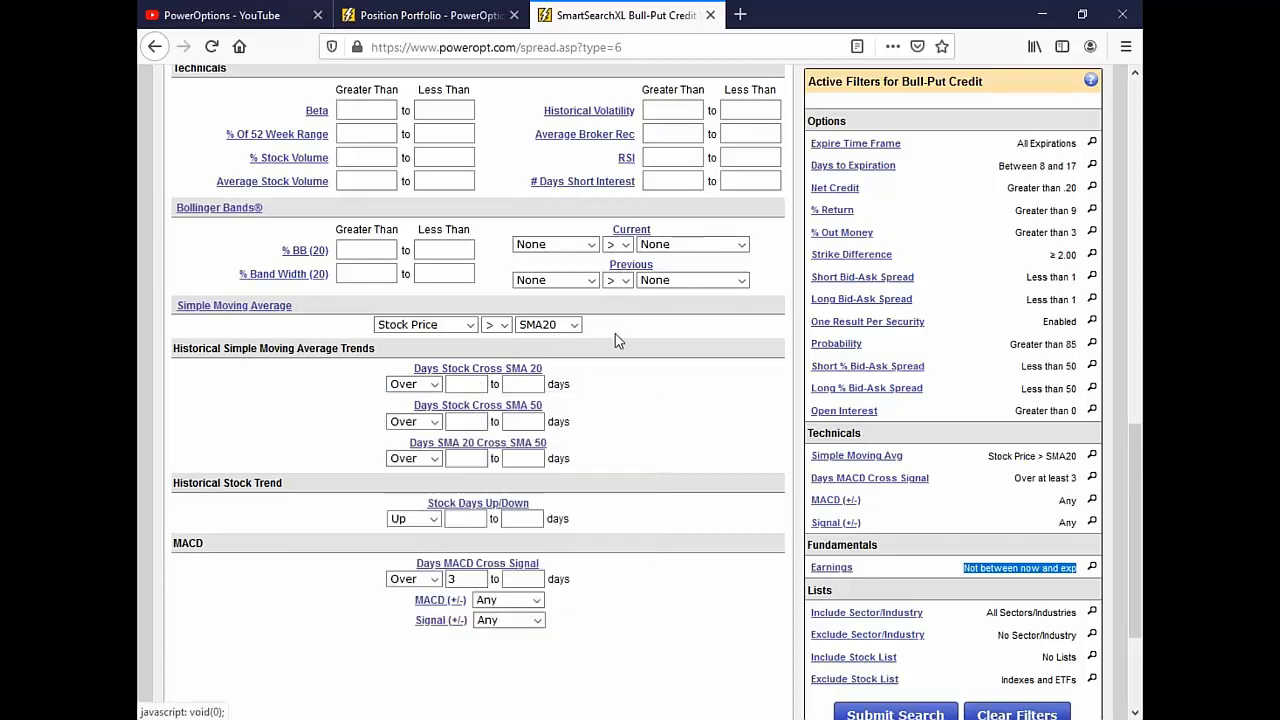
scroll("down", 3)
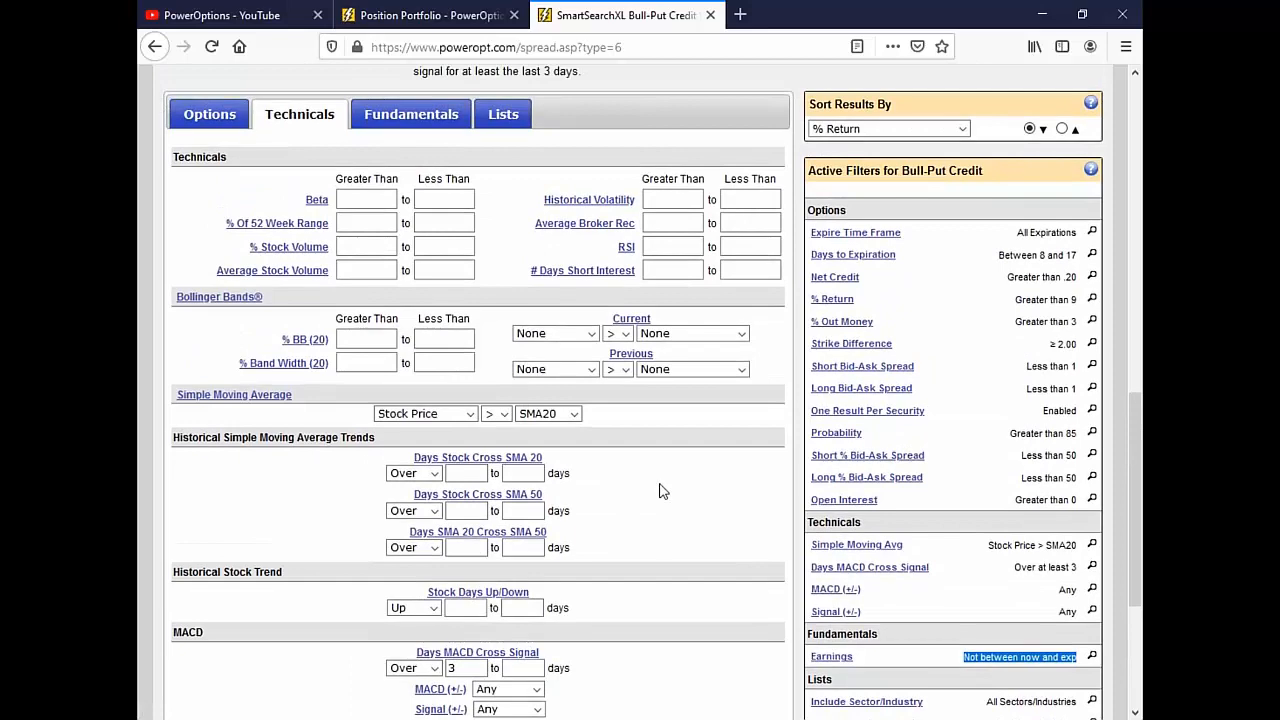
mouse_move(596, 484)
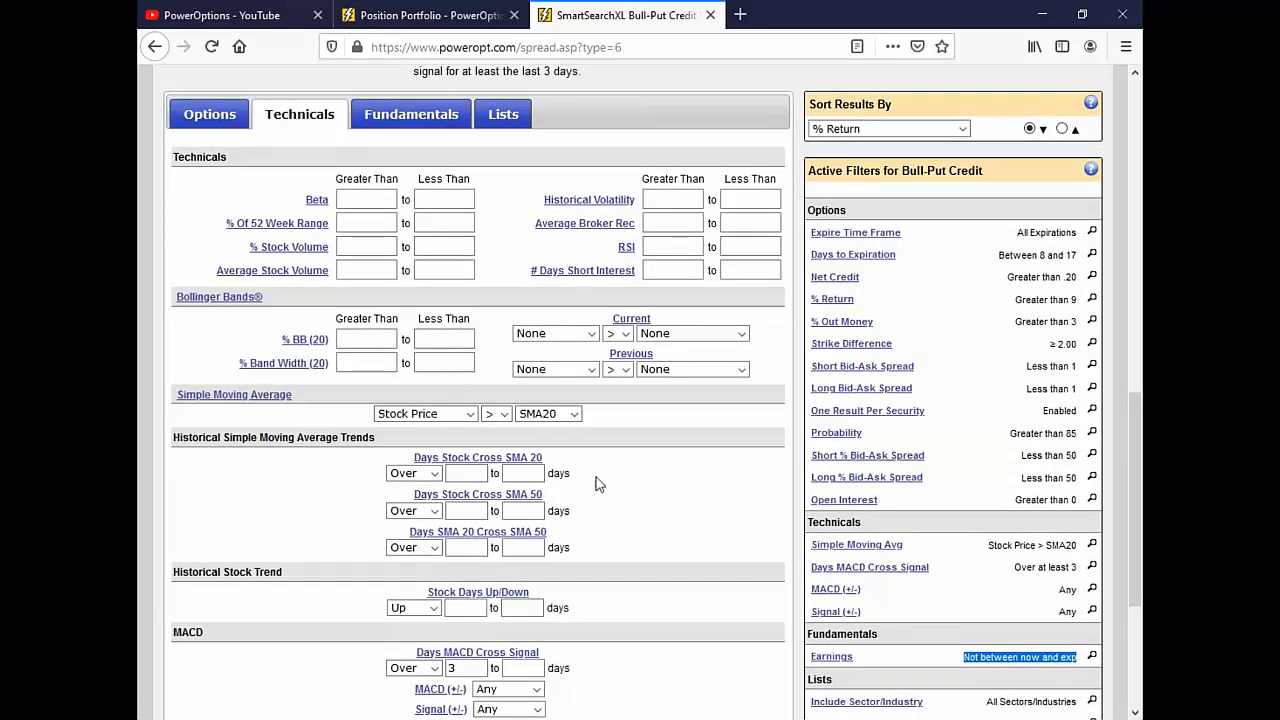
mouse_move(610, 472)
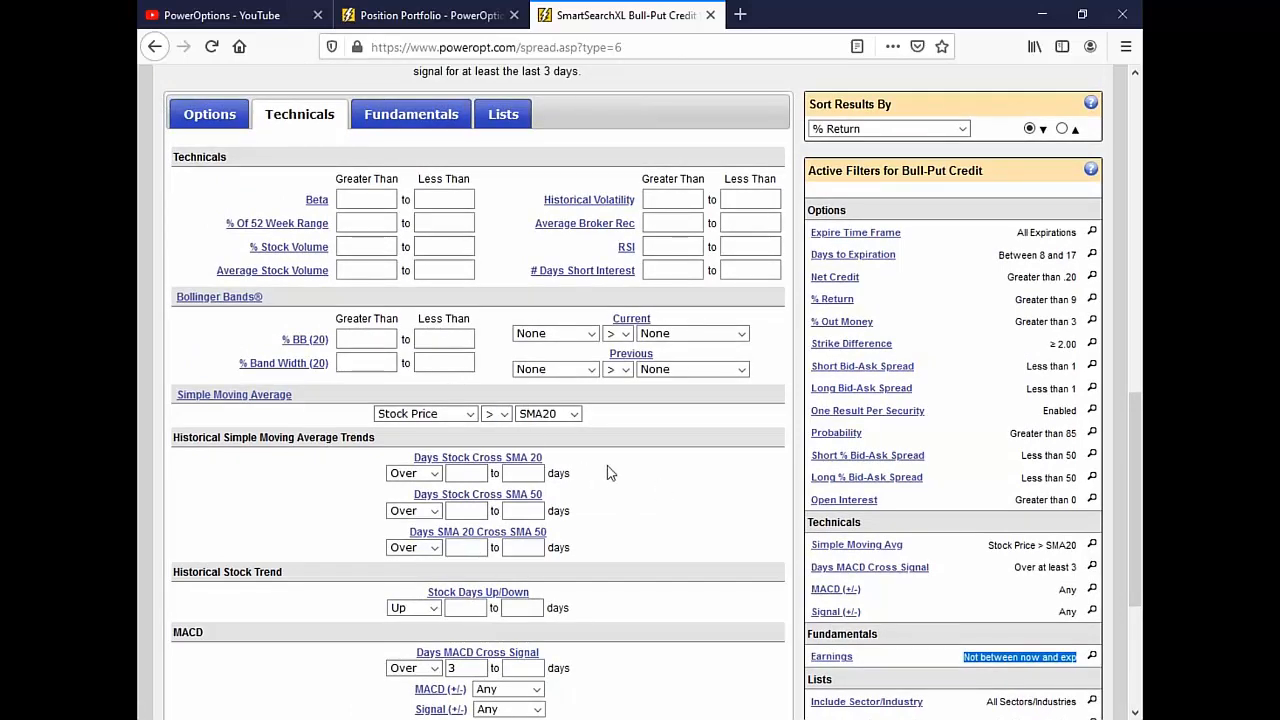
scroll("down", 3)
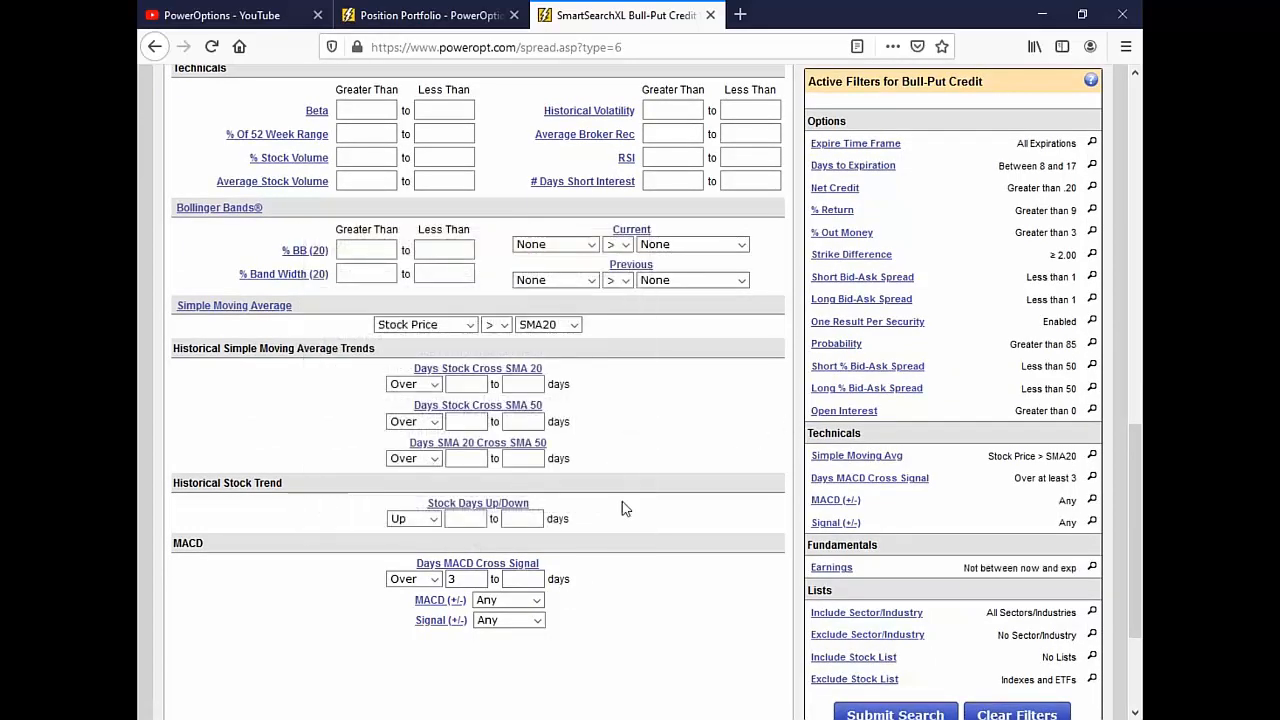
Step: Return to the results table and bring up the tools list for NVIDIA Corp
left_click(896, 714)
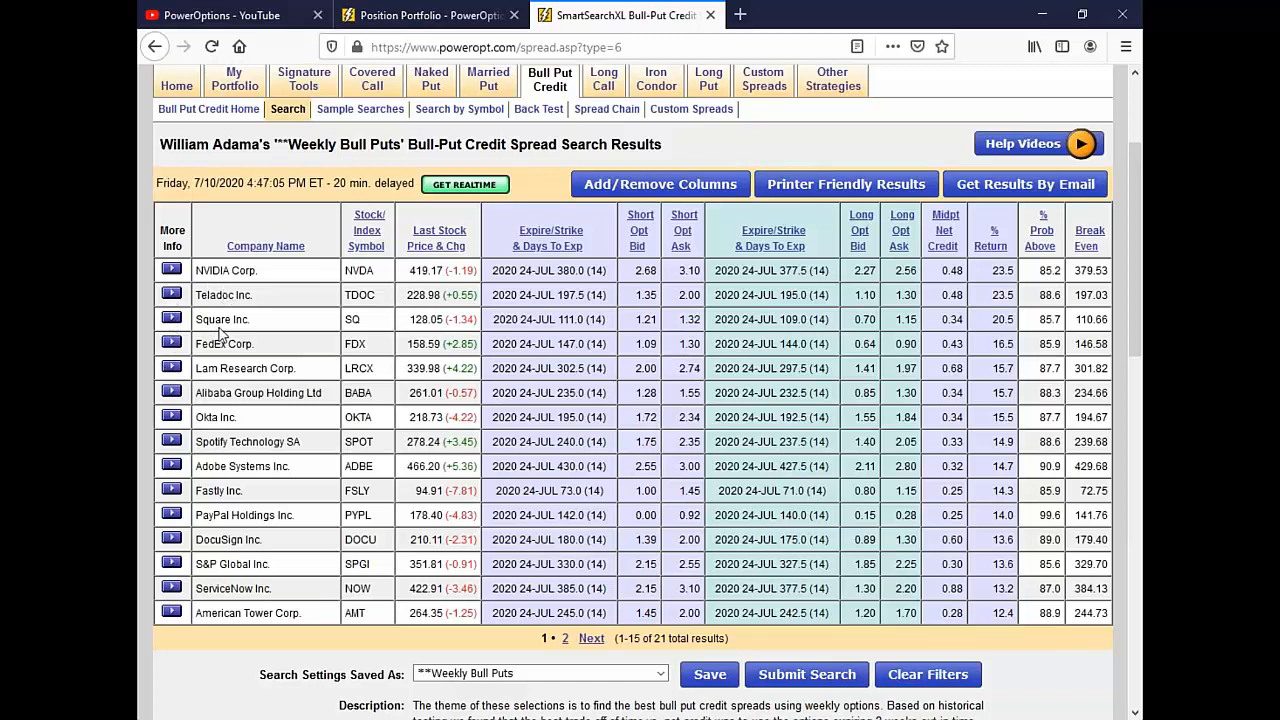
mouse_move(268, 378)
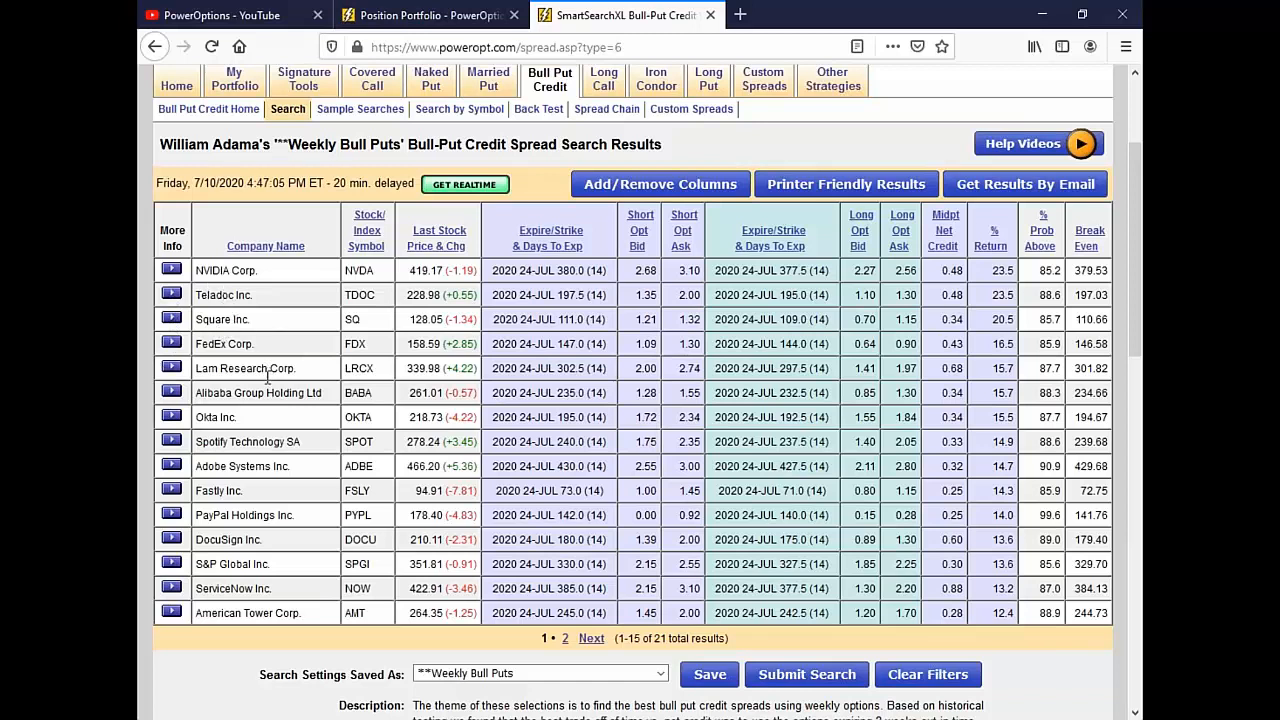
mouse_move(172, 344)
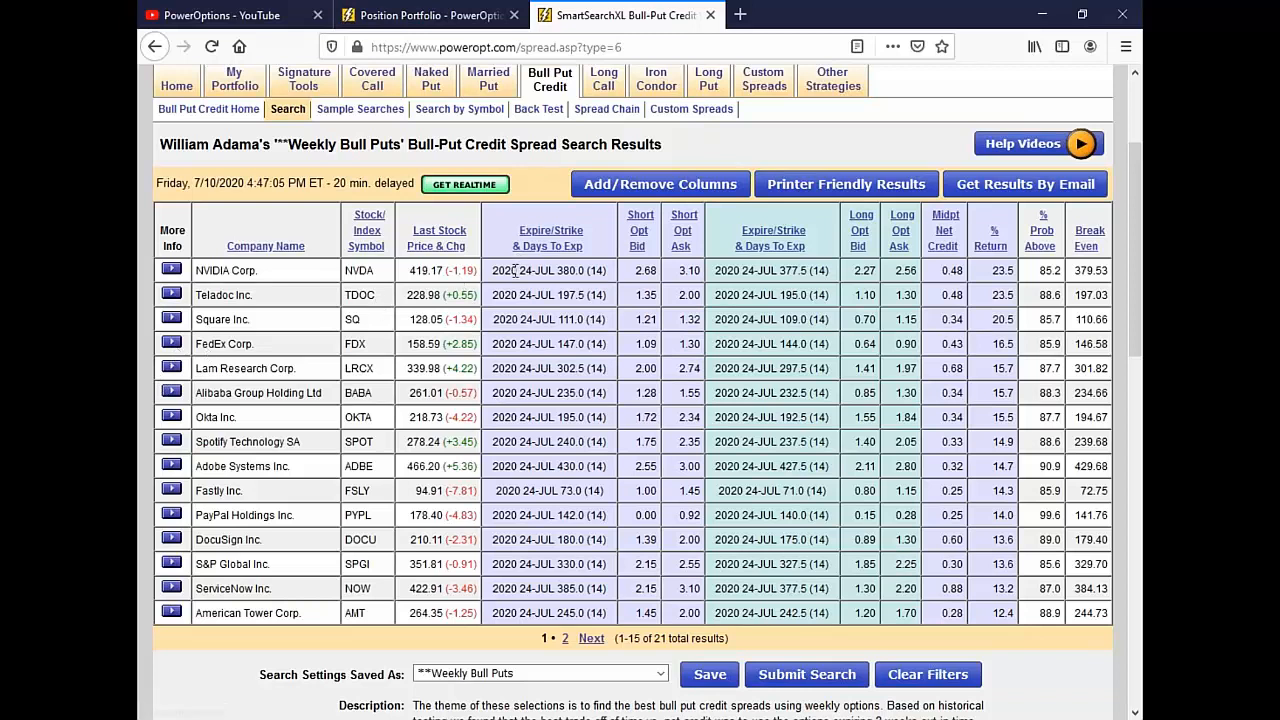
left_click(172, 270)
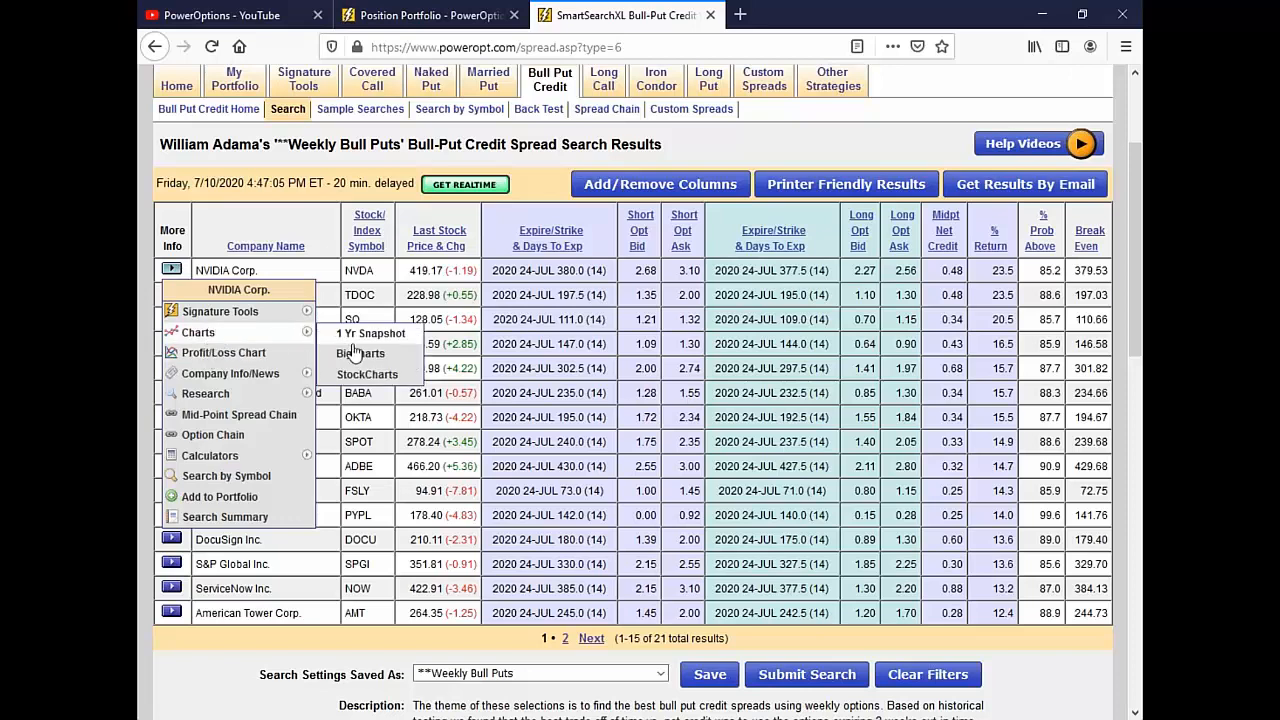
Step: View NVIDIA's daily BigCharts chart with Bollinger Bands, MACD, RSI and volume
left_click(360, 352)
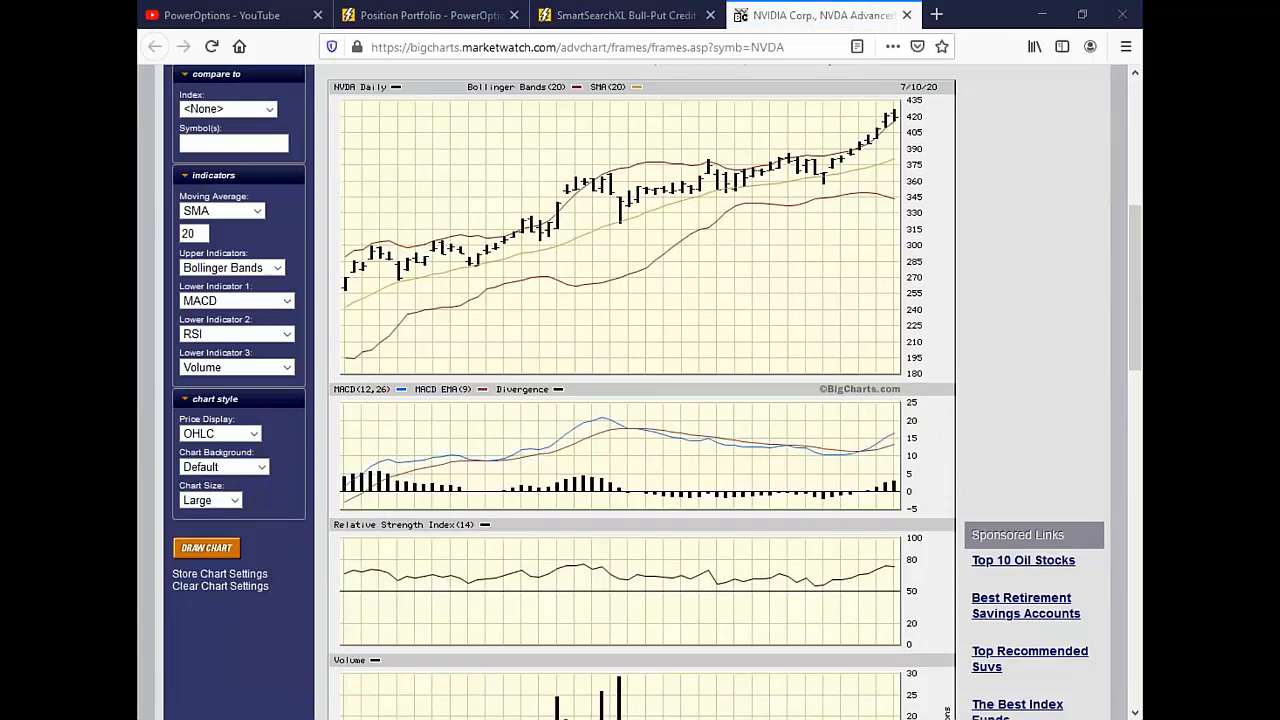
mouse_move(876, 456)
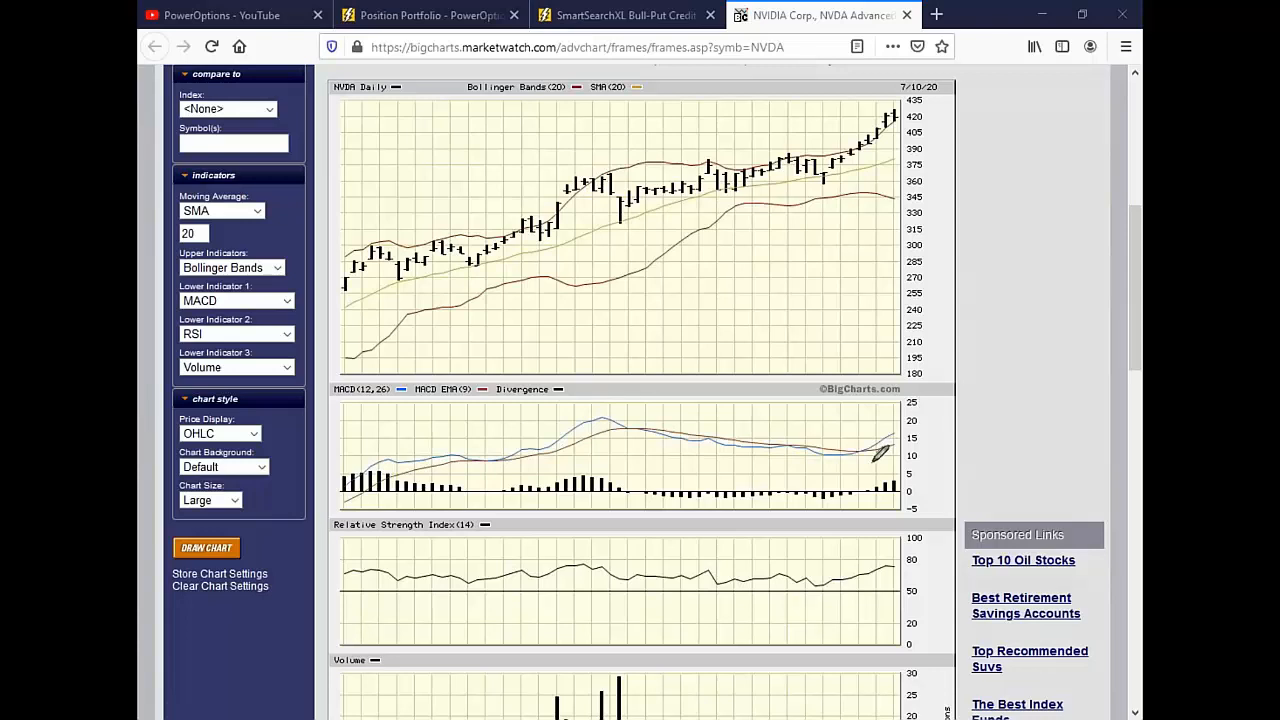
mouse_move(868, 480)
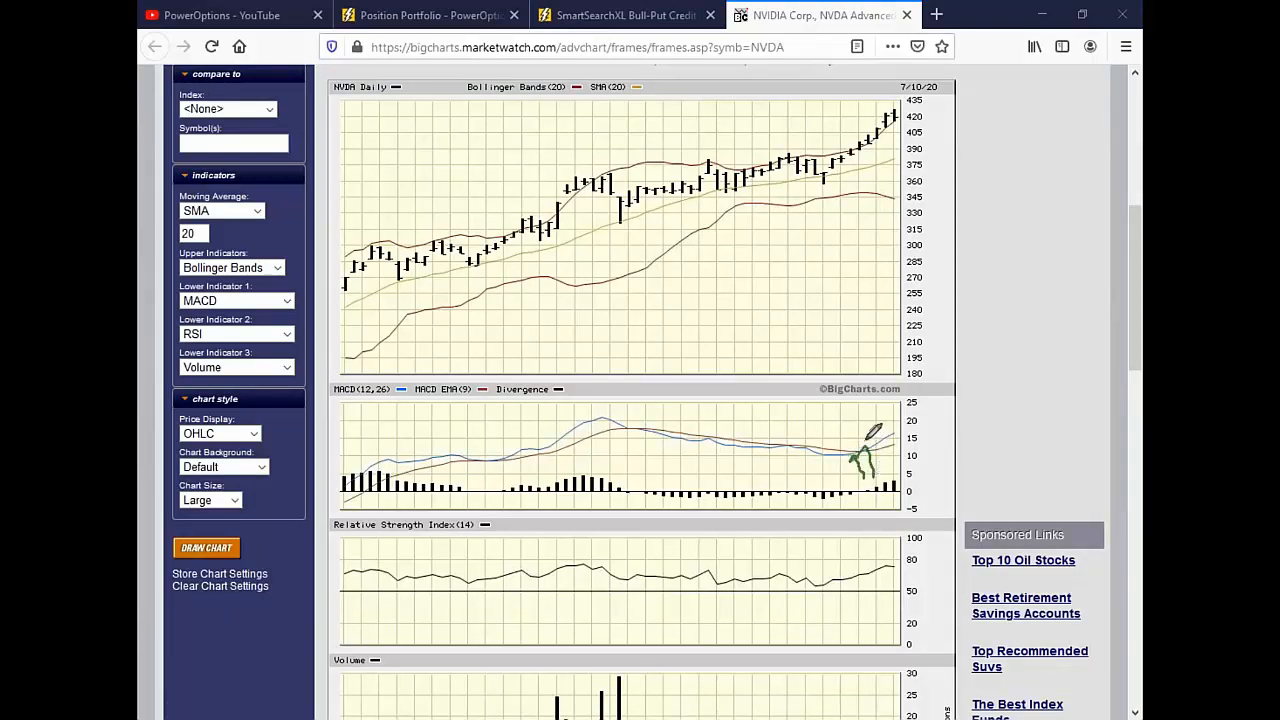
mouse_move(880, 260)
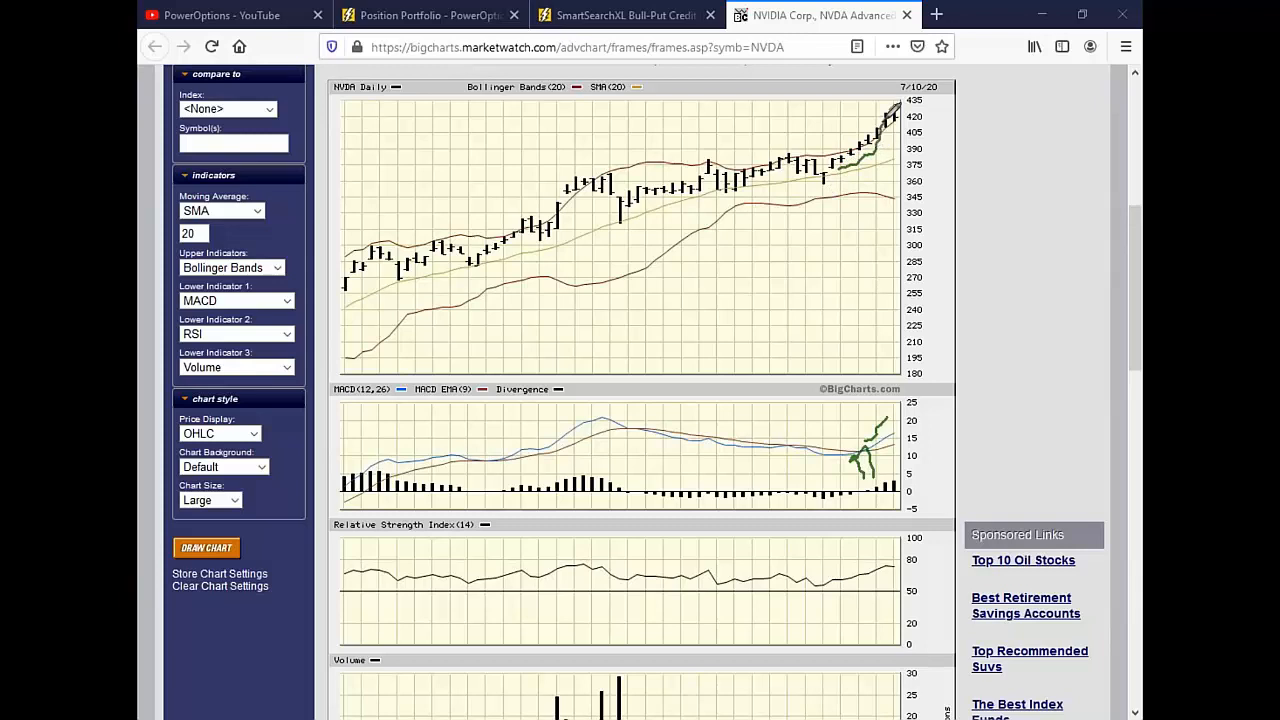
mouse_move(940, 140)
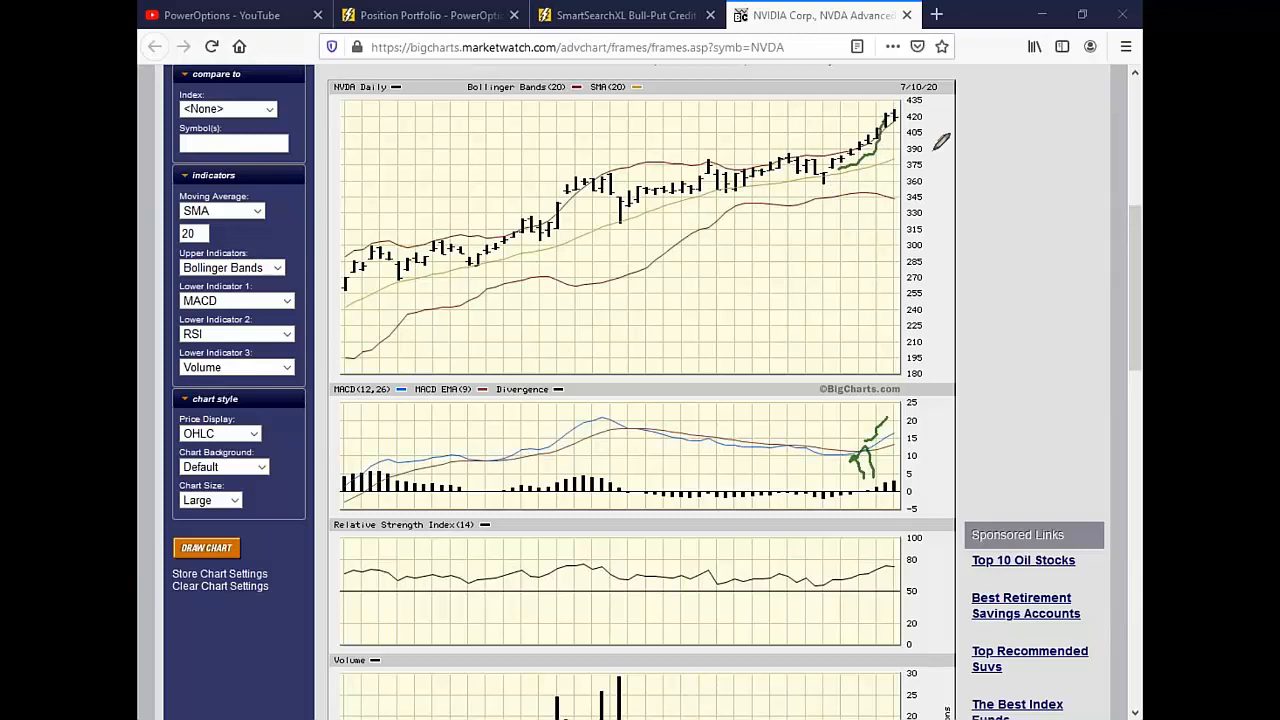
mouse_move(724, 312)
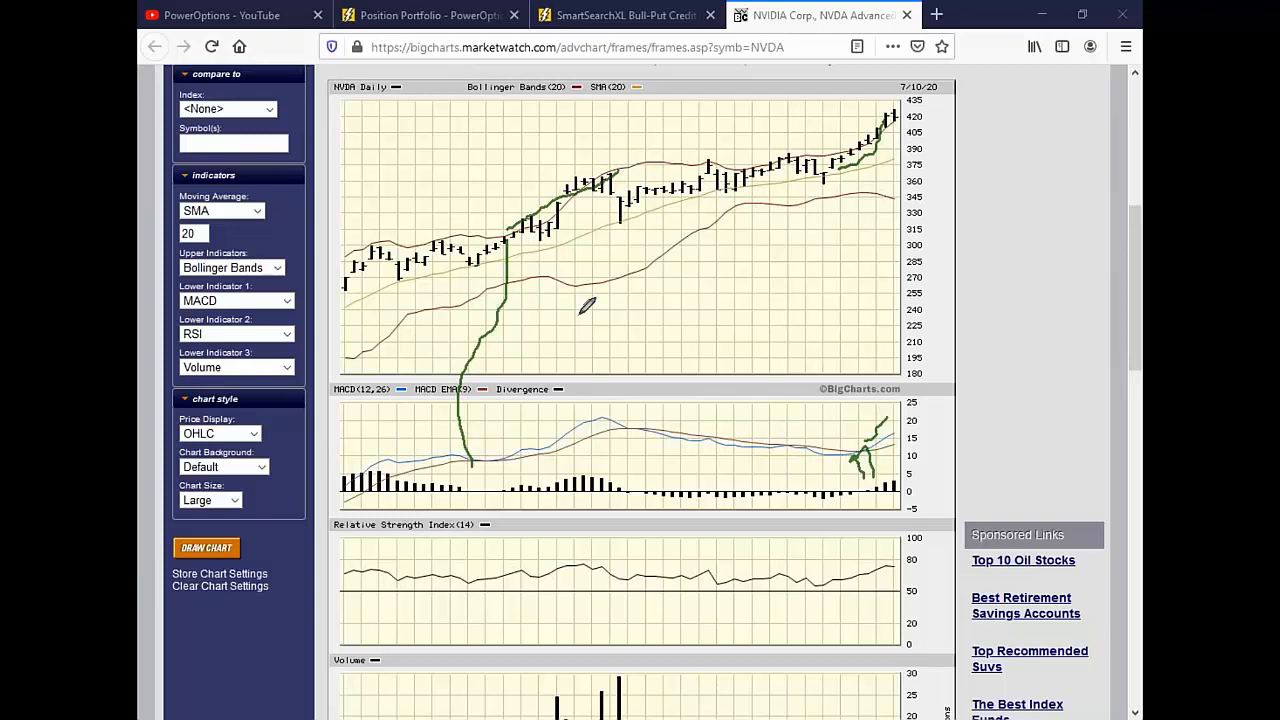
mouse_move(584, 304)
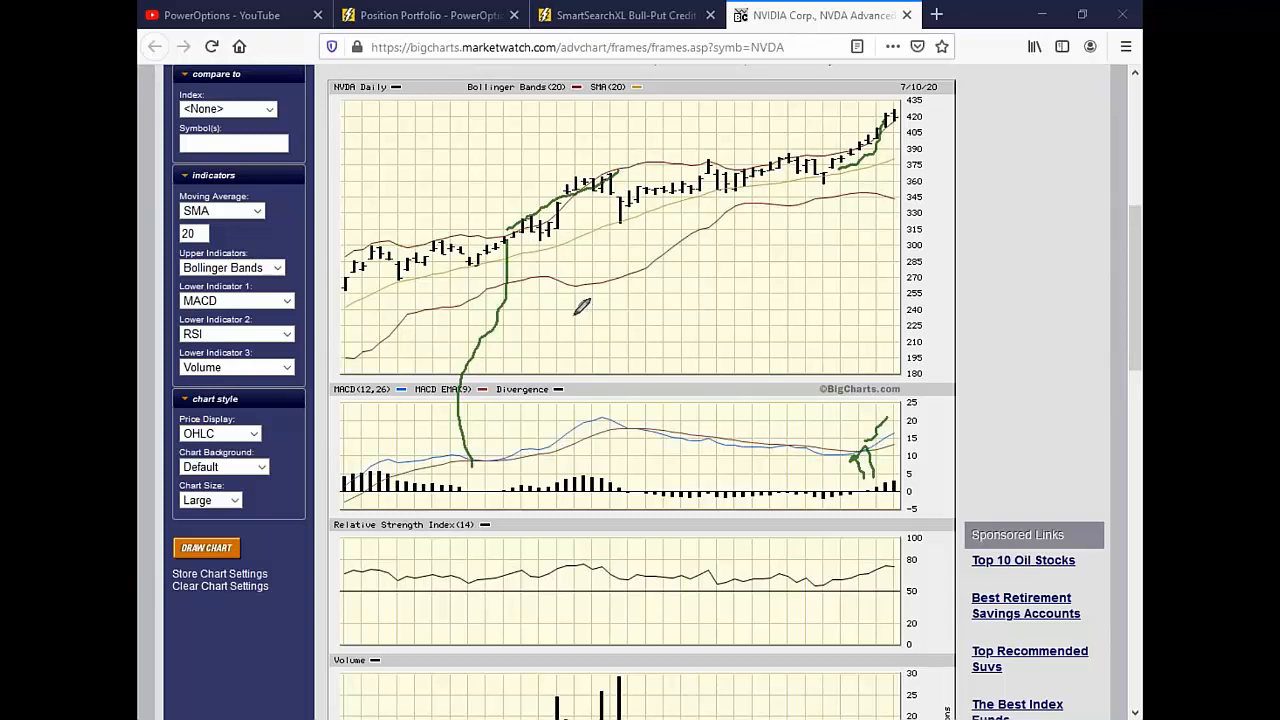
mouse_move(412, 236)
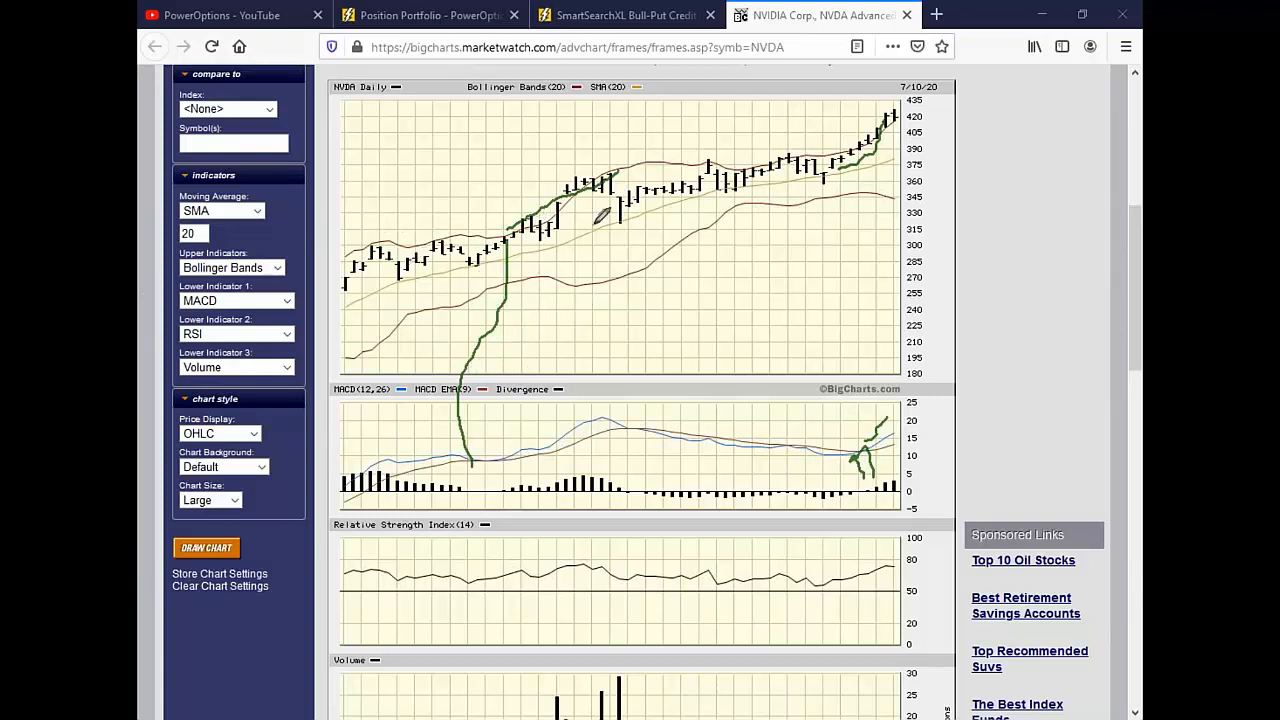
mouse_move(1118, 588)
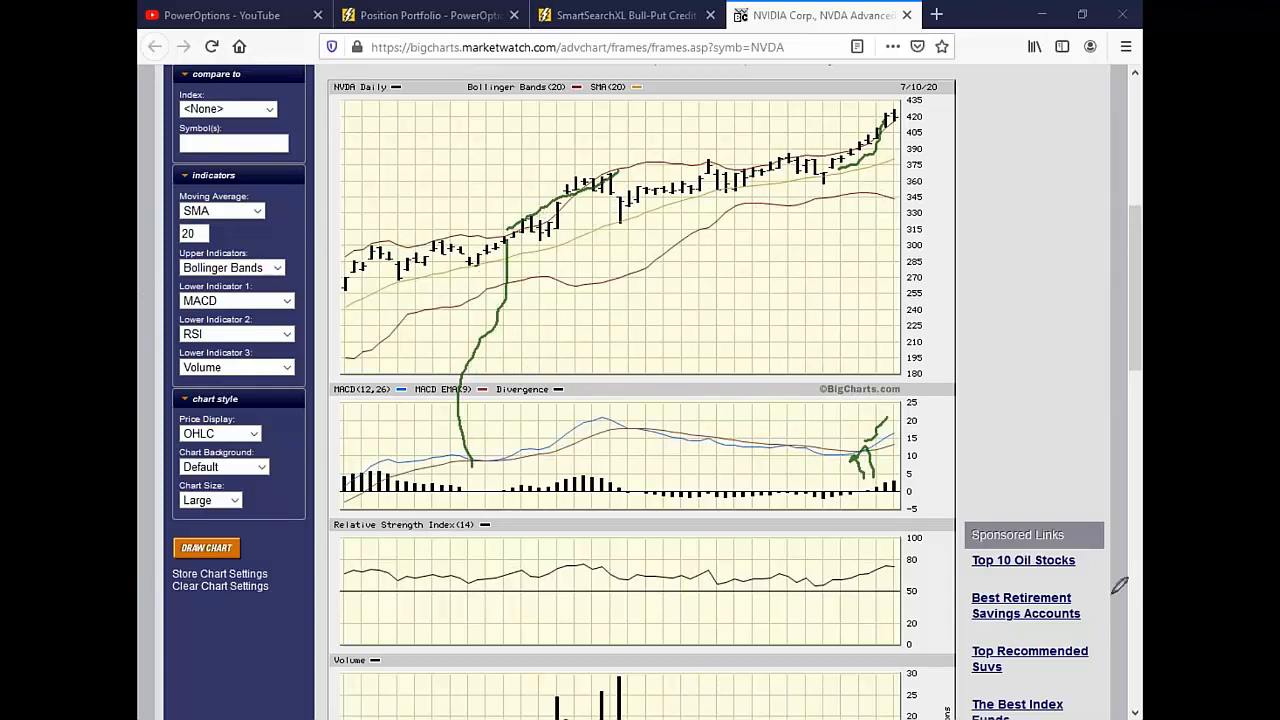
mouse_move(1124, 592)
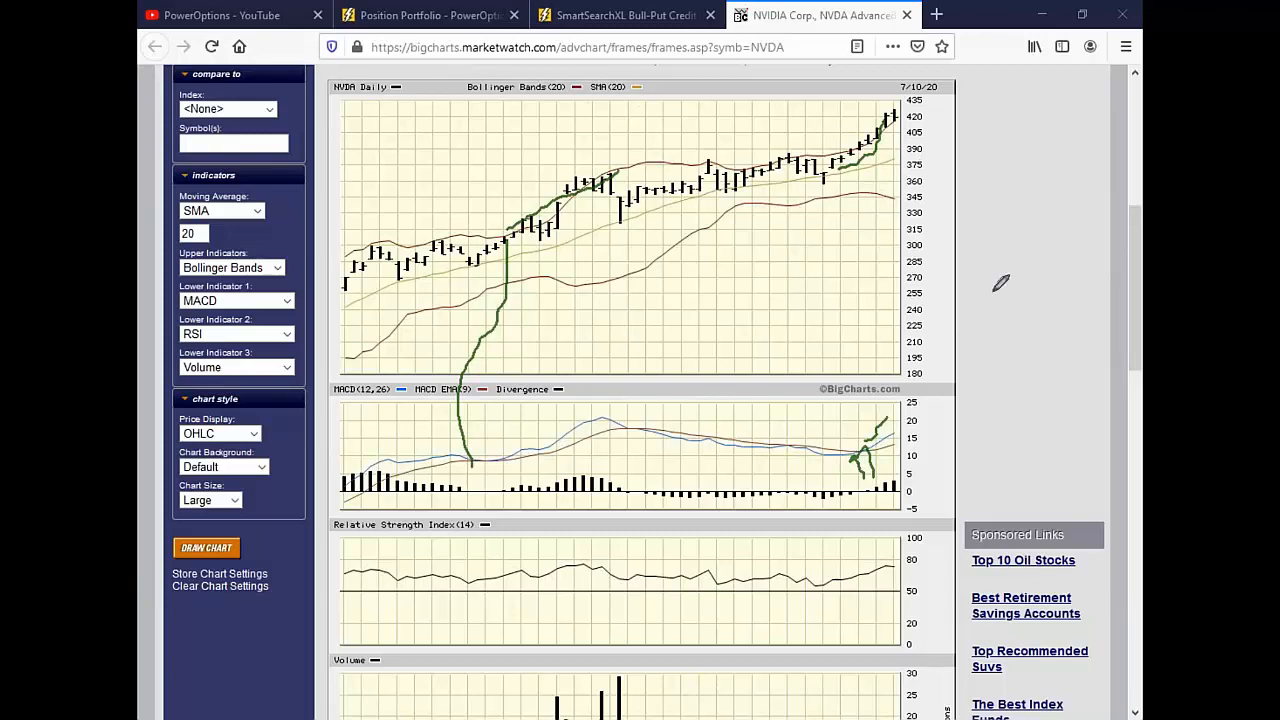
Step: Return to the SmartSearchXL bull put credit spread screener tab
left_click(624, 16)
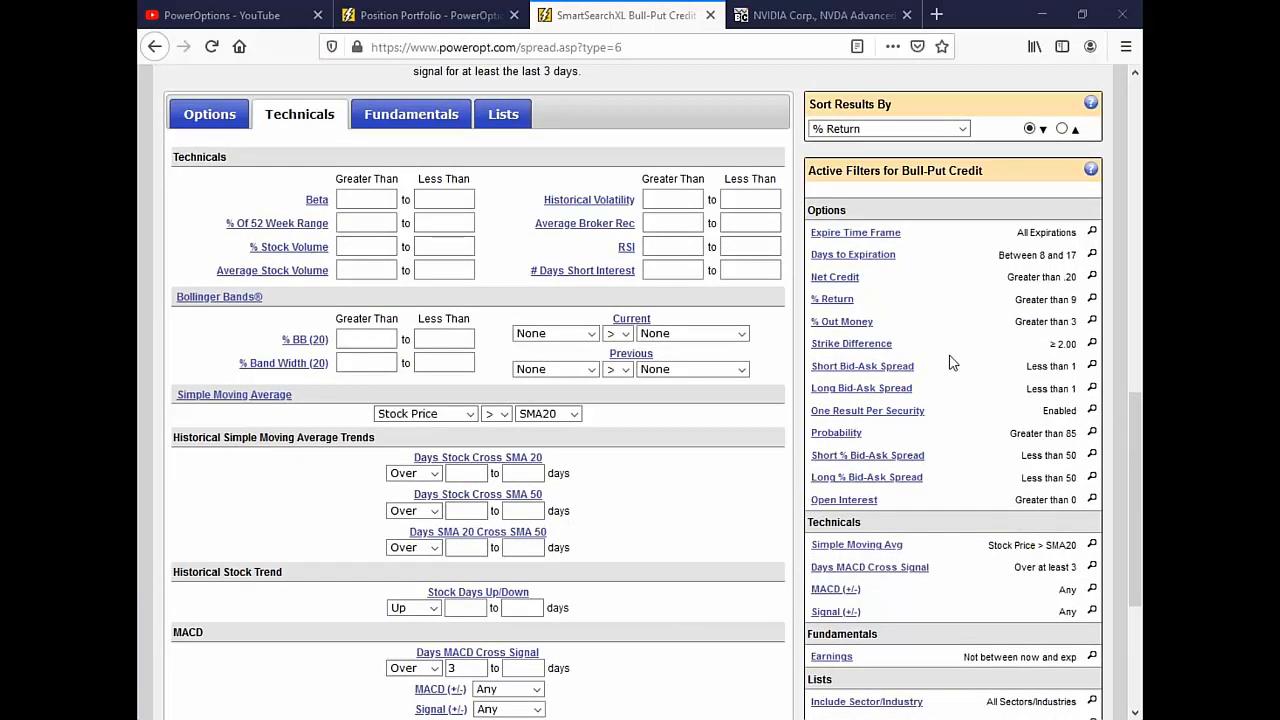
mouse_move(932, 412)
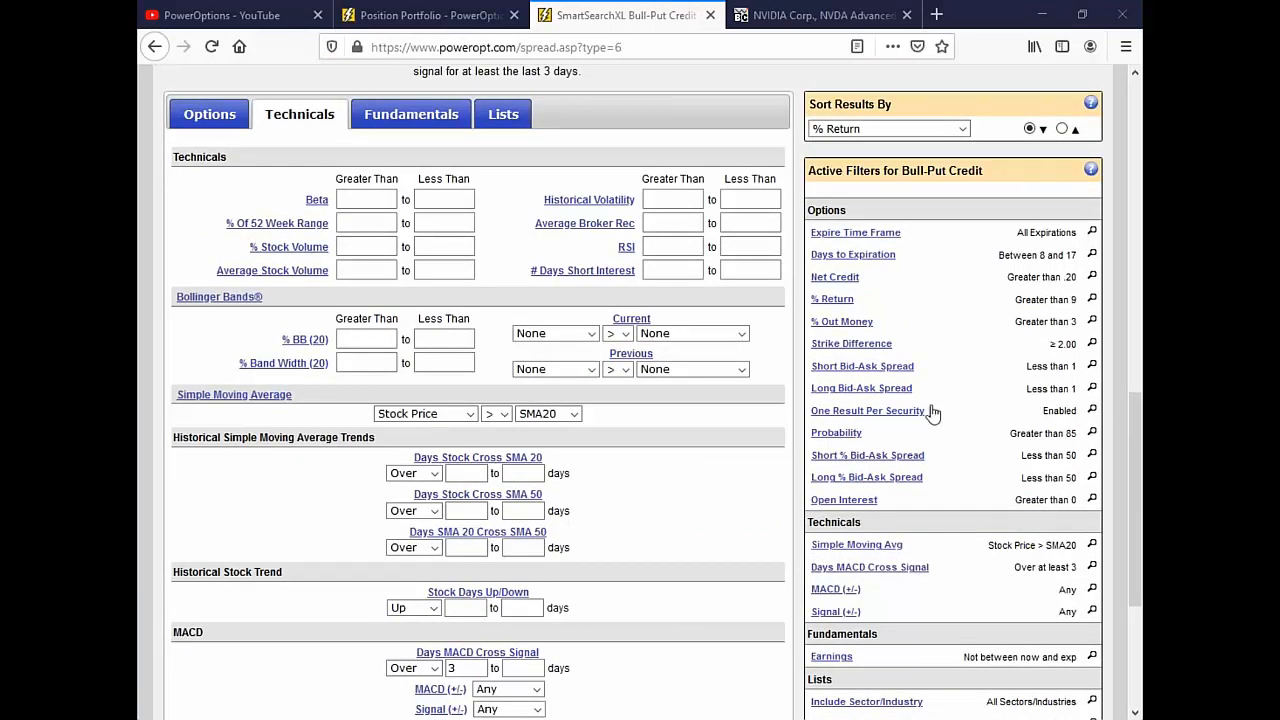
mouse_move(930, 412)
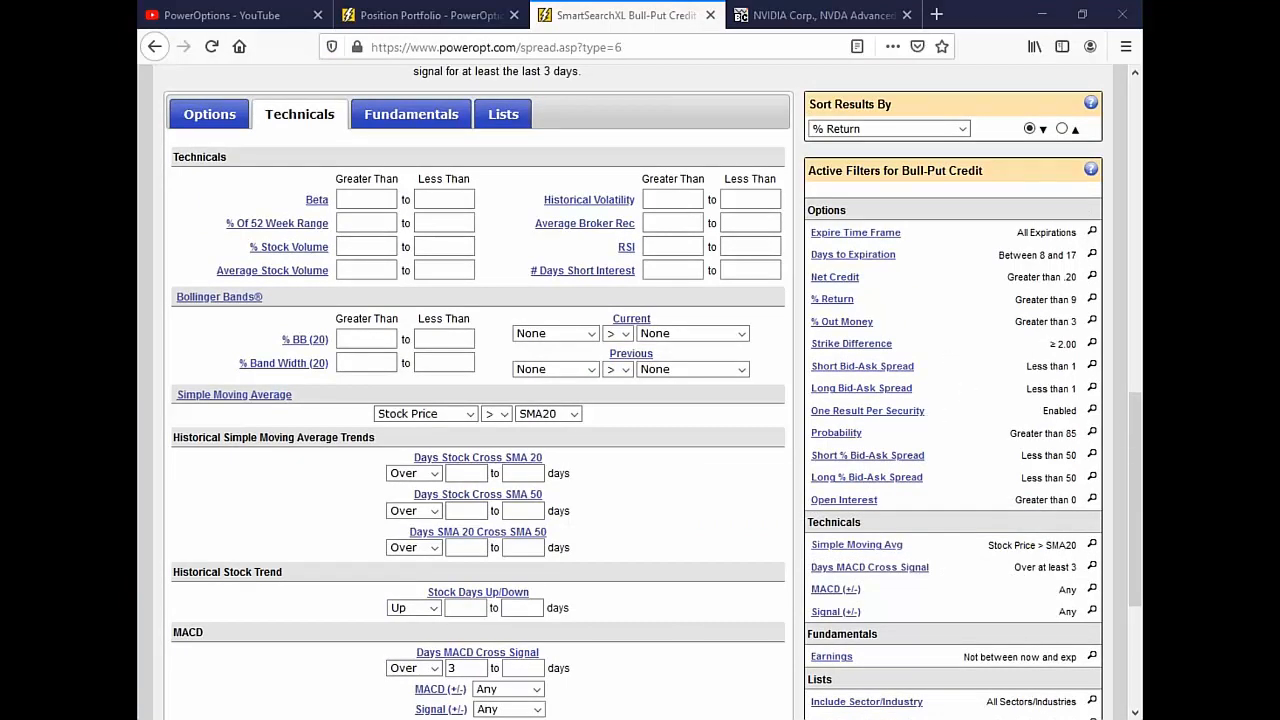
mouse_move(980, 390)
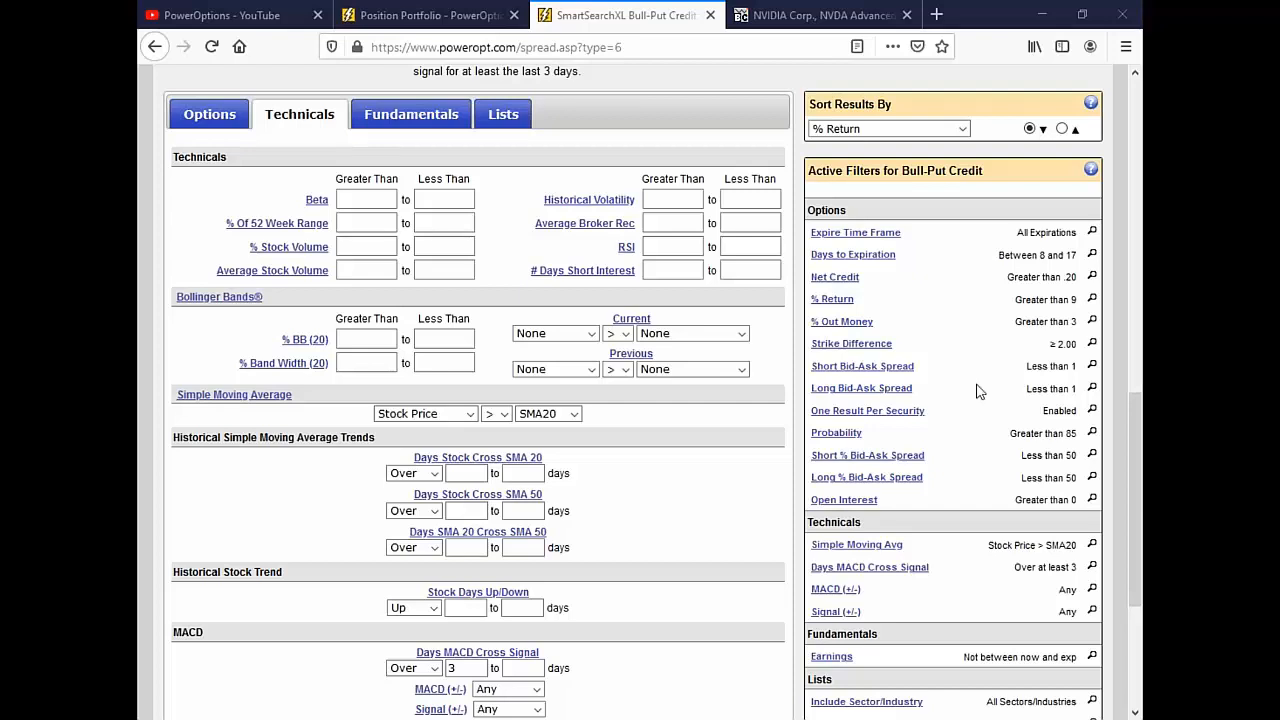
mouse_move(966, 390)
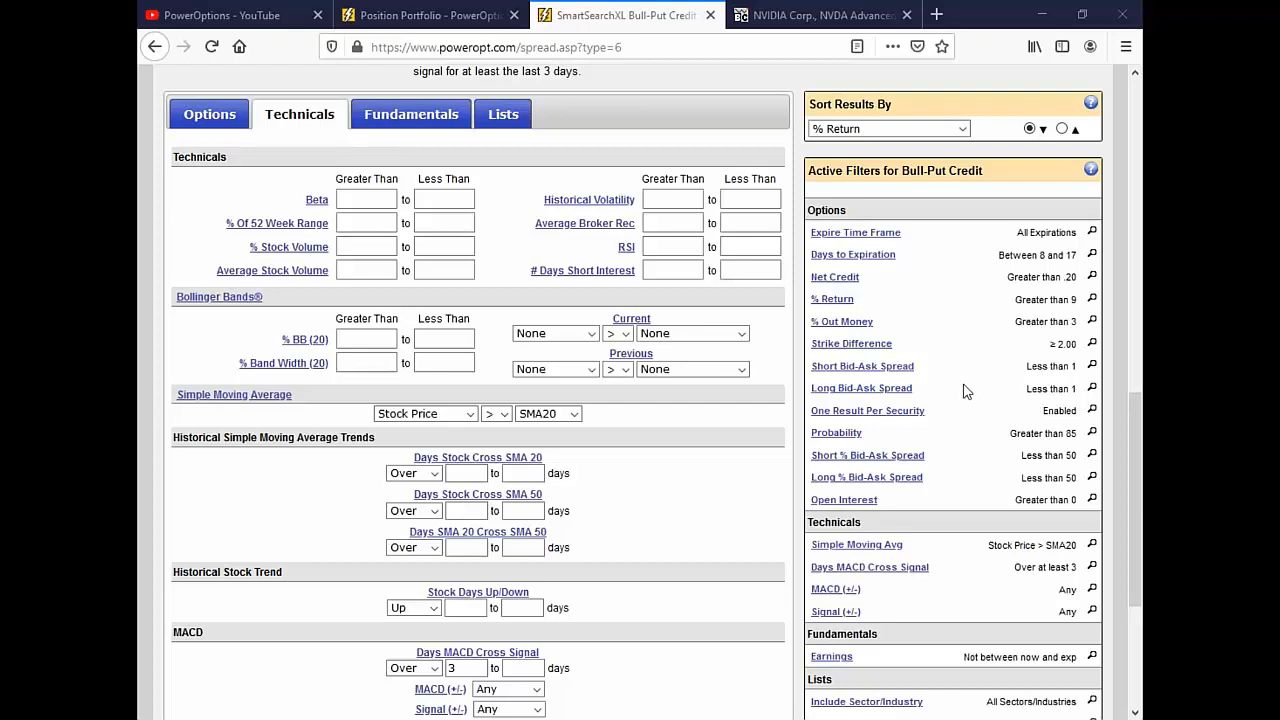
mouse_move(930, 320)
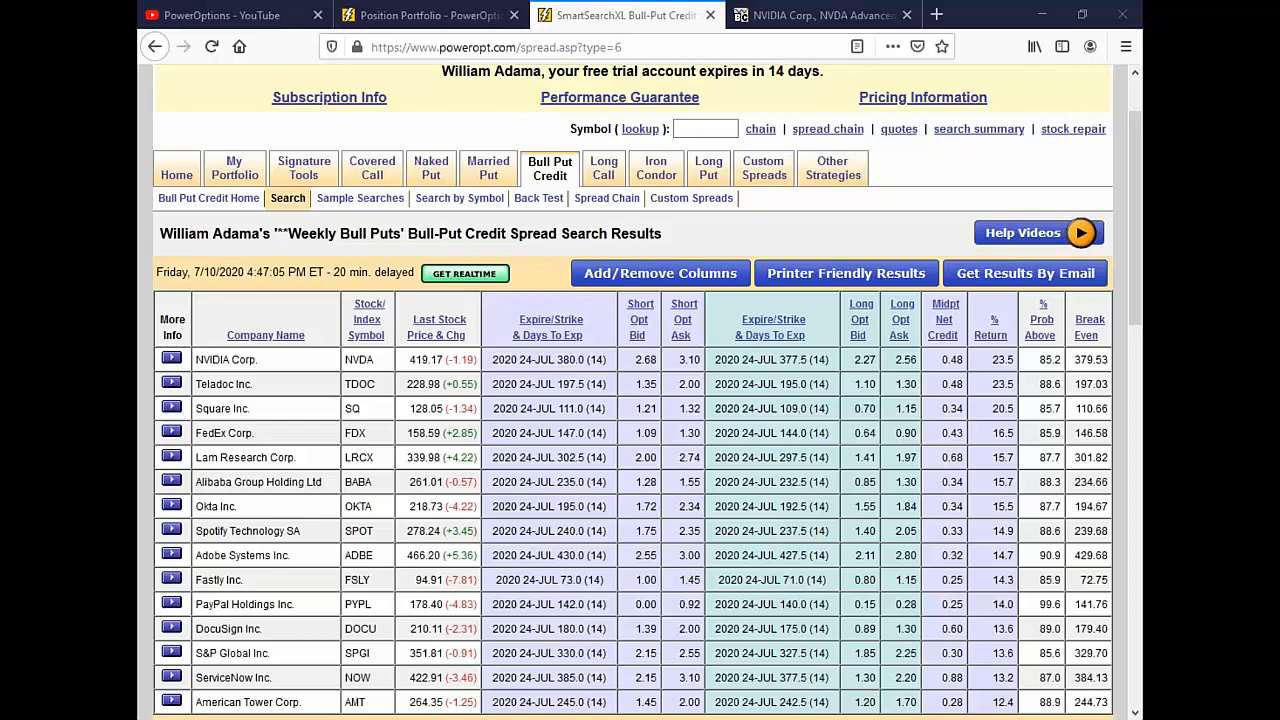
scroll("down", 3)
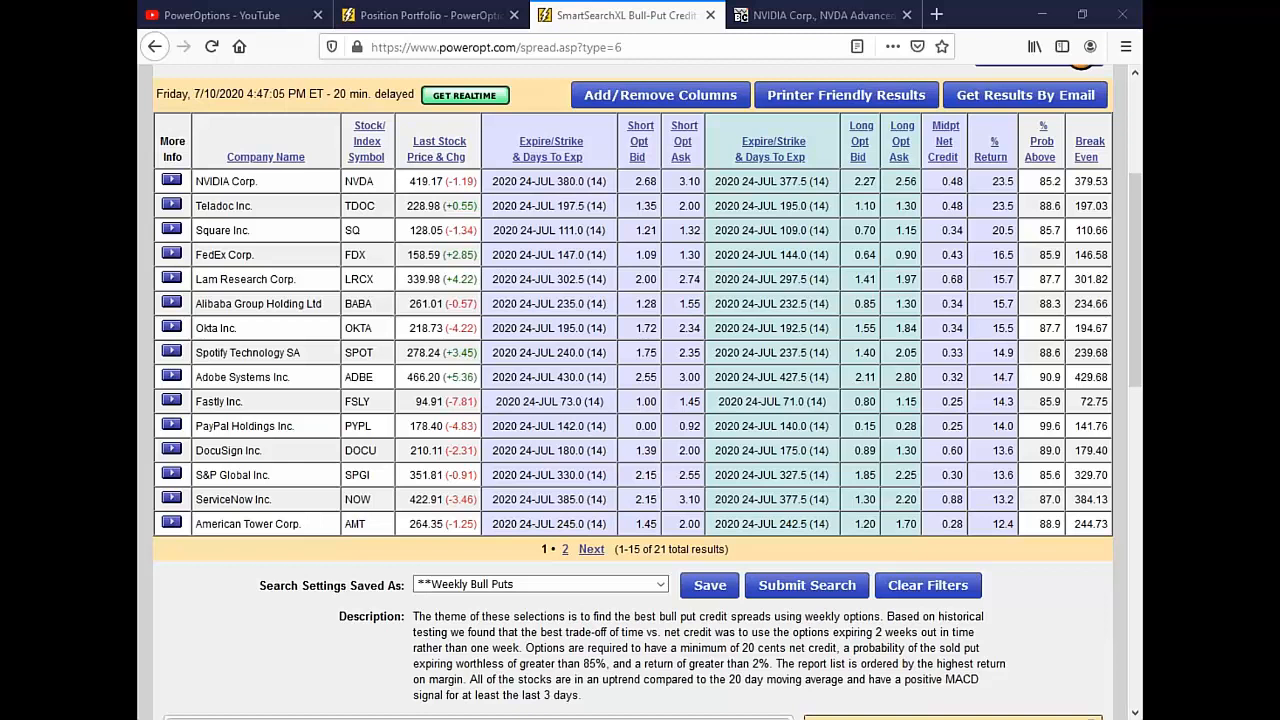
mouse_move(924, 356)
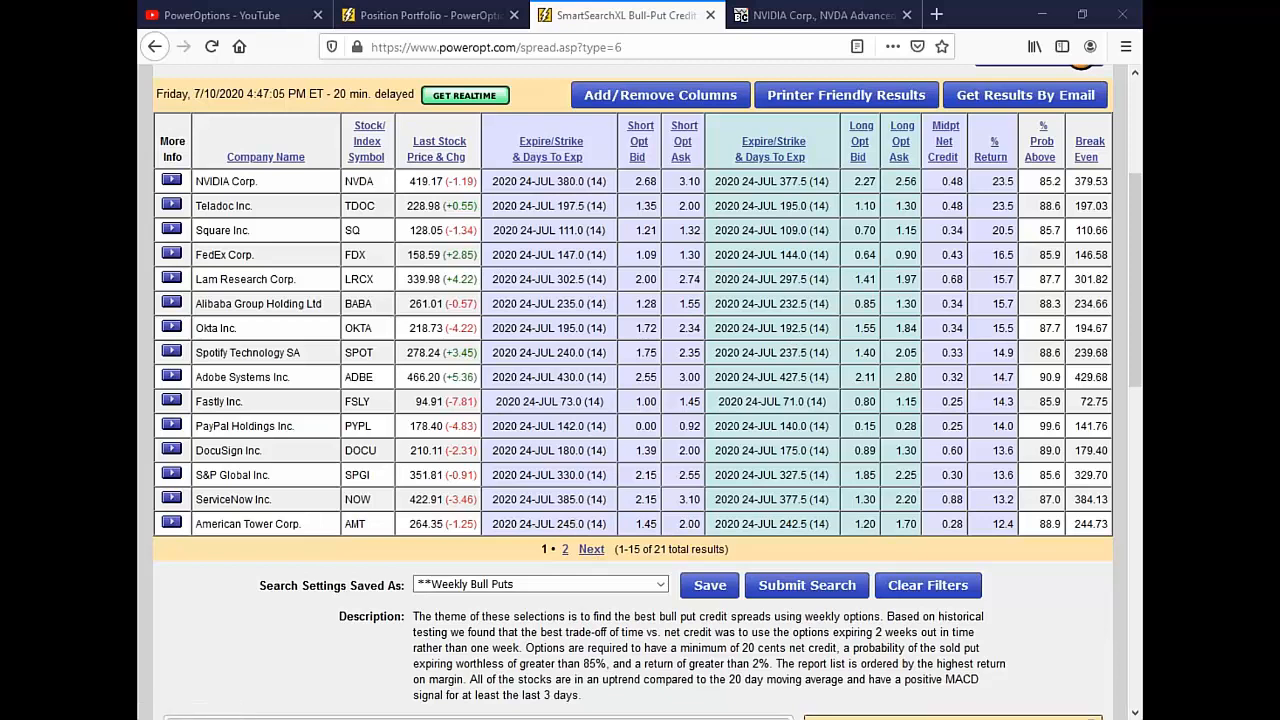
scroll("down", 3)
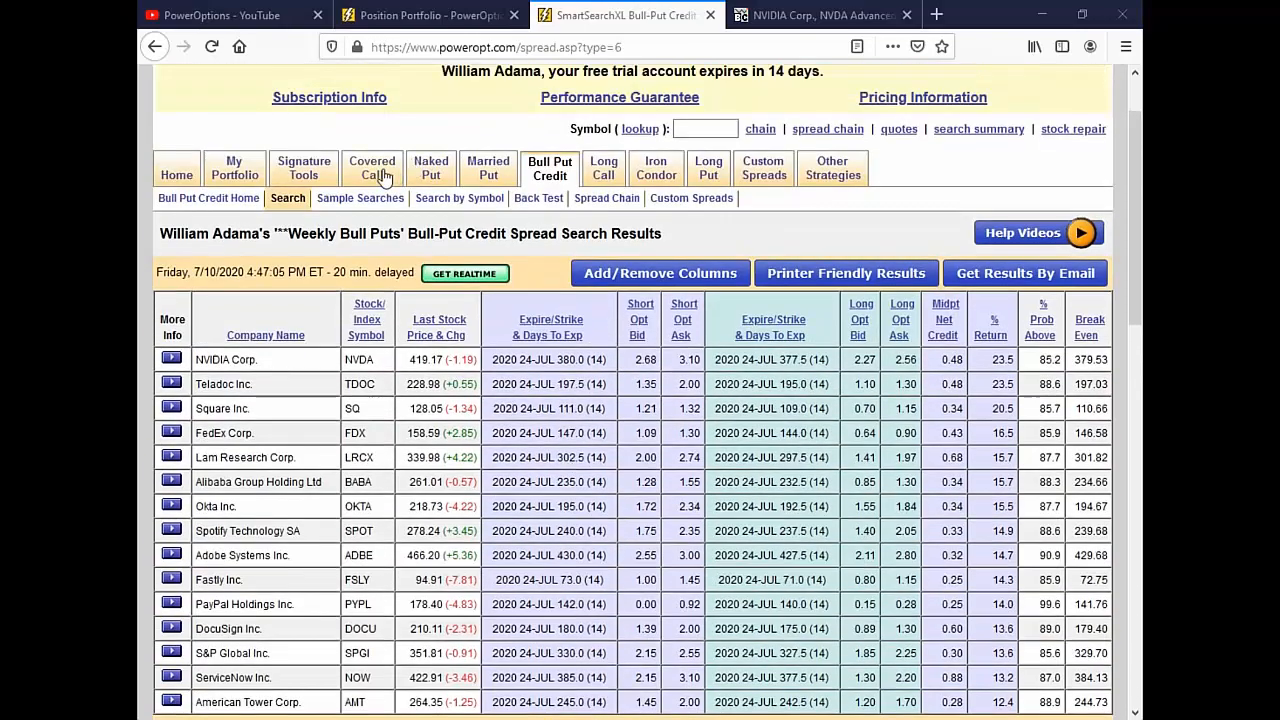
left_click(372, 168)
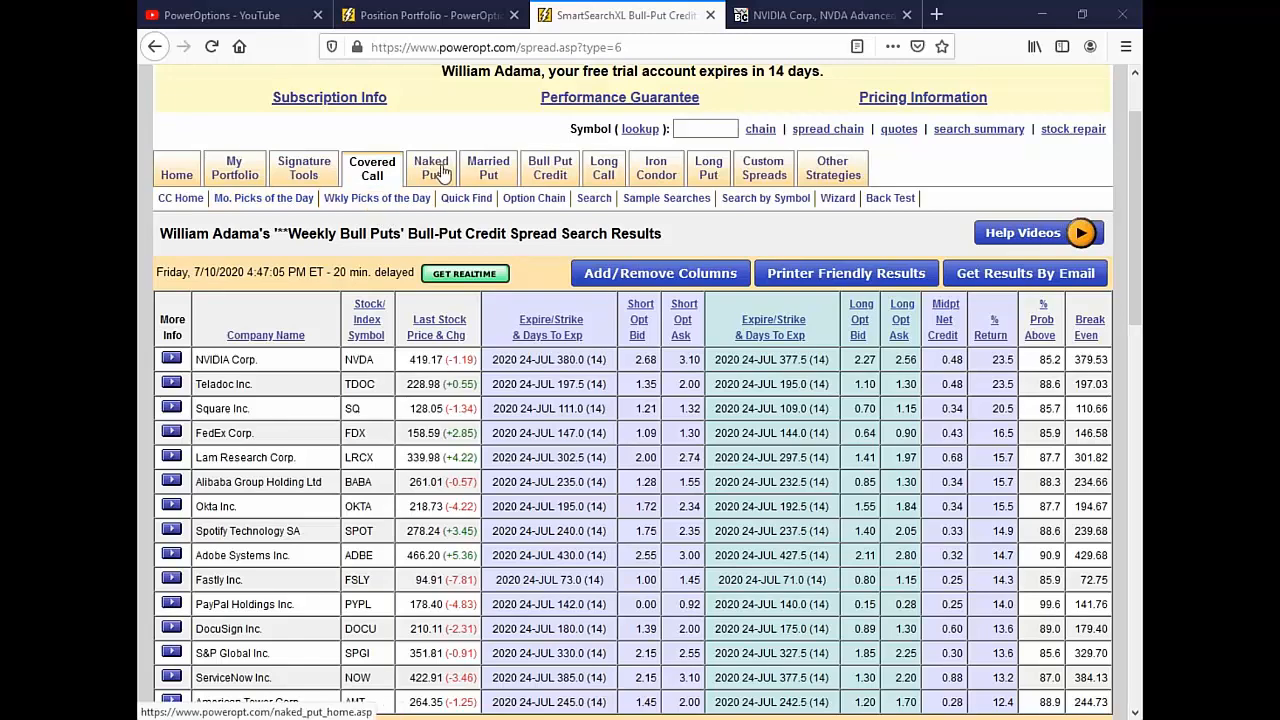
left_click(432, 168)
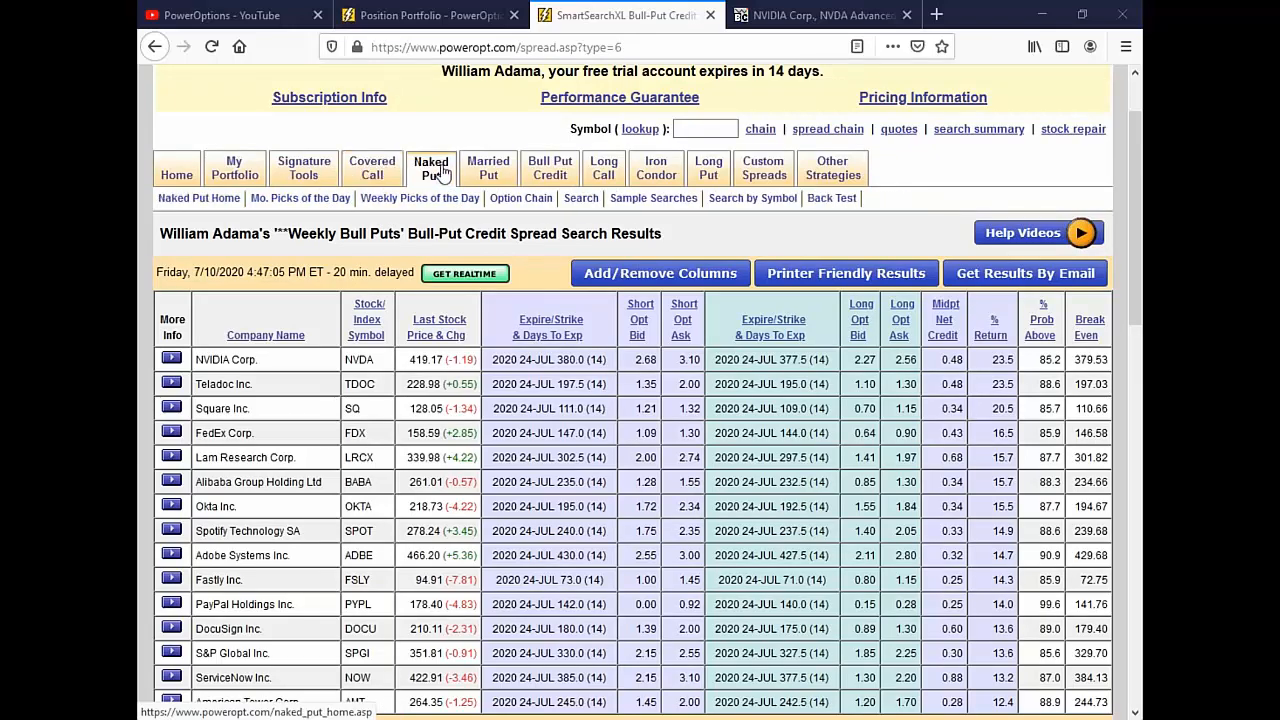
scroll("down", 3)
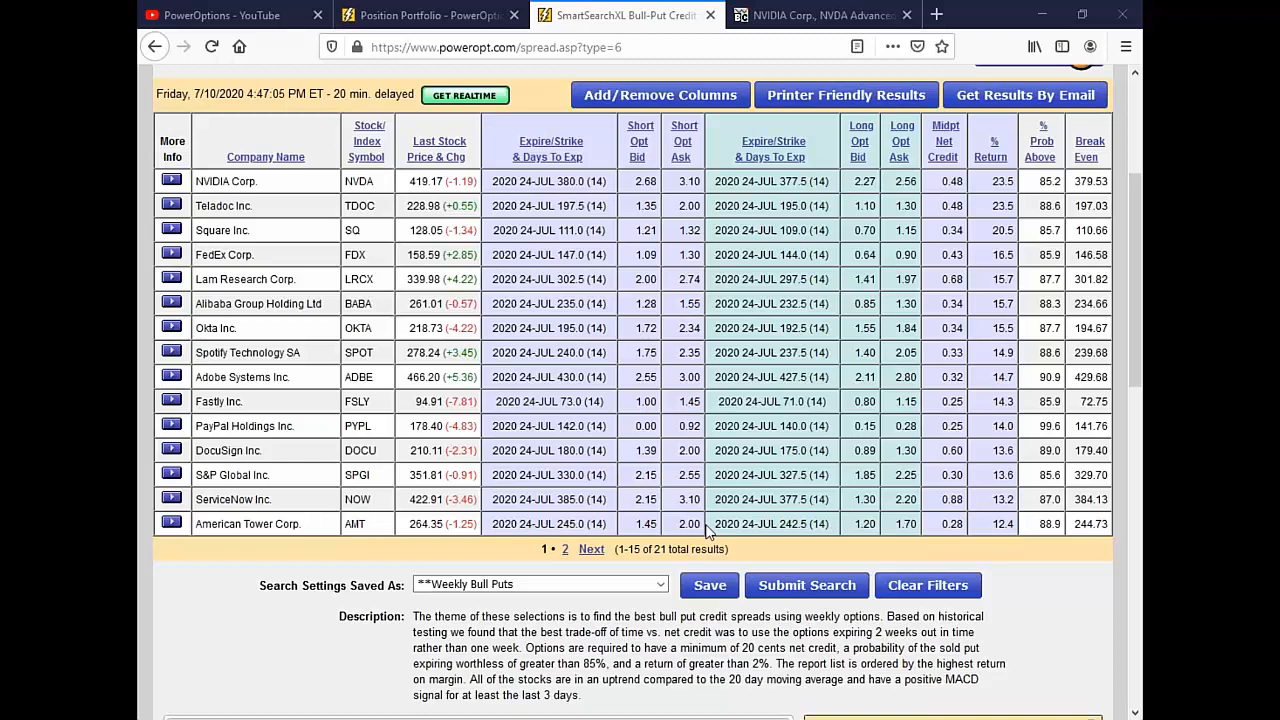
mouse_move(1092, 436)
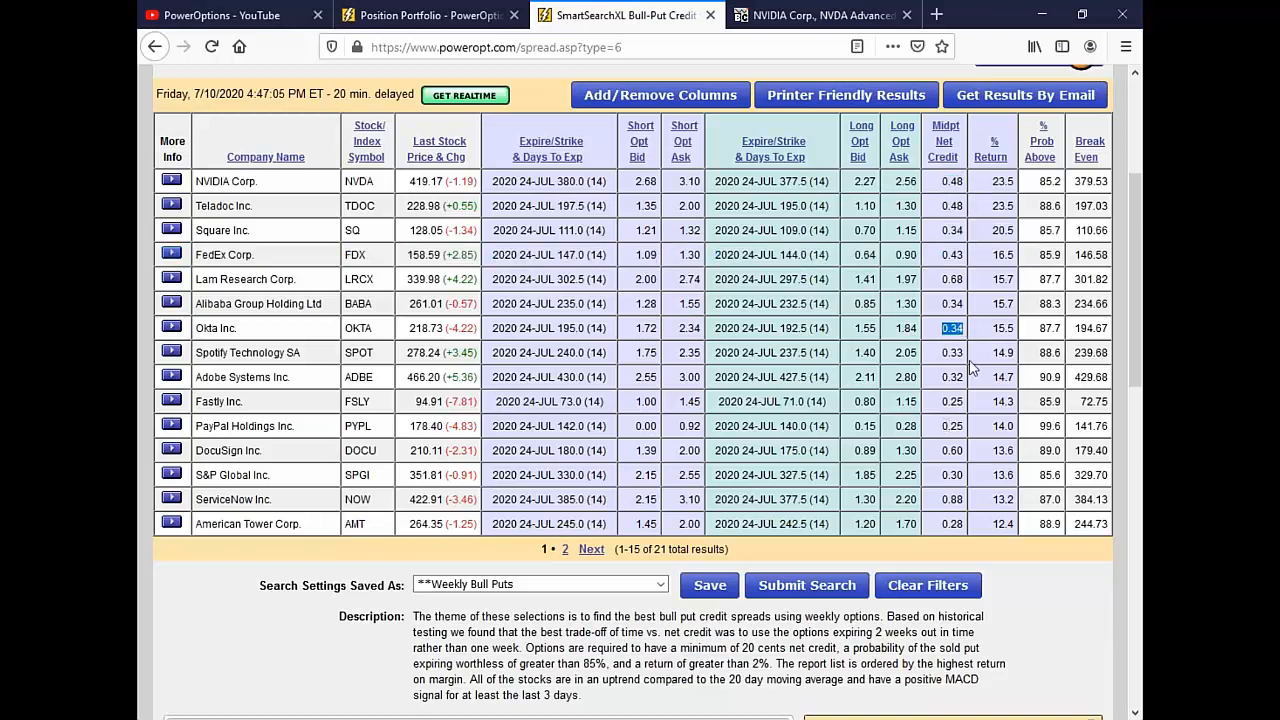
mouse_move(768, 330)
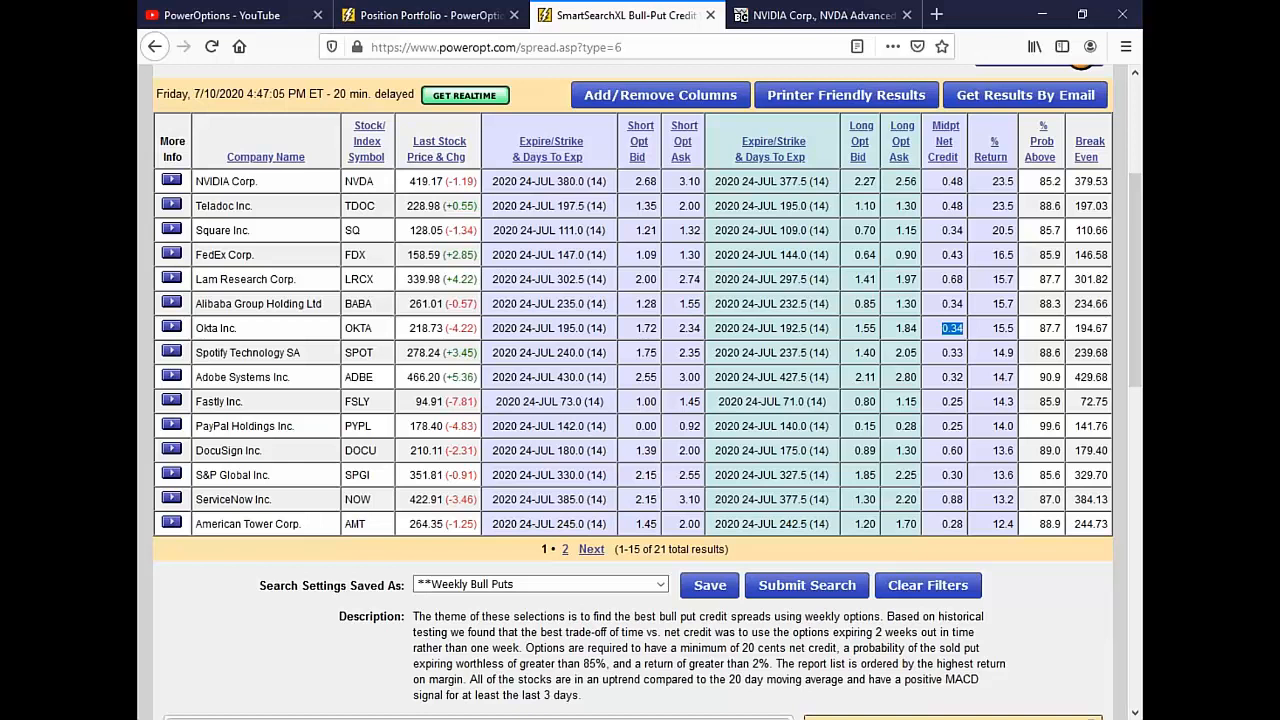
mouse_move(910, 336)
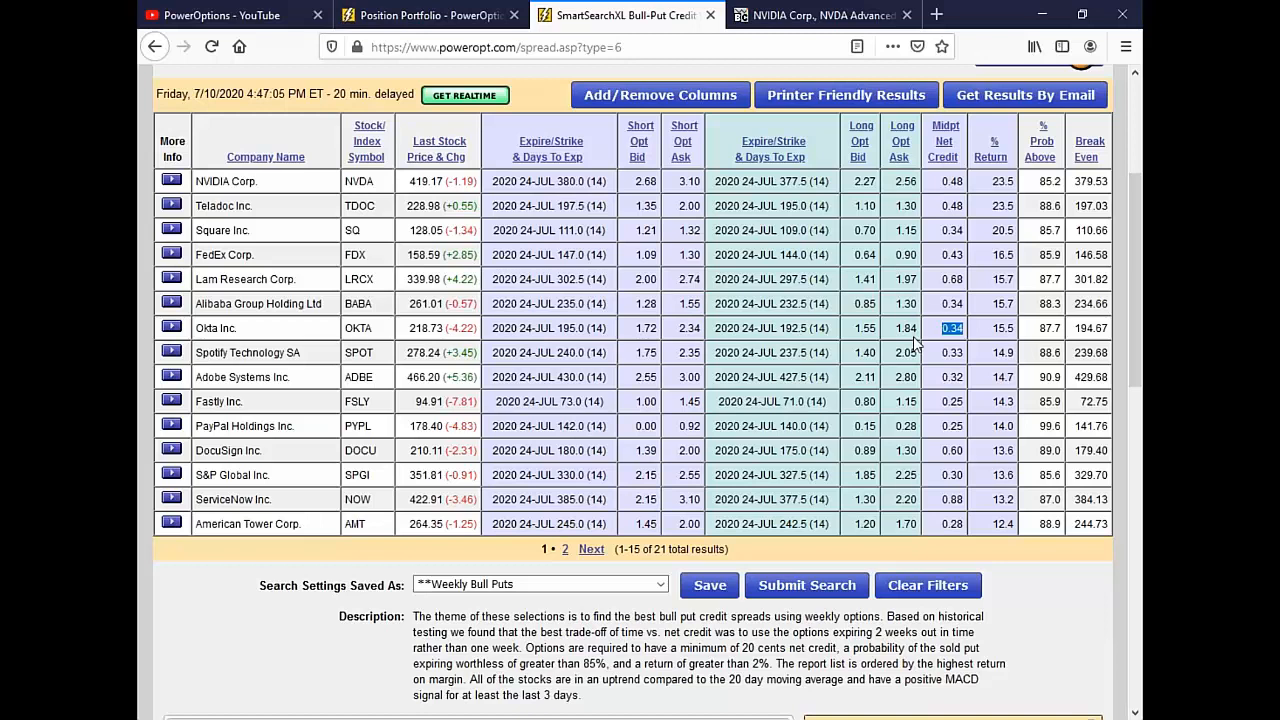
mouse_move(920, 350)
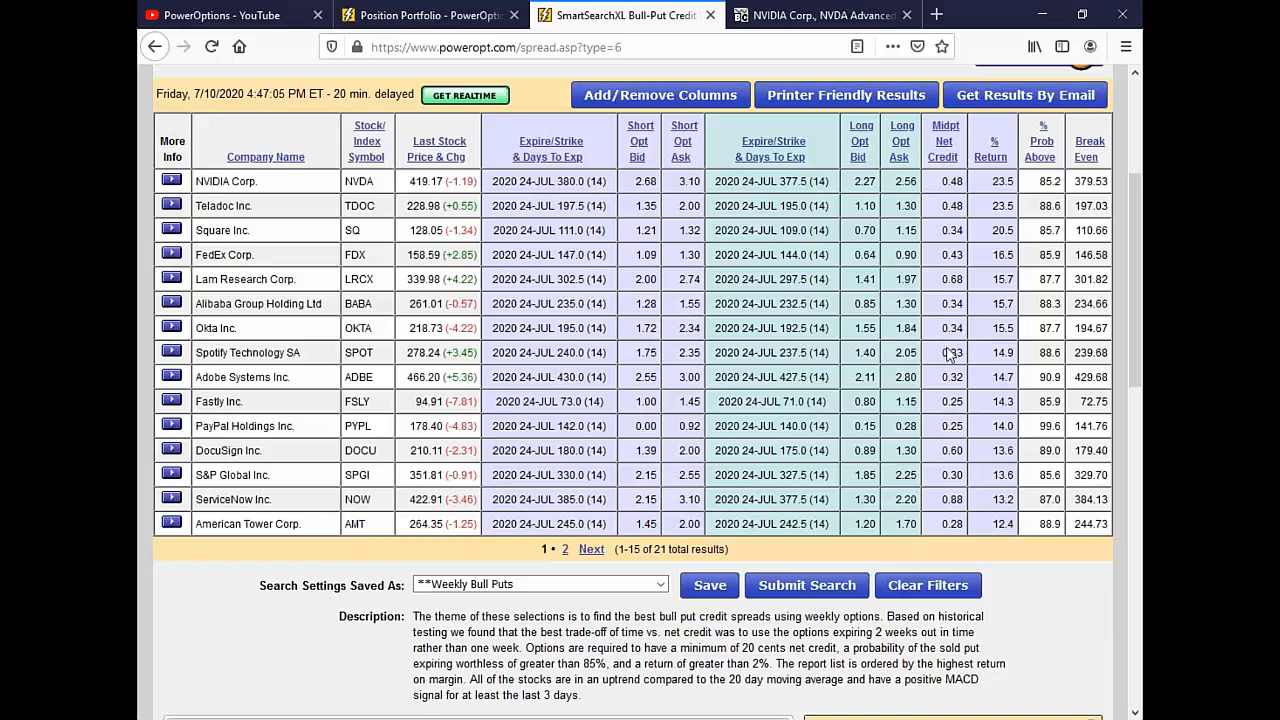
mouse_move(944, 328)
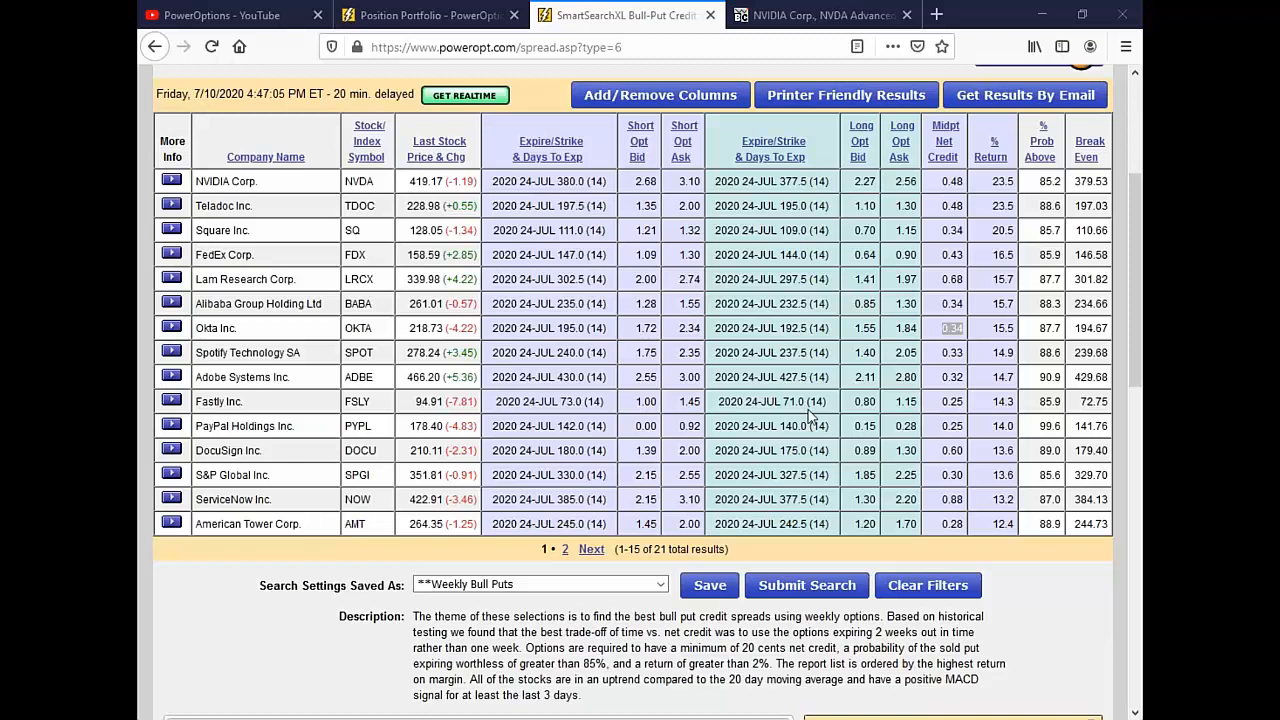
mouse_move(492, 332)
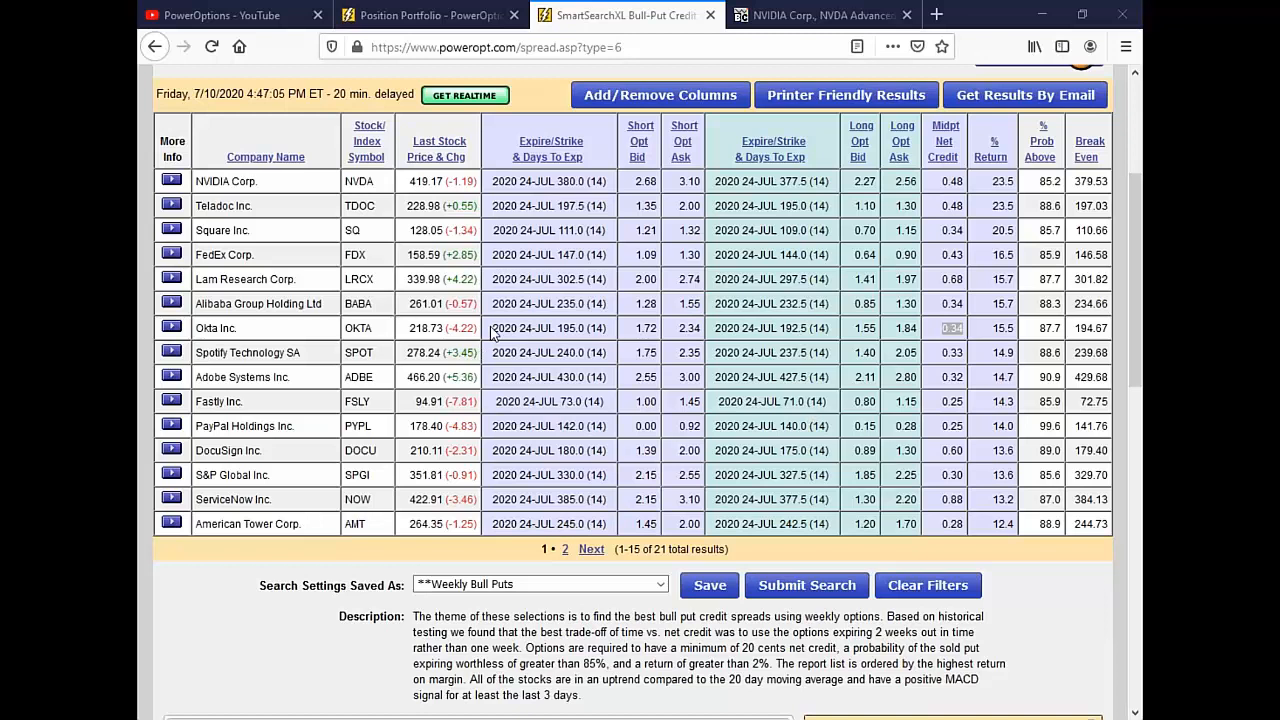
mouse_move(492, 332)
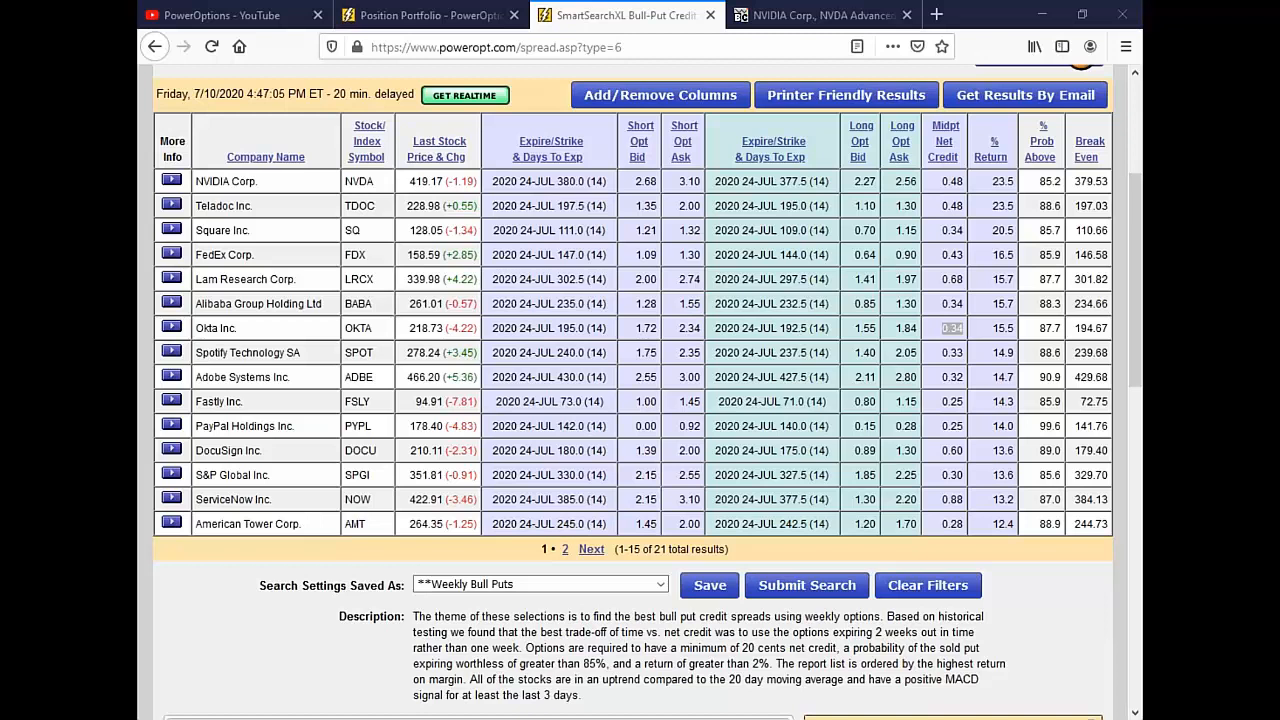
mouse_move(504, 252)
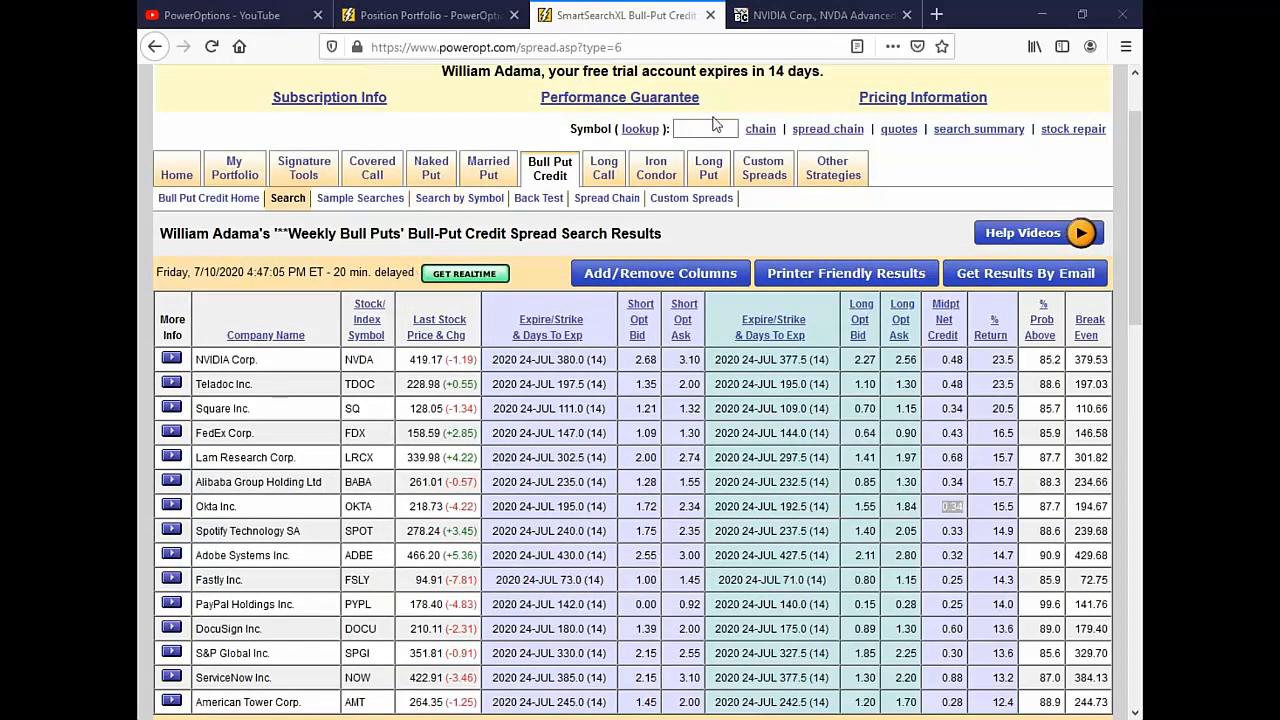
Step: Load the HDS option chain as the historical chain dated June 25, 2020
type("HDS")
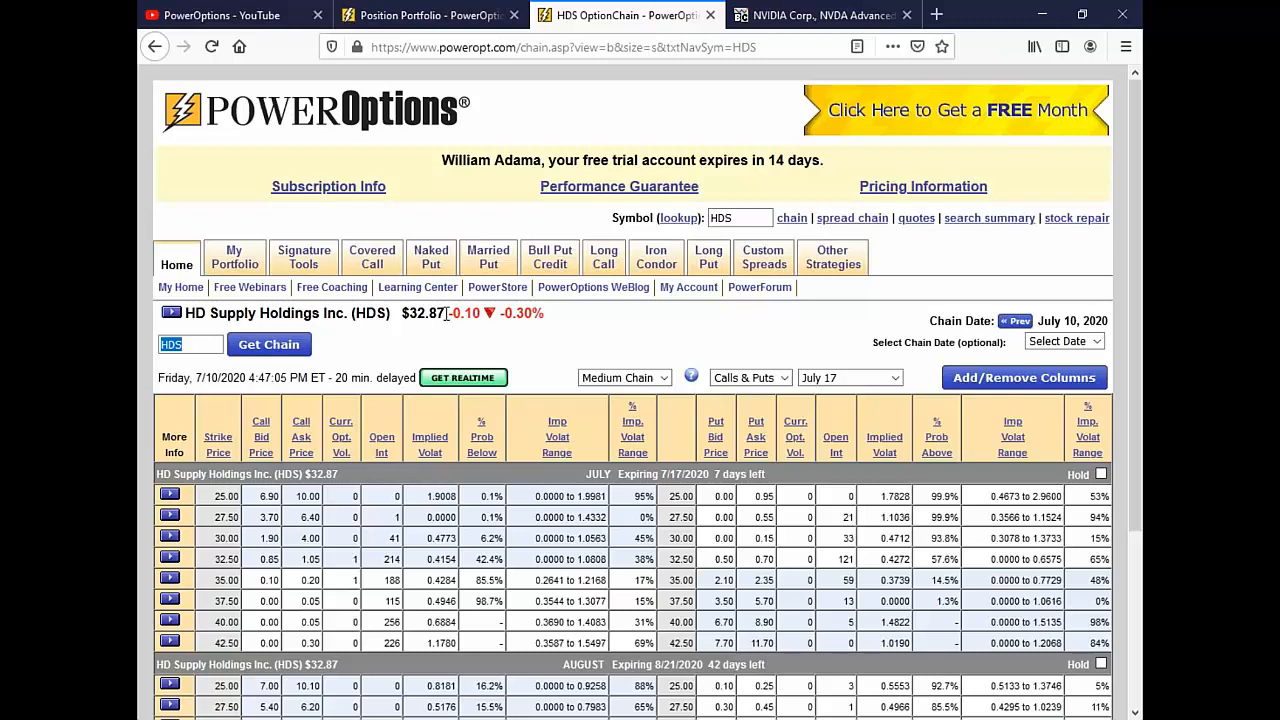
left_click(1064, 340)
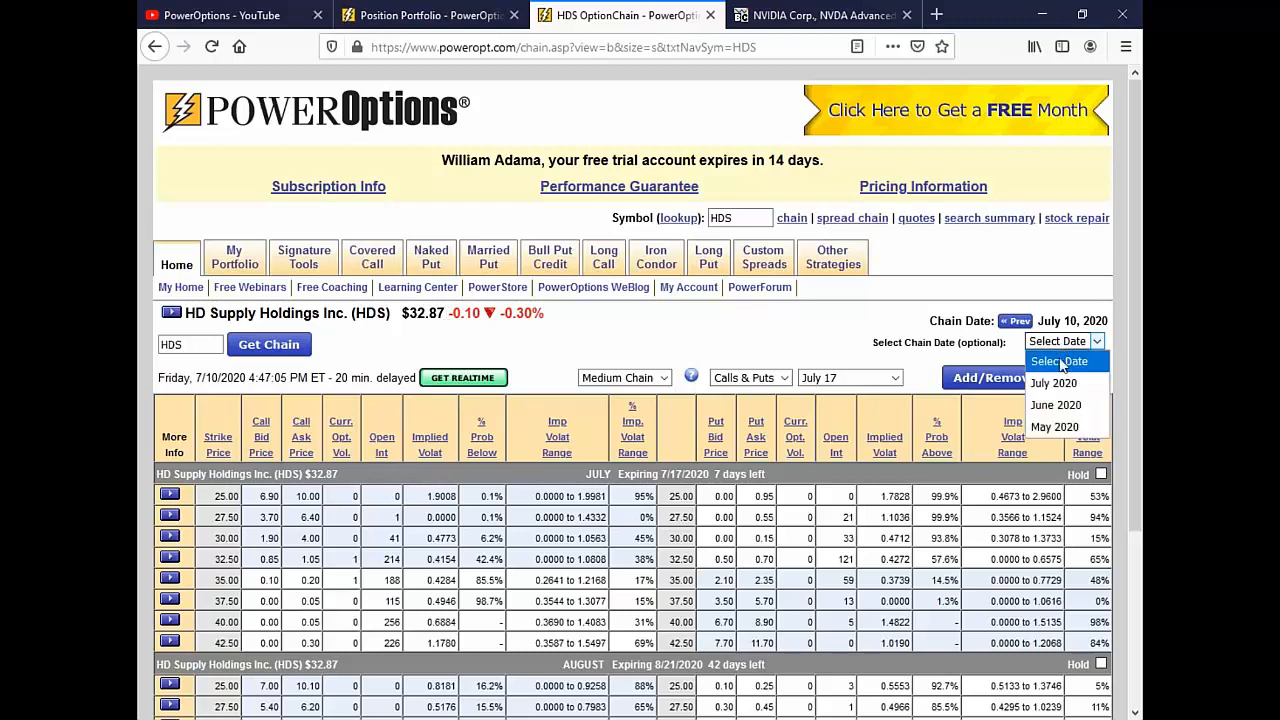
left_click(1056, 404)
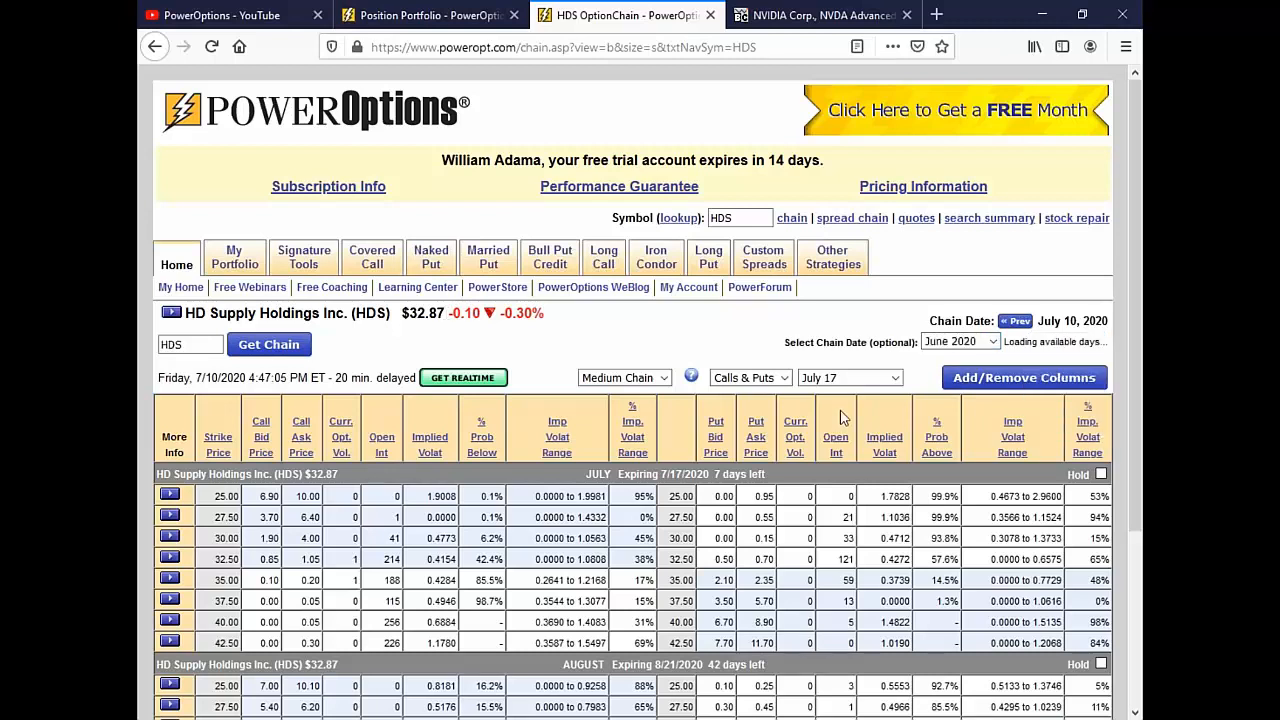
left_click(980, 340)
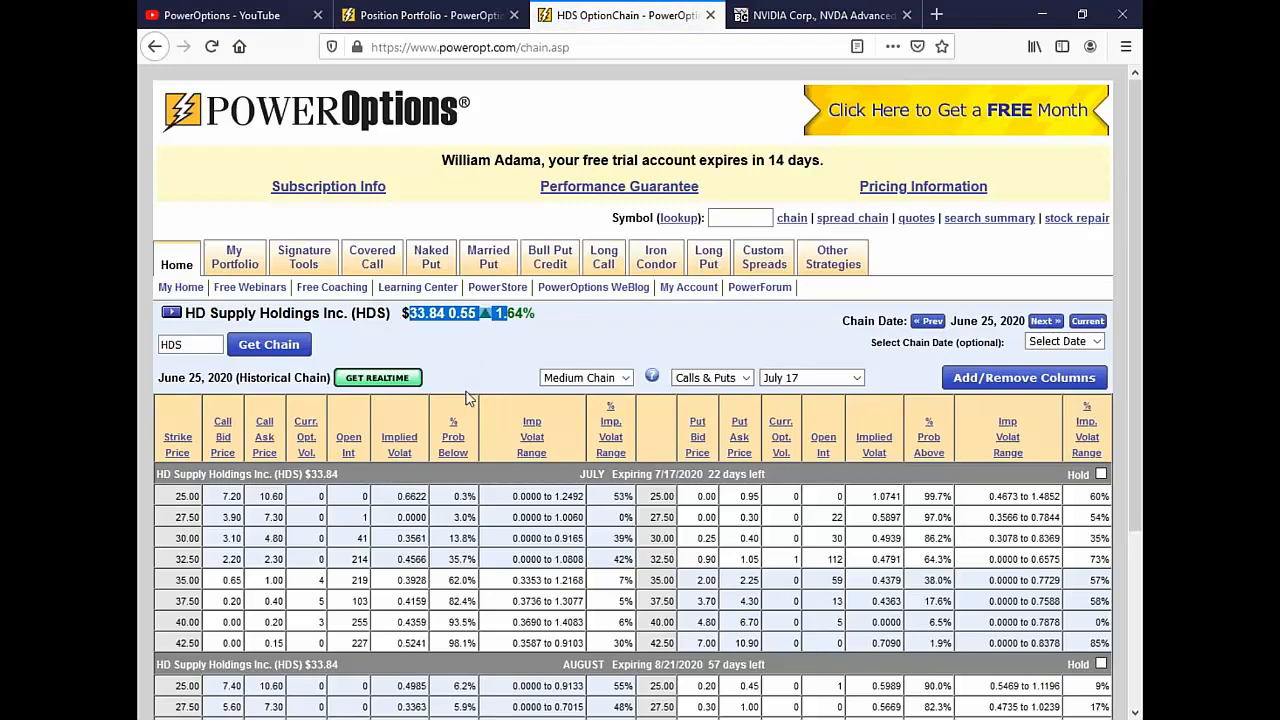
Step: Filter the HDS June 25, 2020 chain to show puts only
scroll("down", 3)
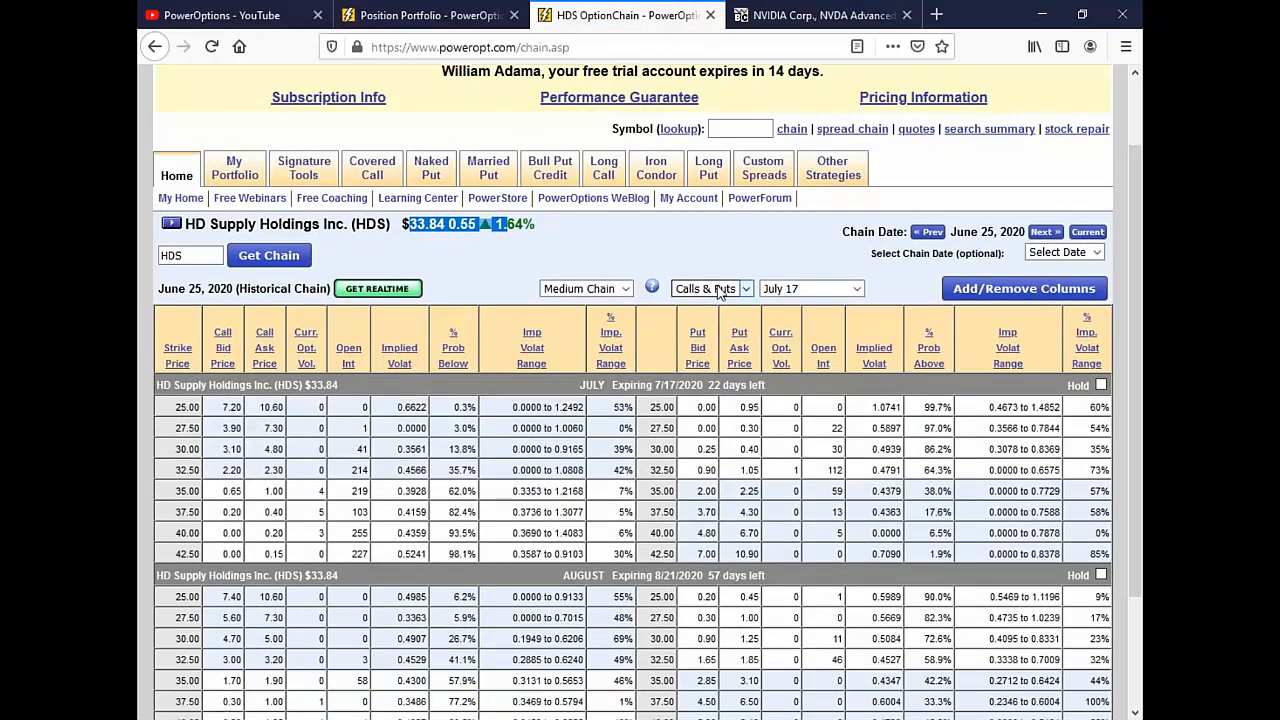
left_click(710, 288)
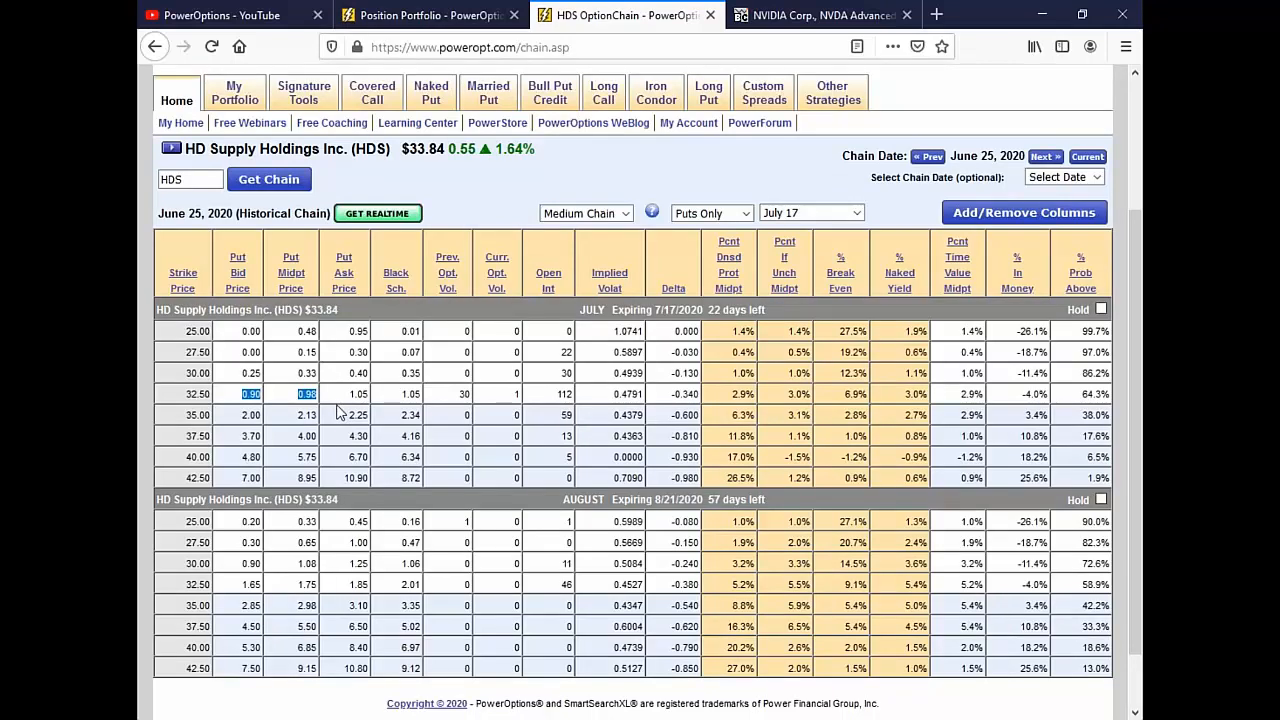
mouse_move(748, 390)
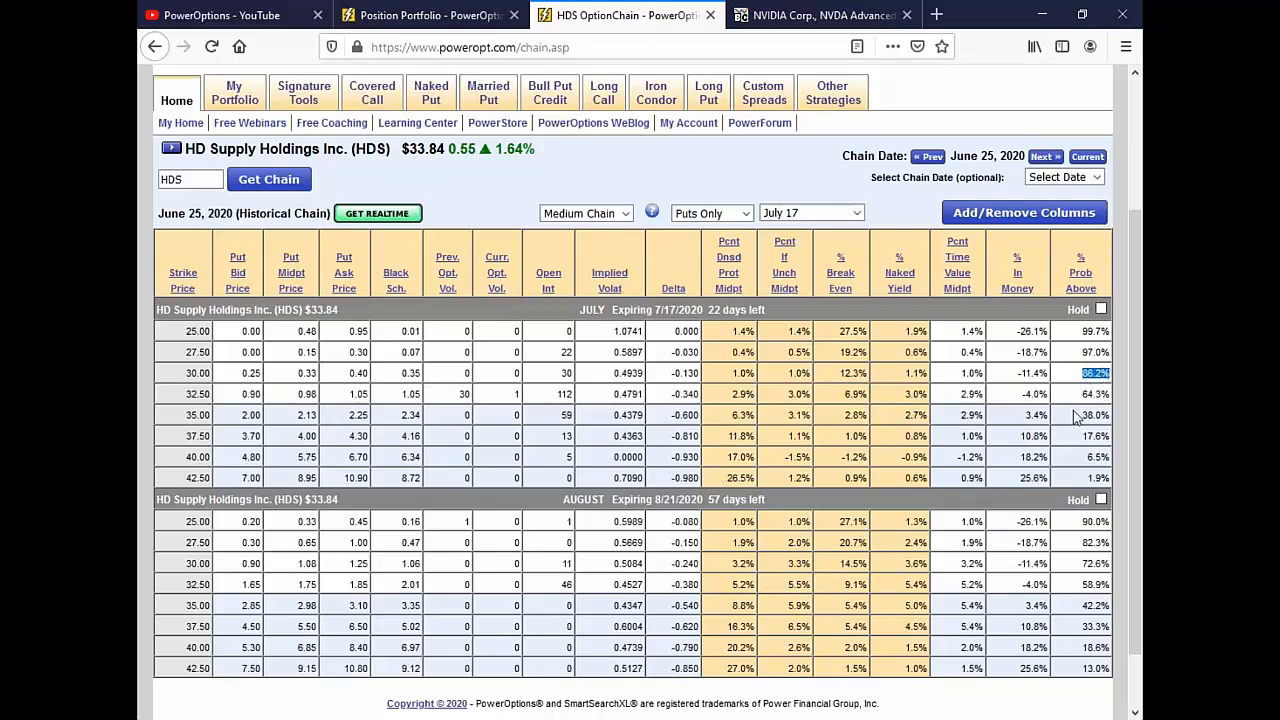
mouse_move(230, 408)
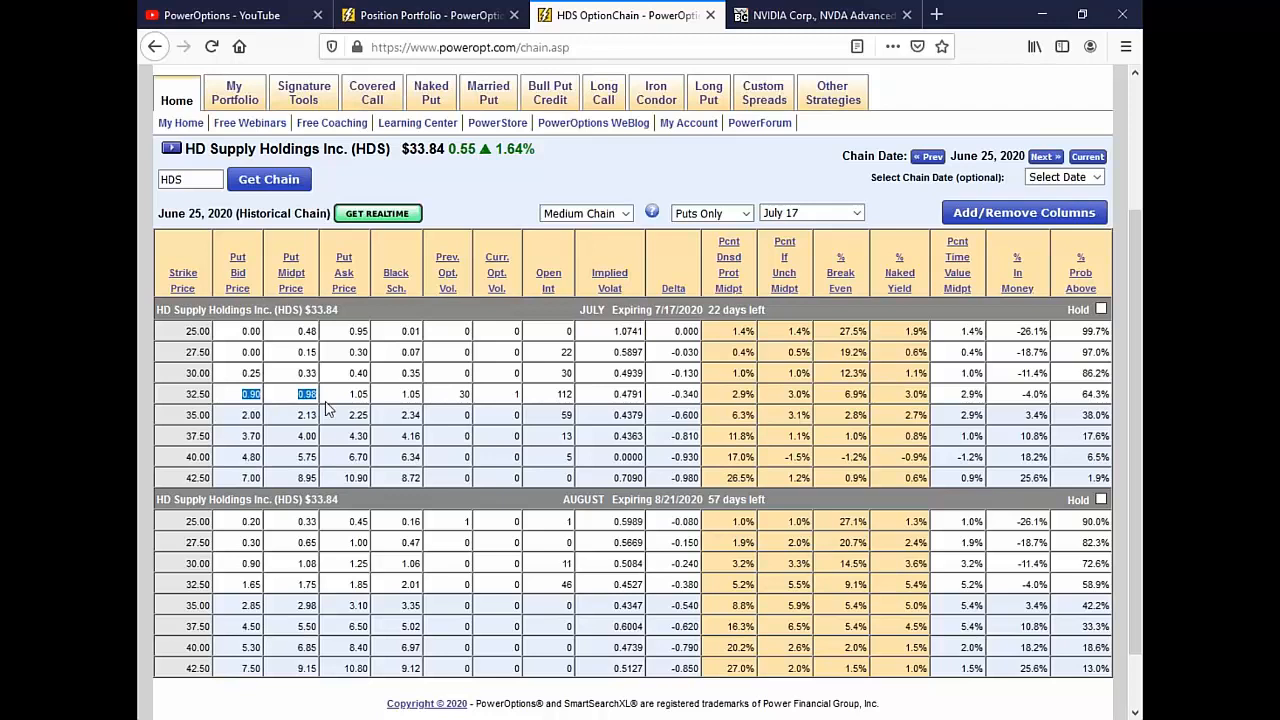
mouse_move(250, 374)
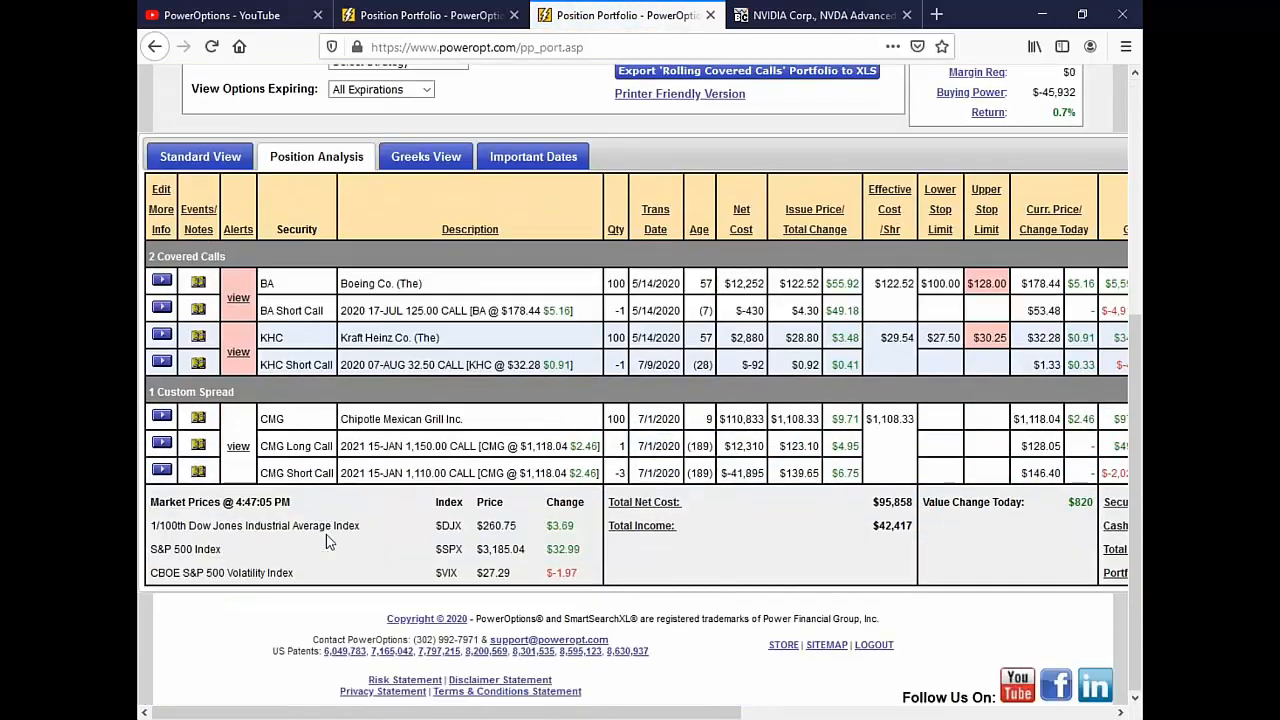
Step: Start a bull put credit spread with the HDS 17-JUL 30.00 put bought and 32.50 put sold
left_click(396, 150)
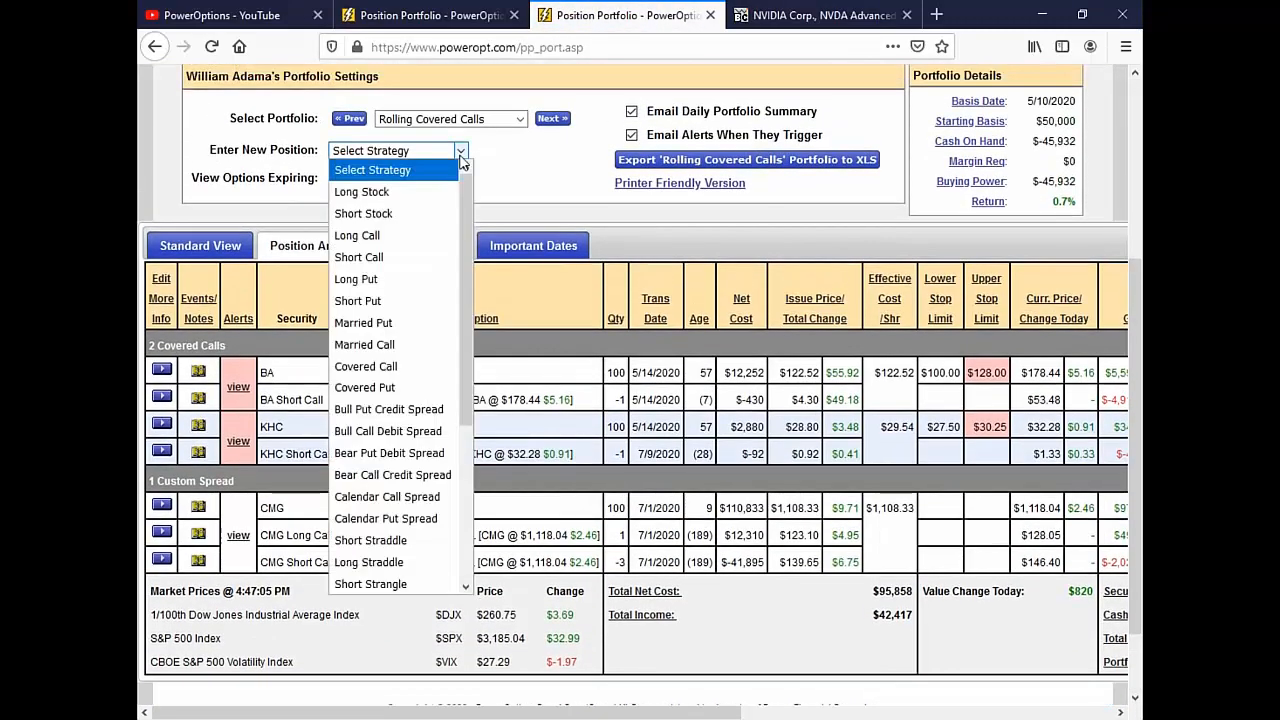
mouse_move(364, 388)
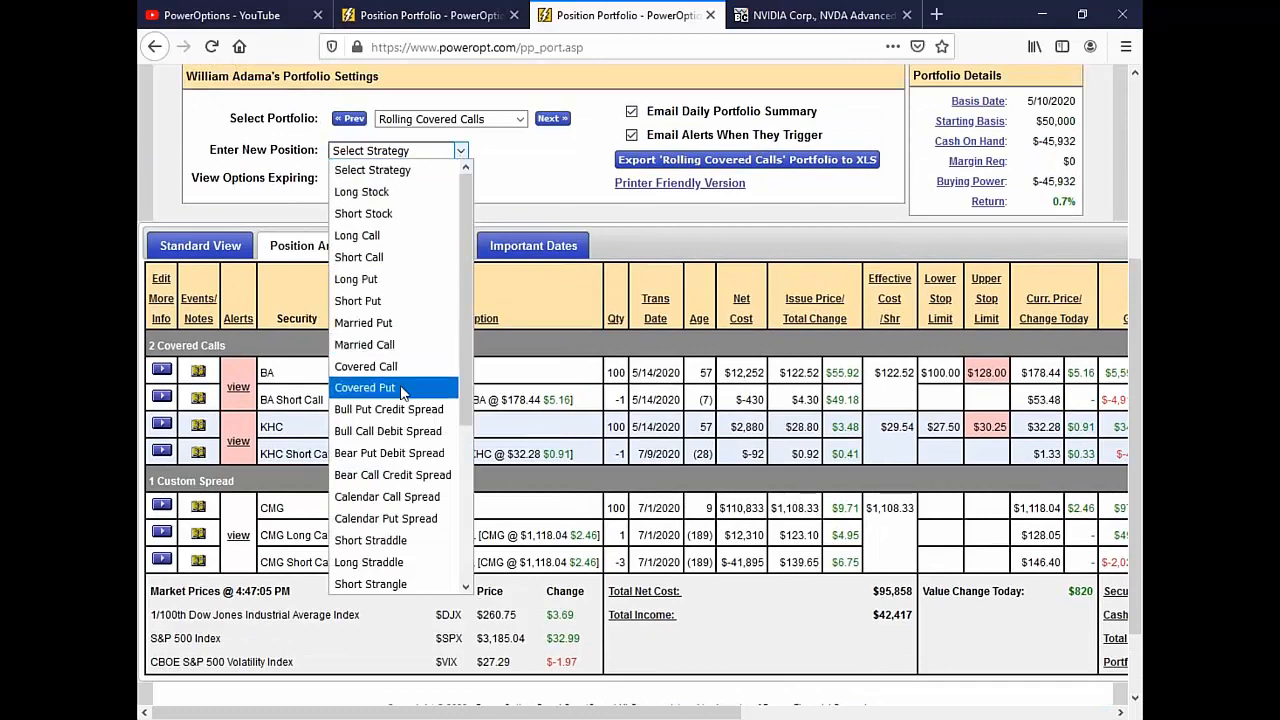
left_click(388, 408)
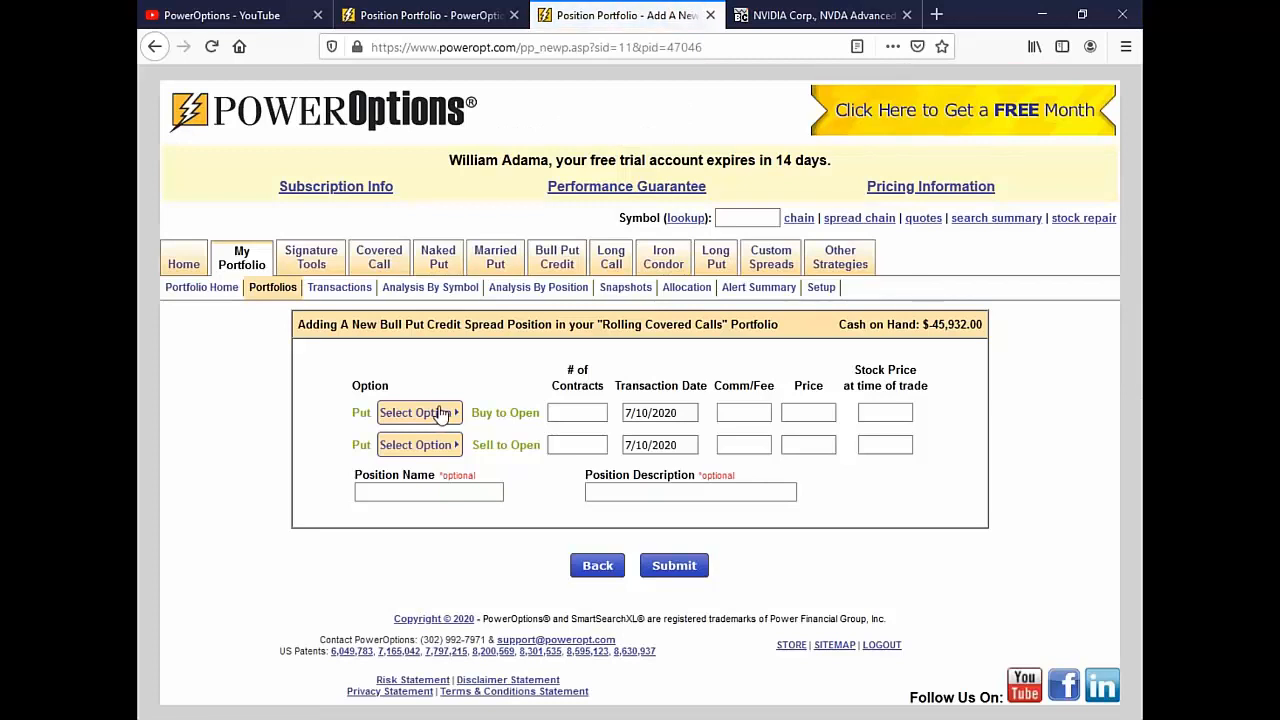
left_click(418, 412)
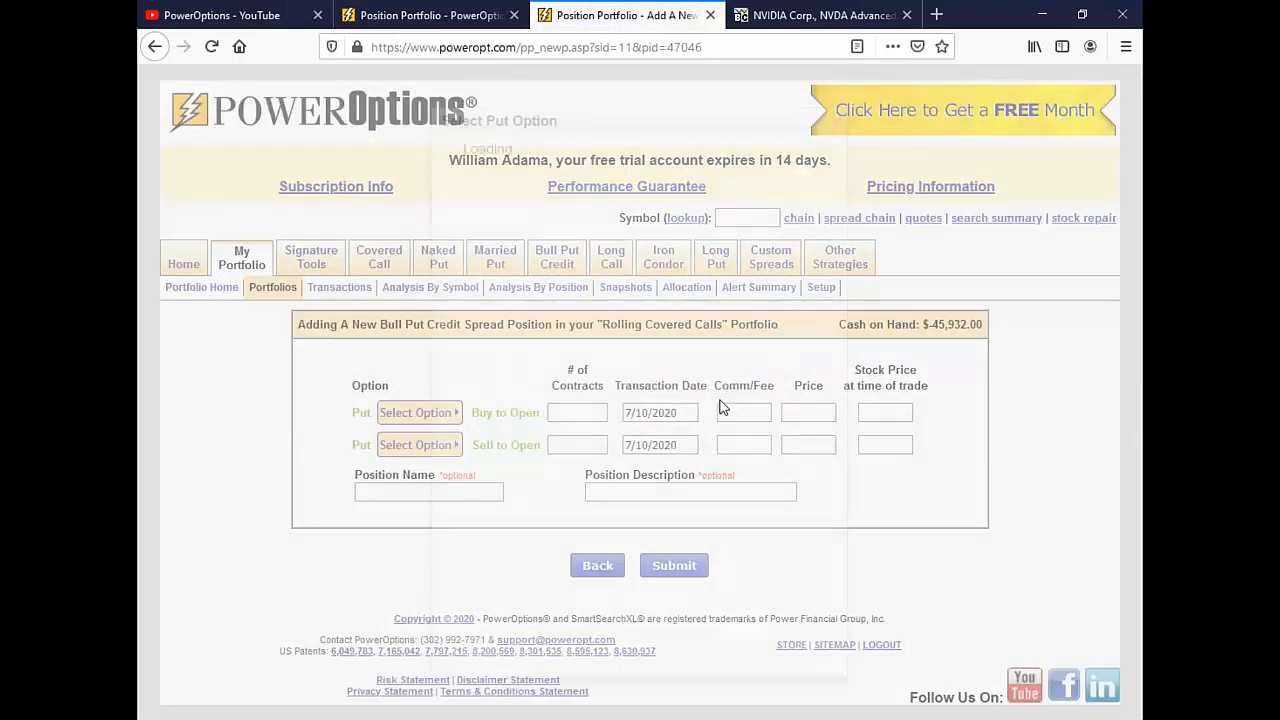
left_click(416, 412)
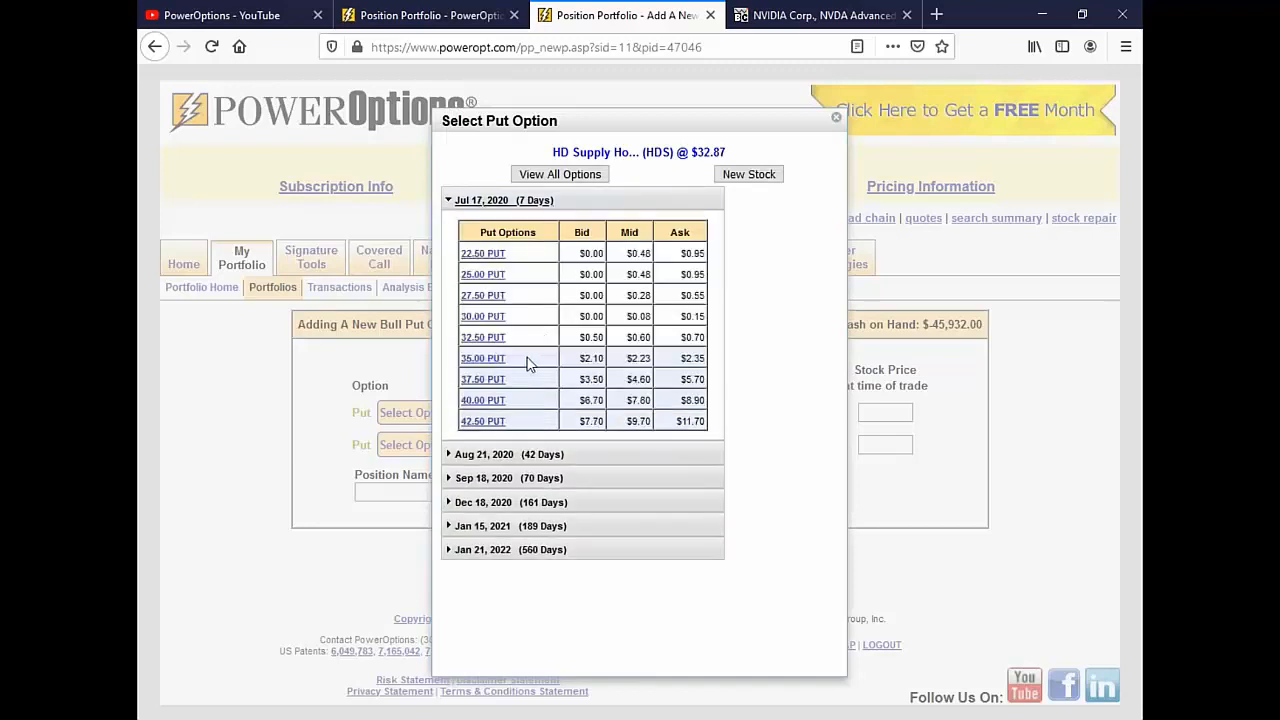
left_click(484, 316)
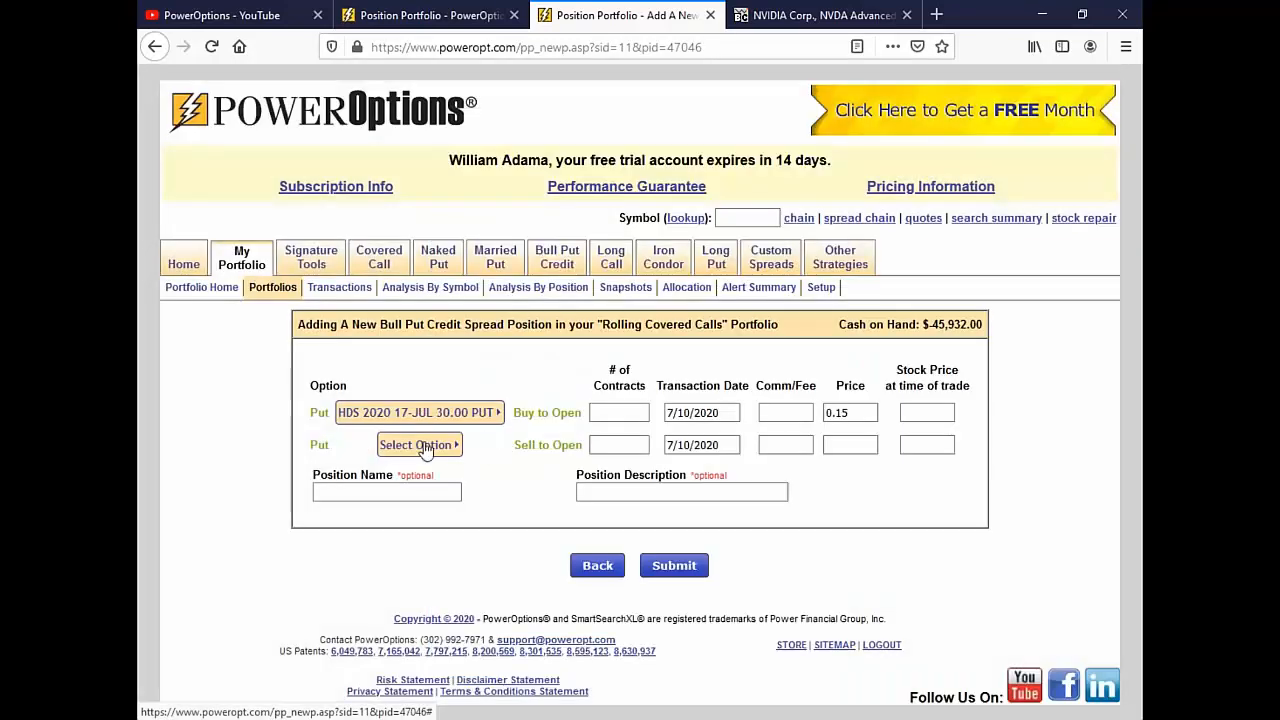
left_click(418, 444)
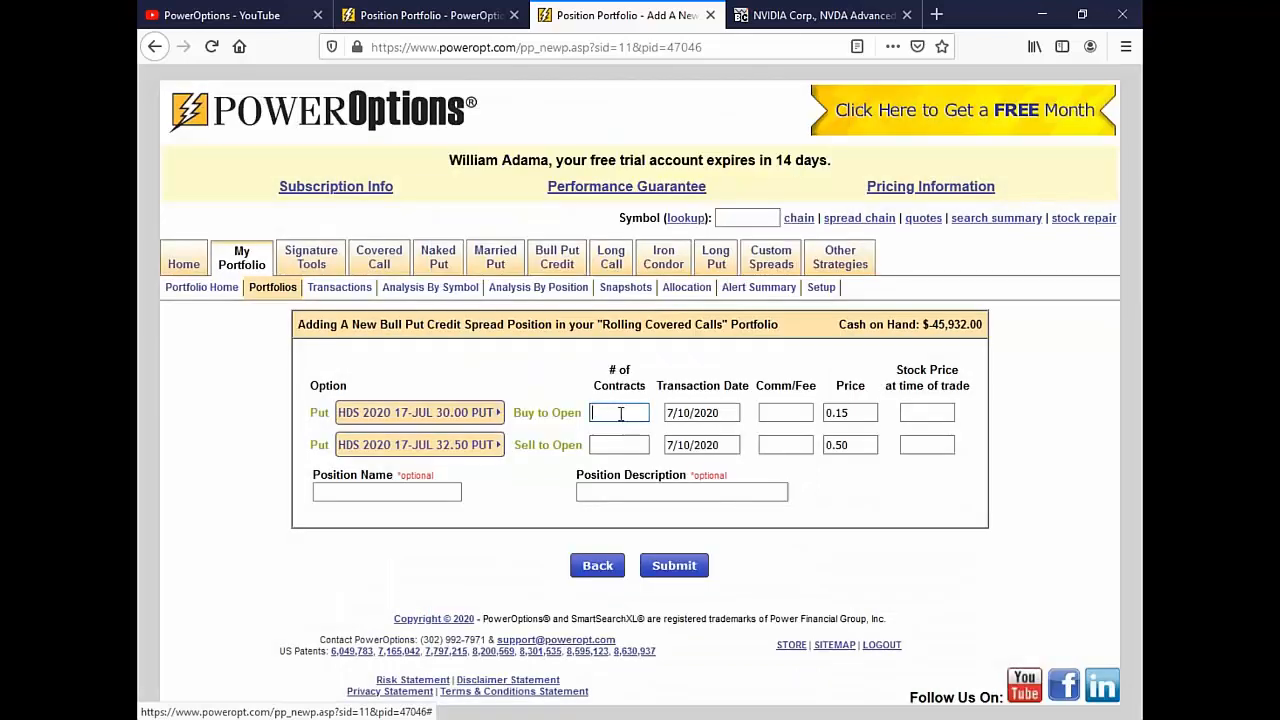
Step: Set both put legs to 1 contract with transaction date 6/25/2020
type("1")
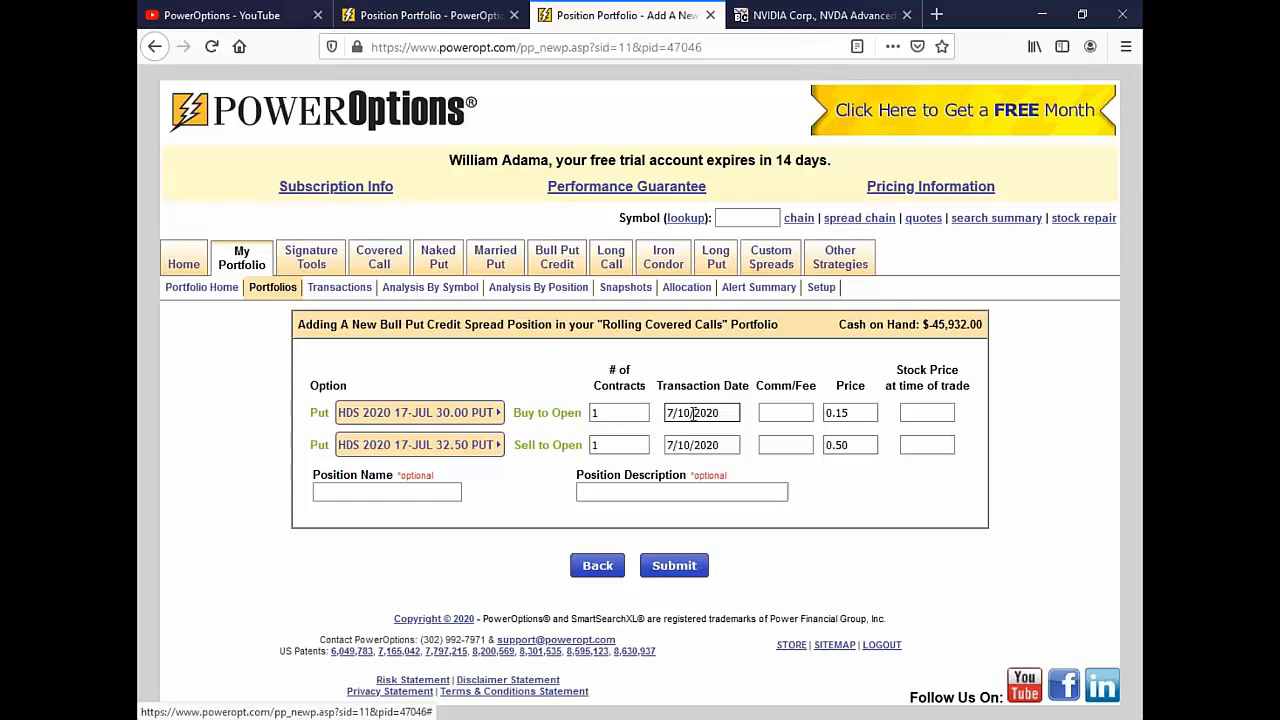
left_click(700, 412)
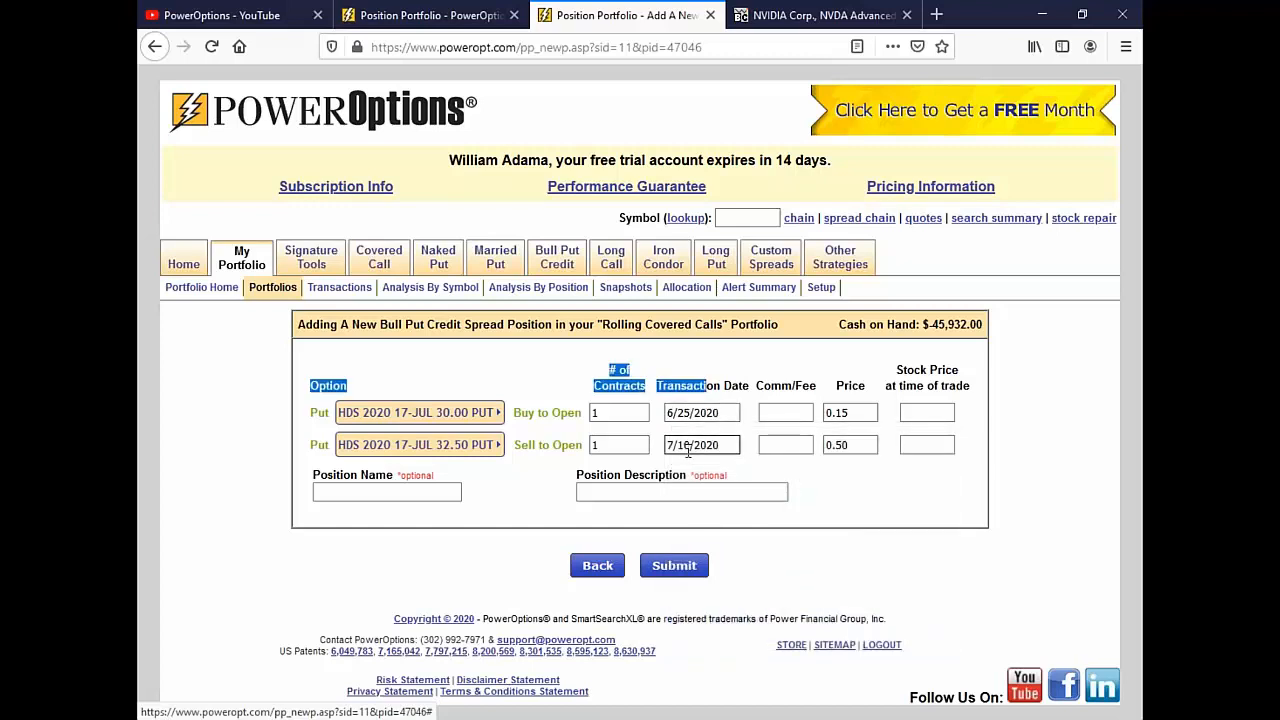
left_click(700, 444)
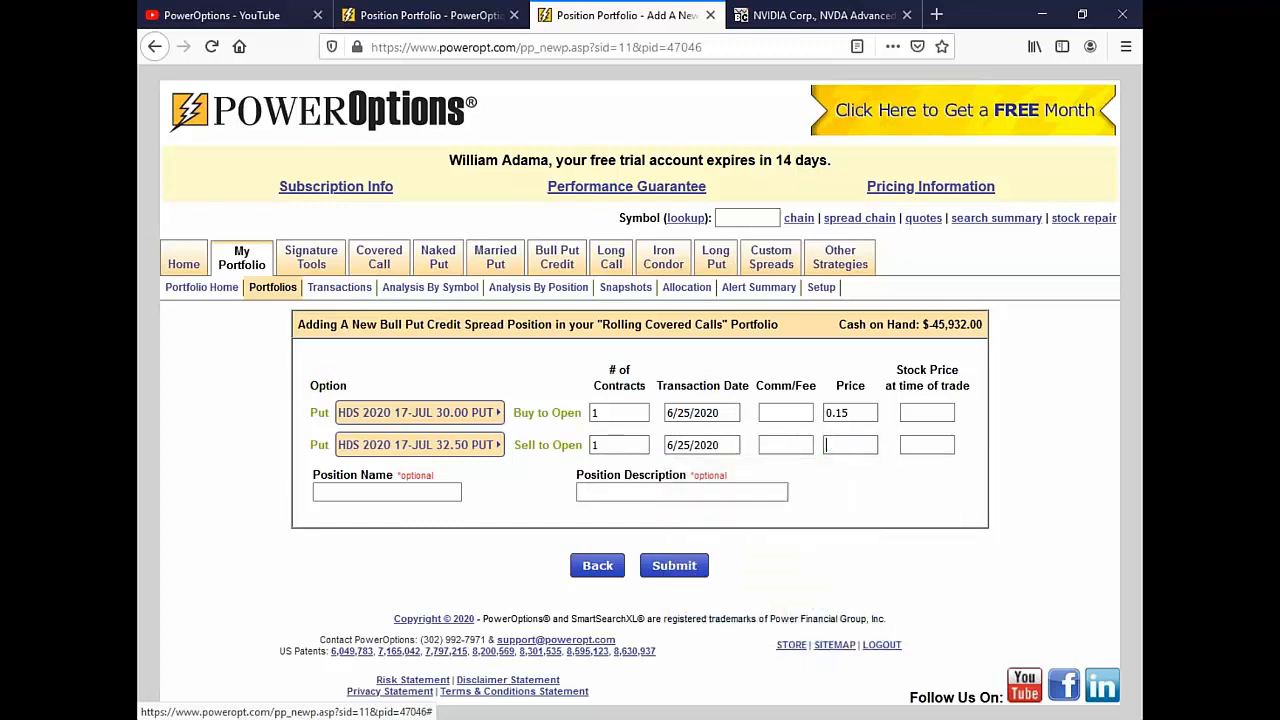
Step: Enter leg prices of 0.29 bought and 0.94 sold
type("0.98")
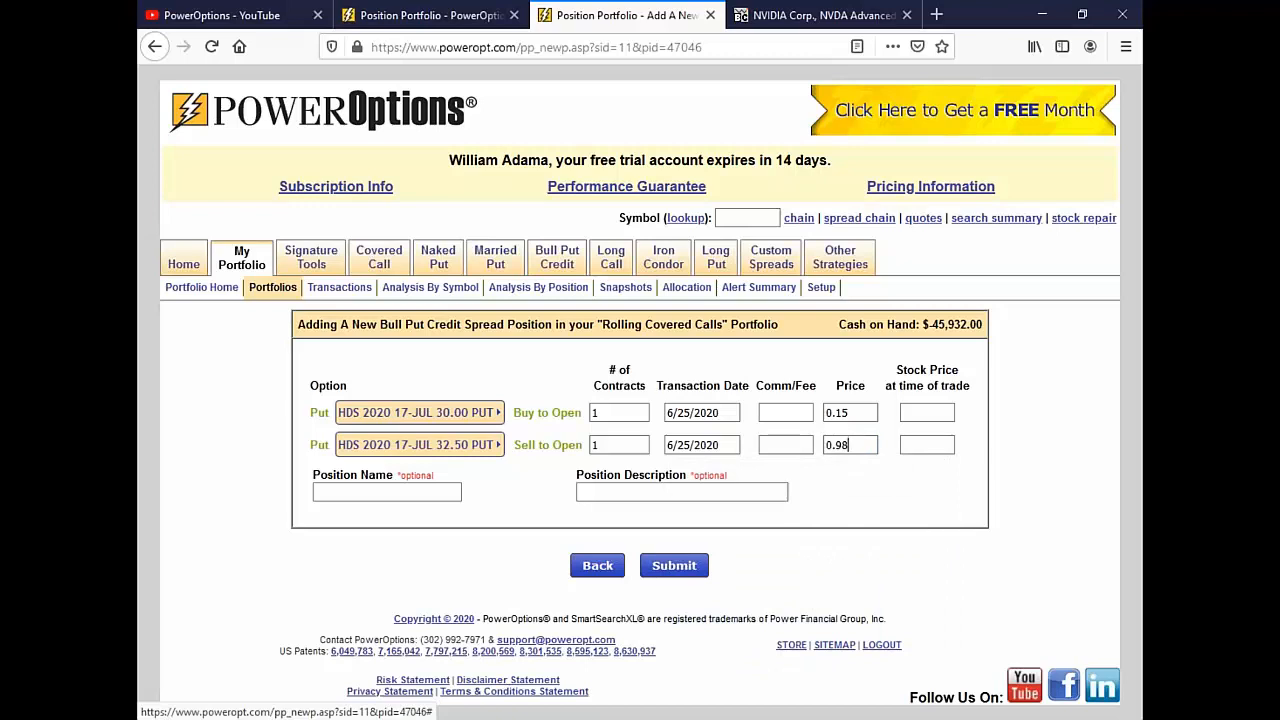
type("0.94")
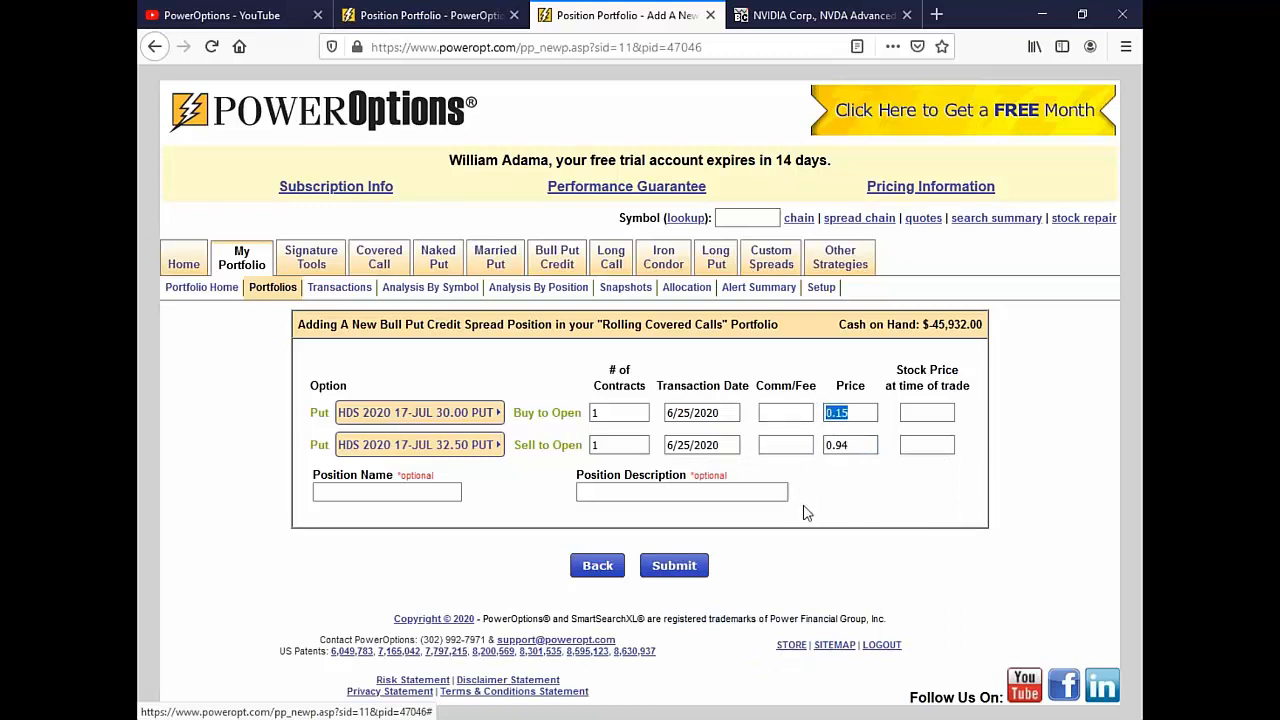
type("0.29")
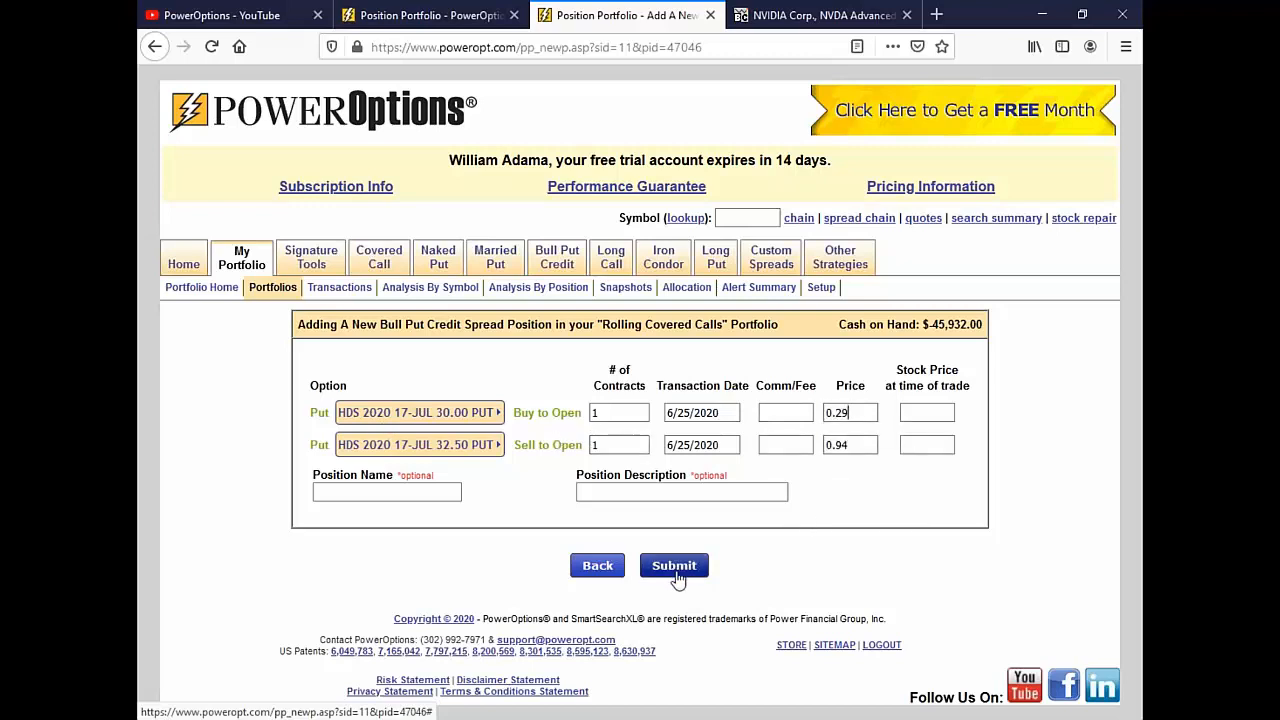
Step: Name the position 'HDS Bull Put' and submit it to the portfolio
left_click(386, 492)
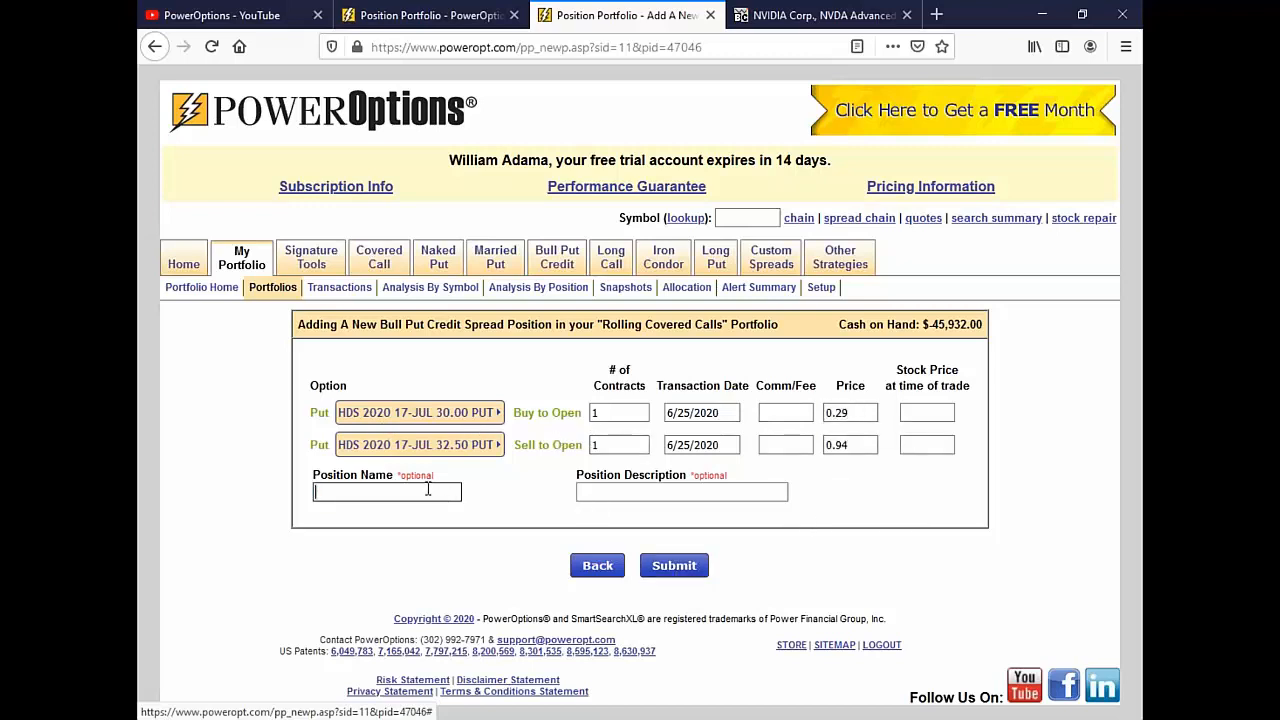
type("HDS Bull Put")
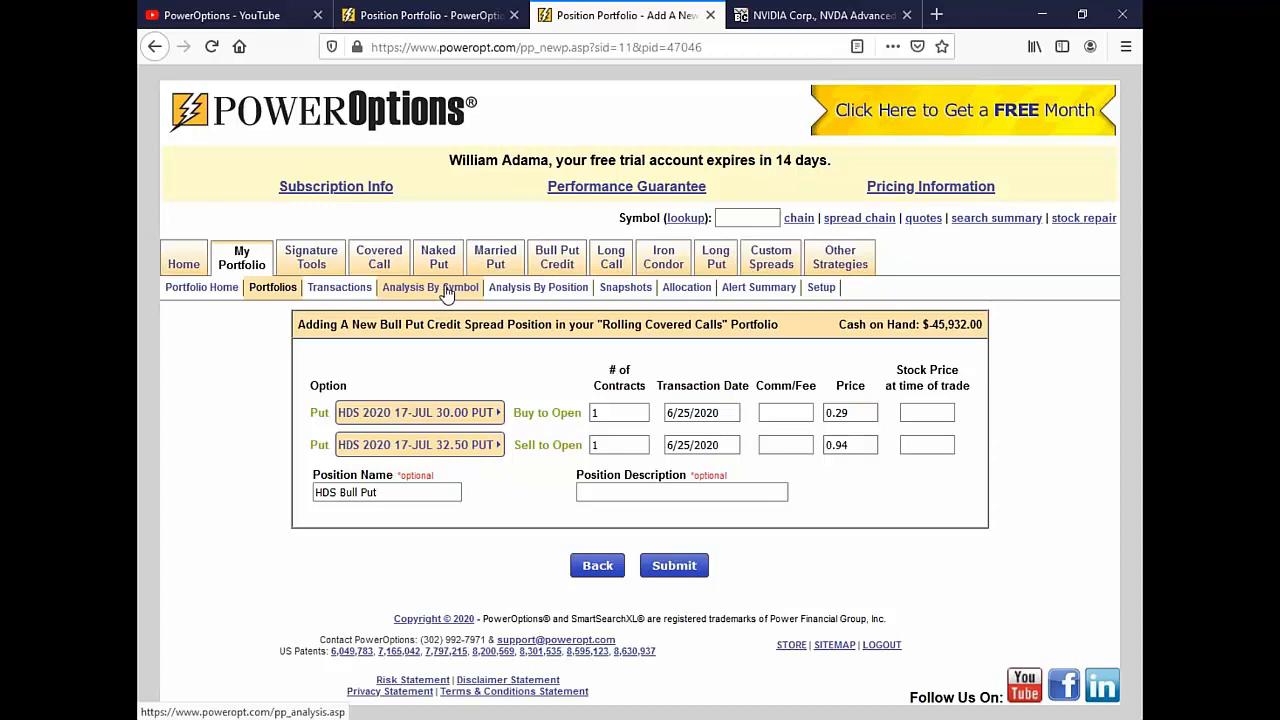
left_click(680, 492)
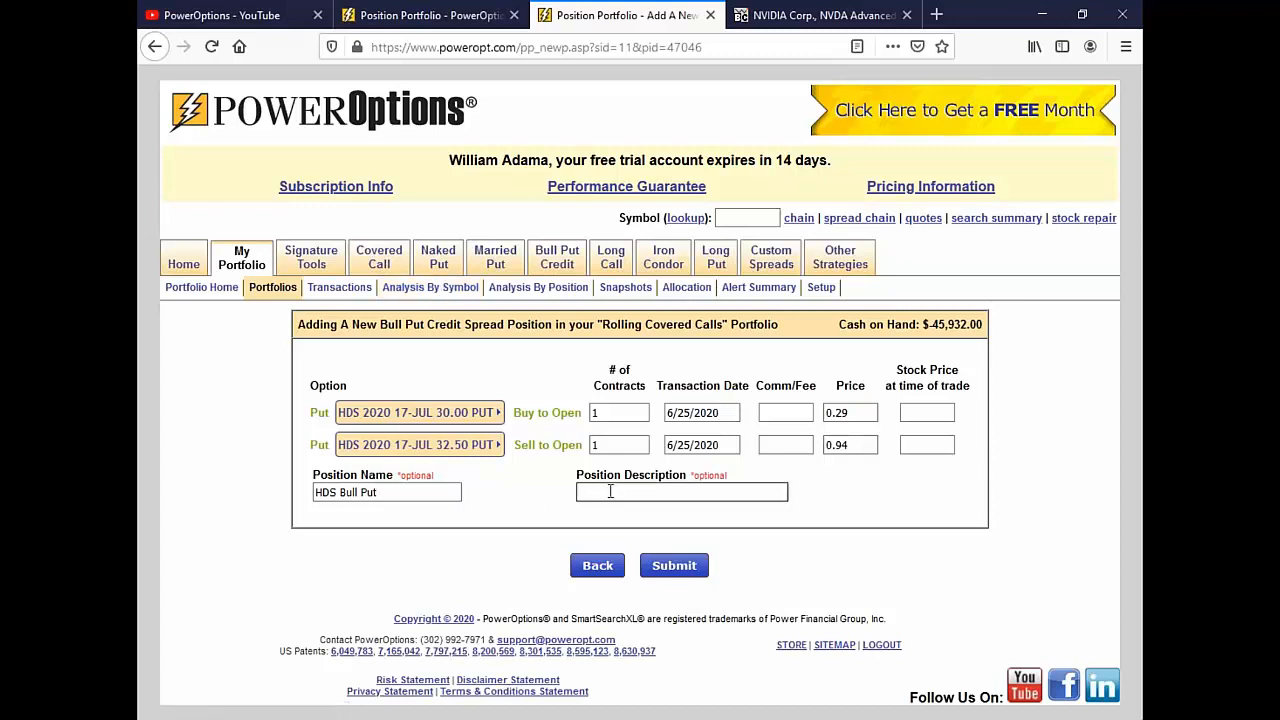
mouse_move(538, 288)
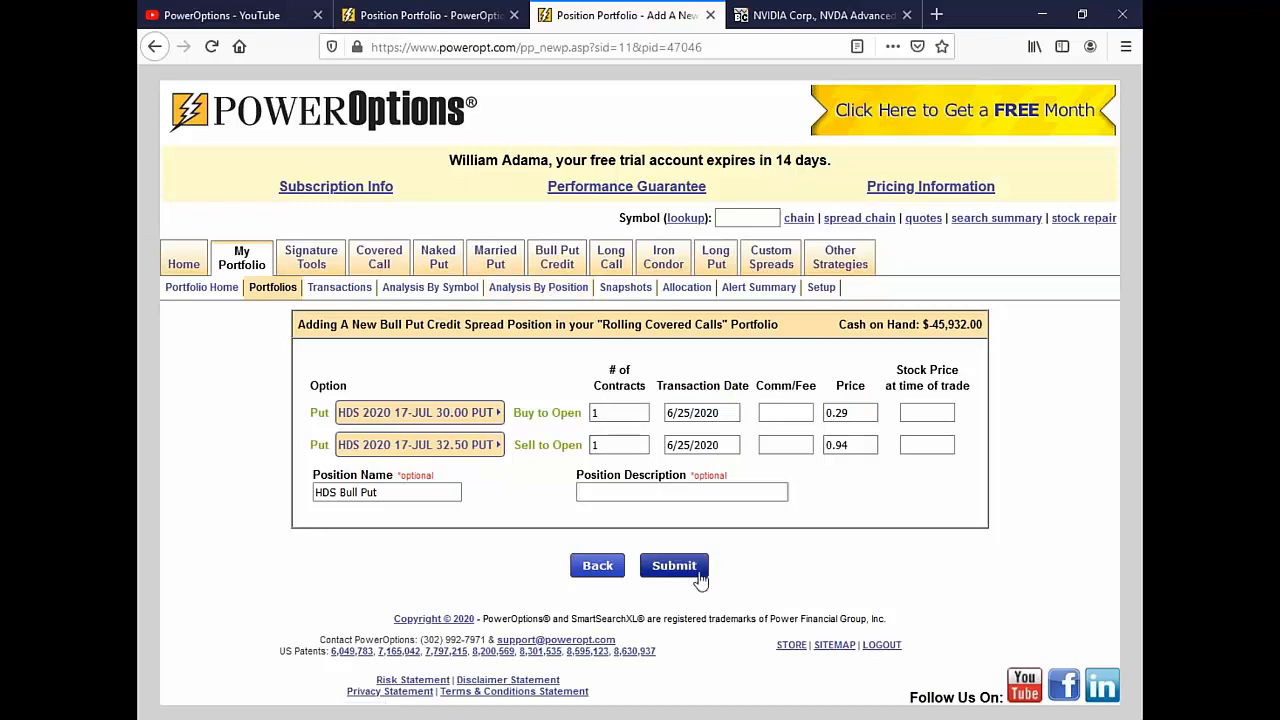
left_click(672, 564)
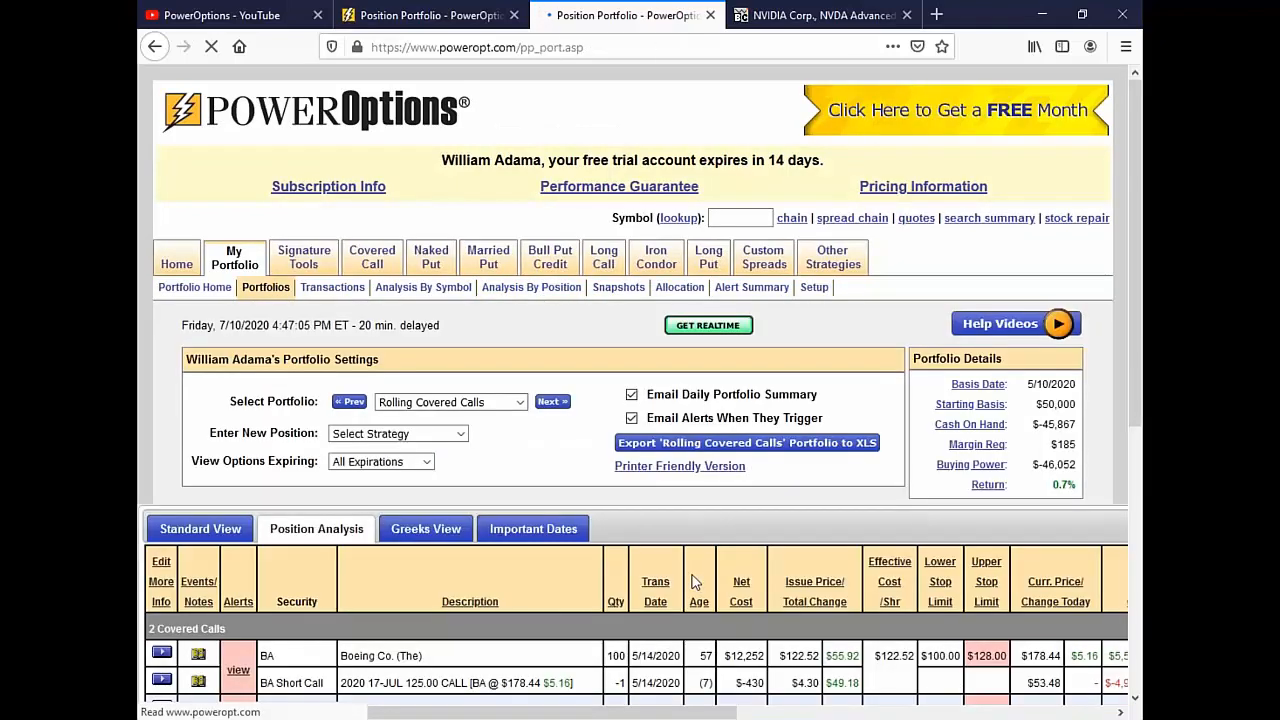
scroll("down", 3)
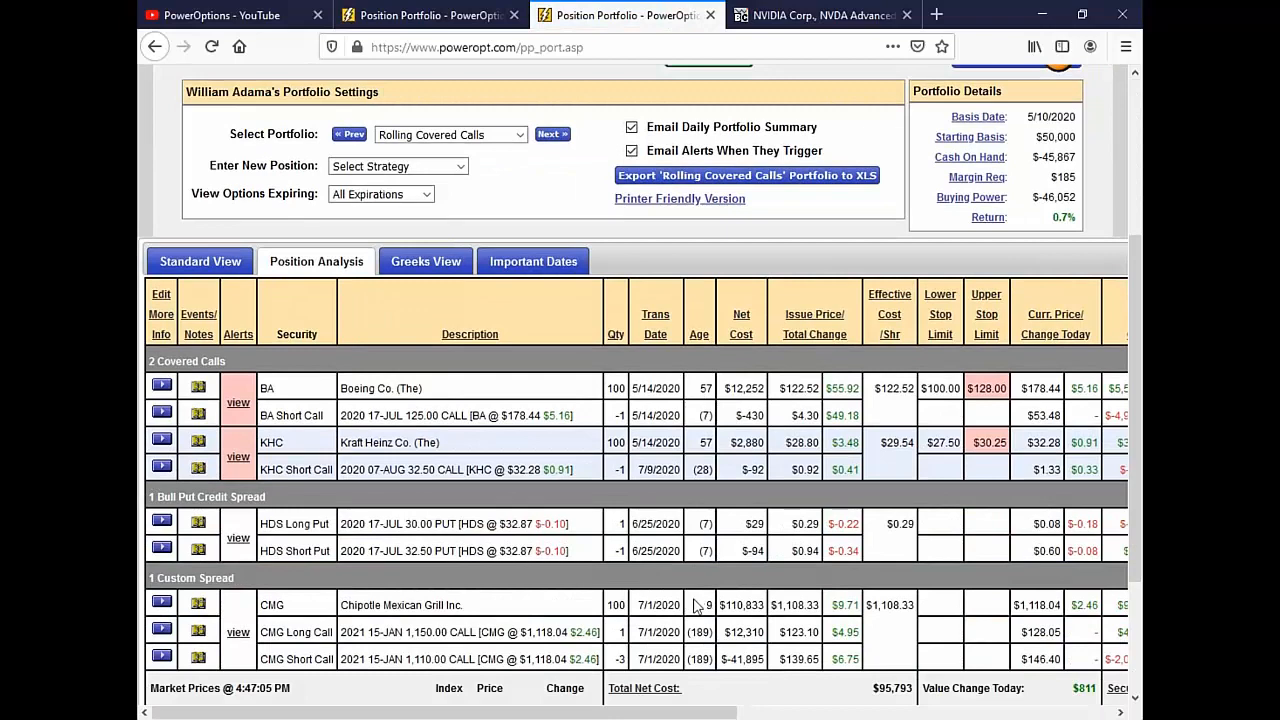
scroll("down", 3)
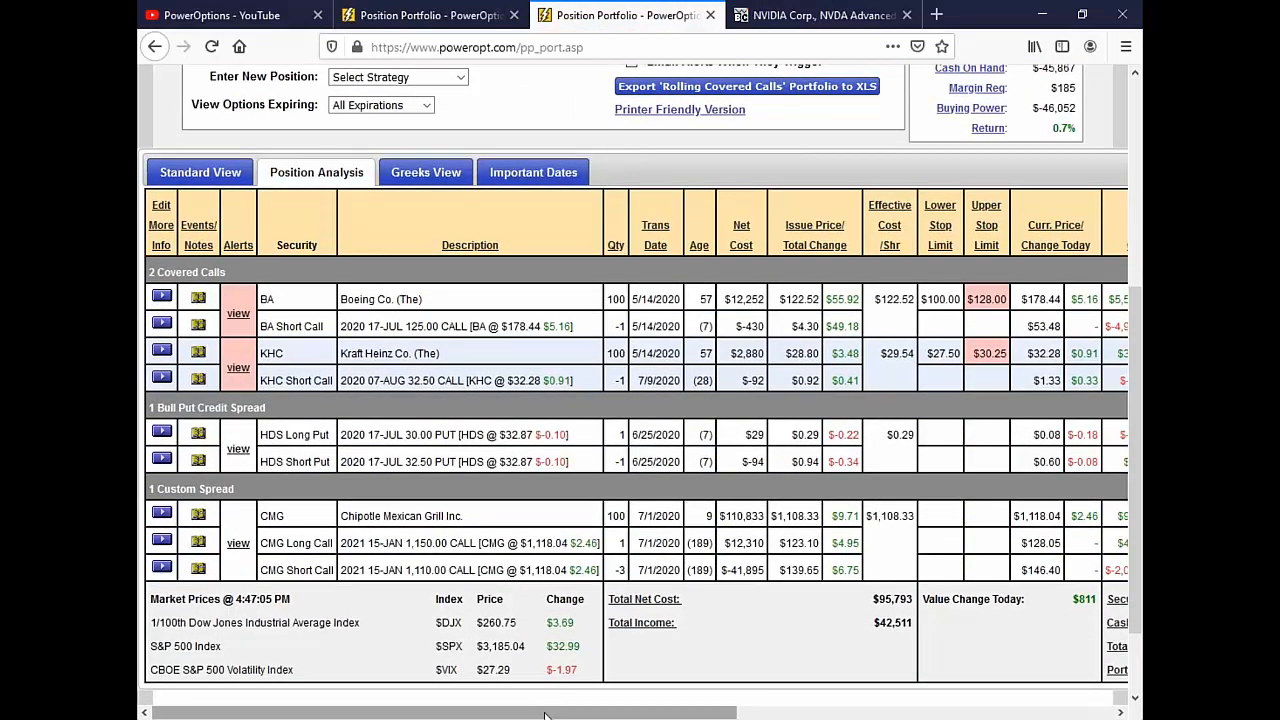
mouse_move(502, 446)
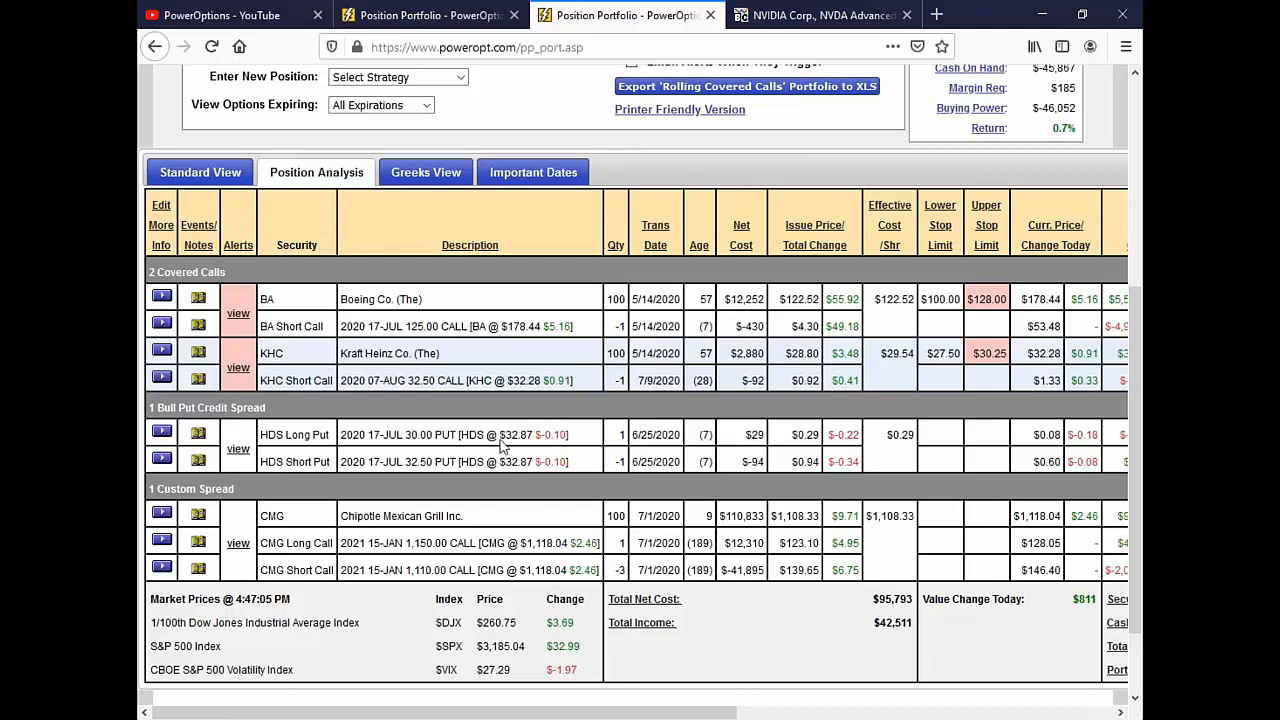
double_click(516, 434)
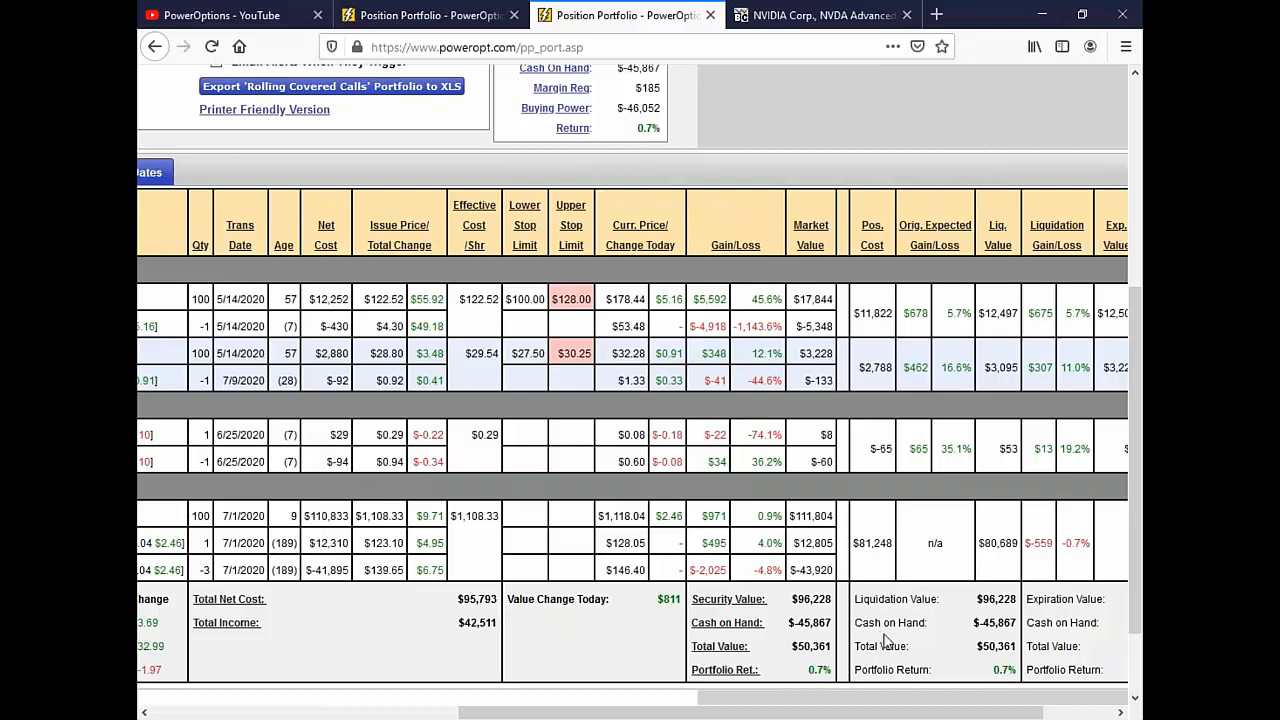
mouse_move(976, 428)
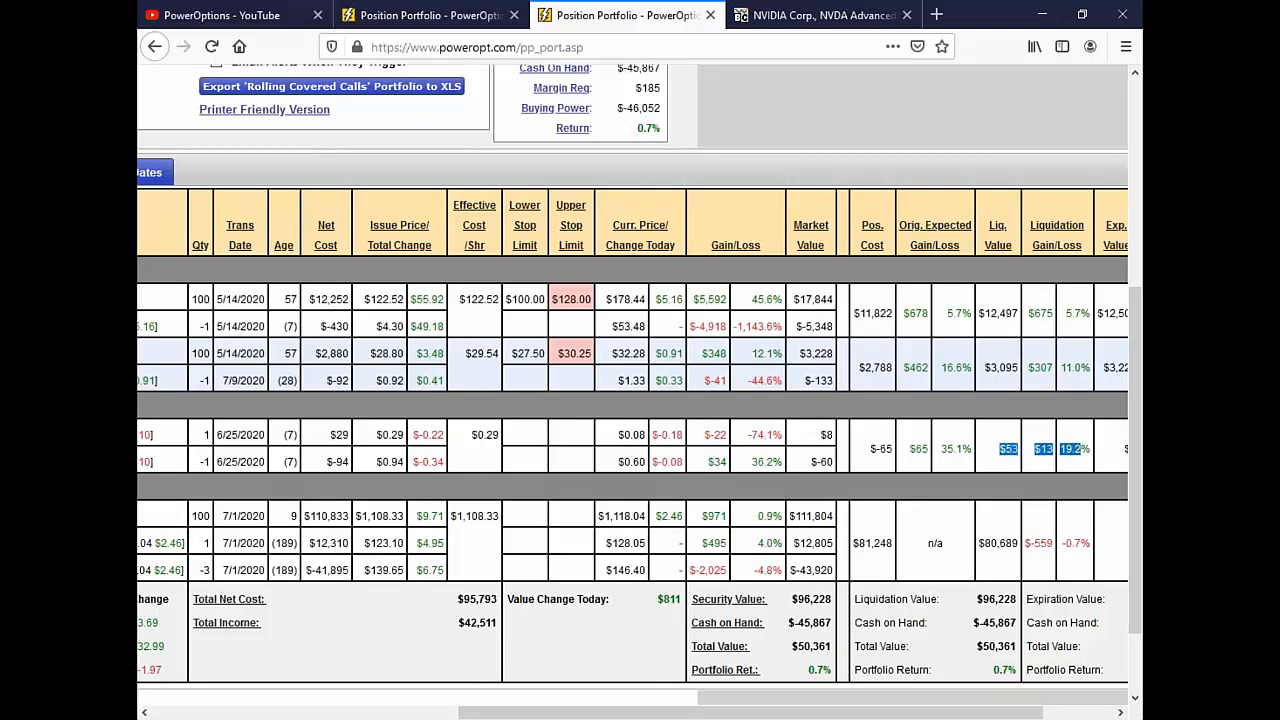
mouse_move(1072, 476)
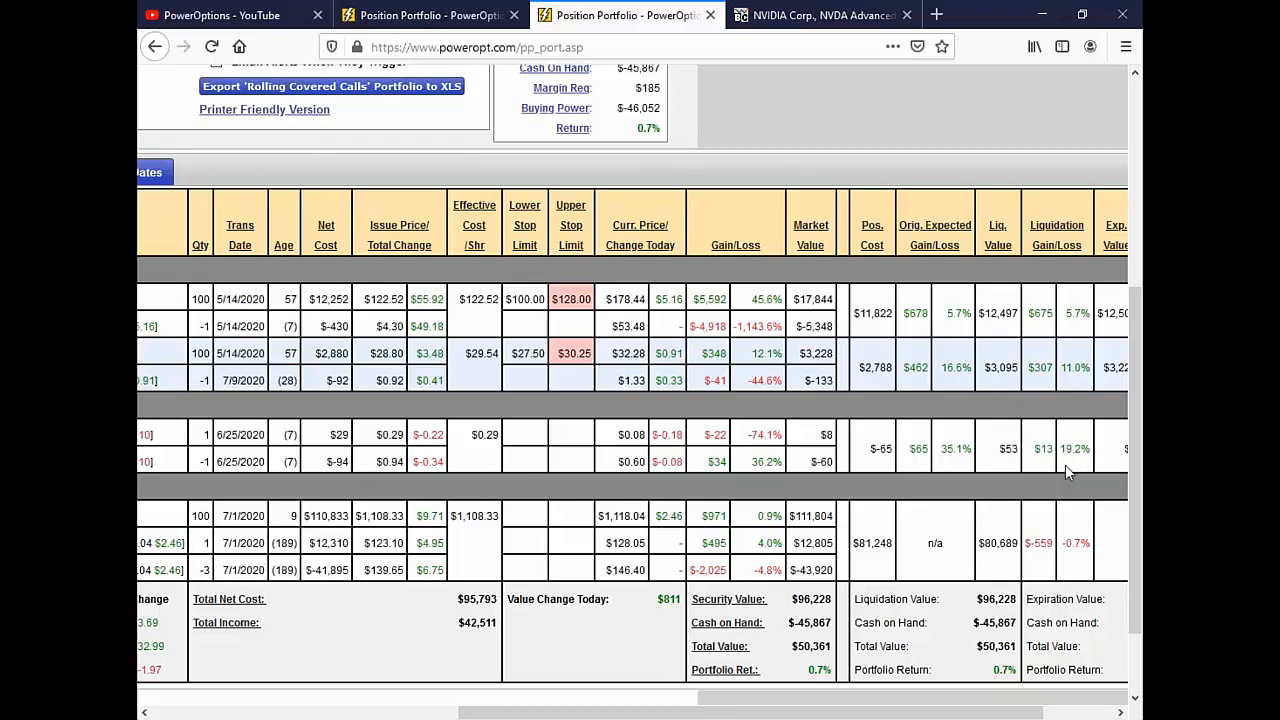
mouse_move(970, 464)
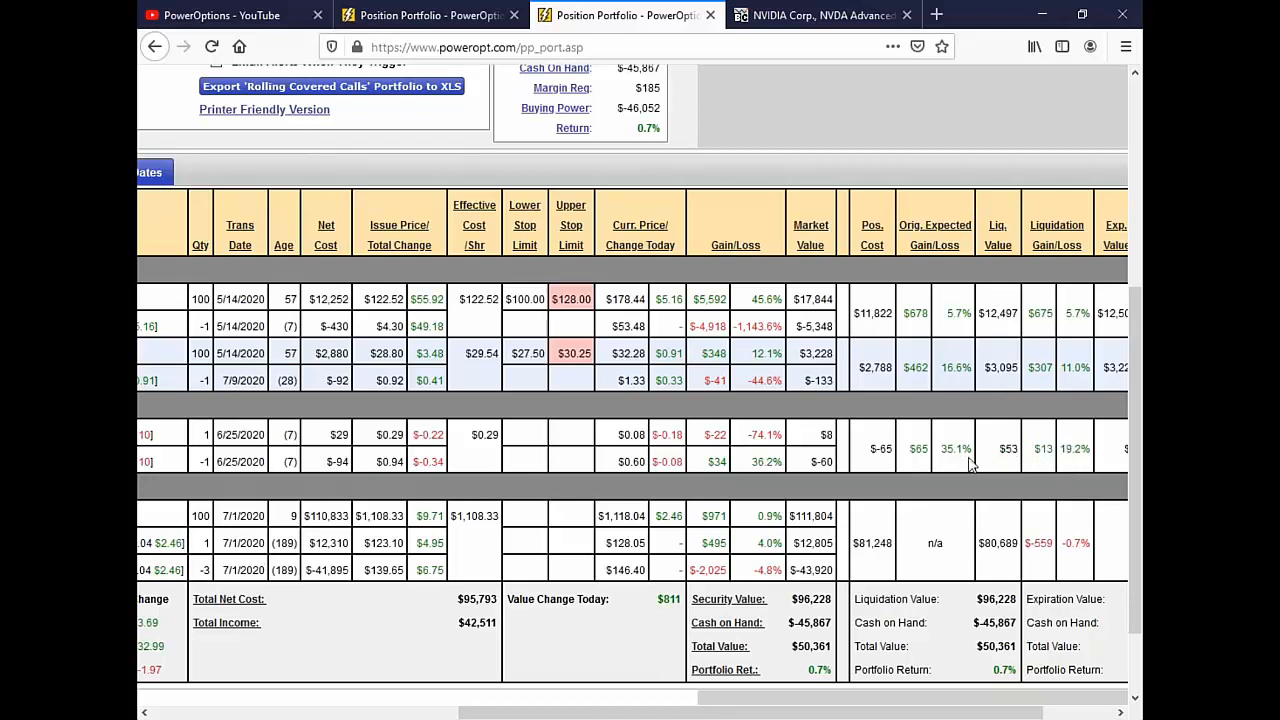
mouse_move(1064, 464)
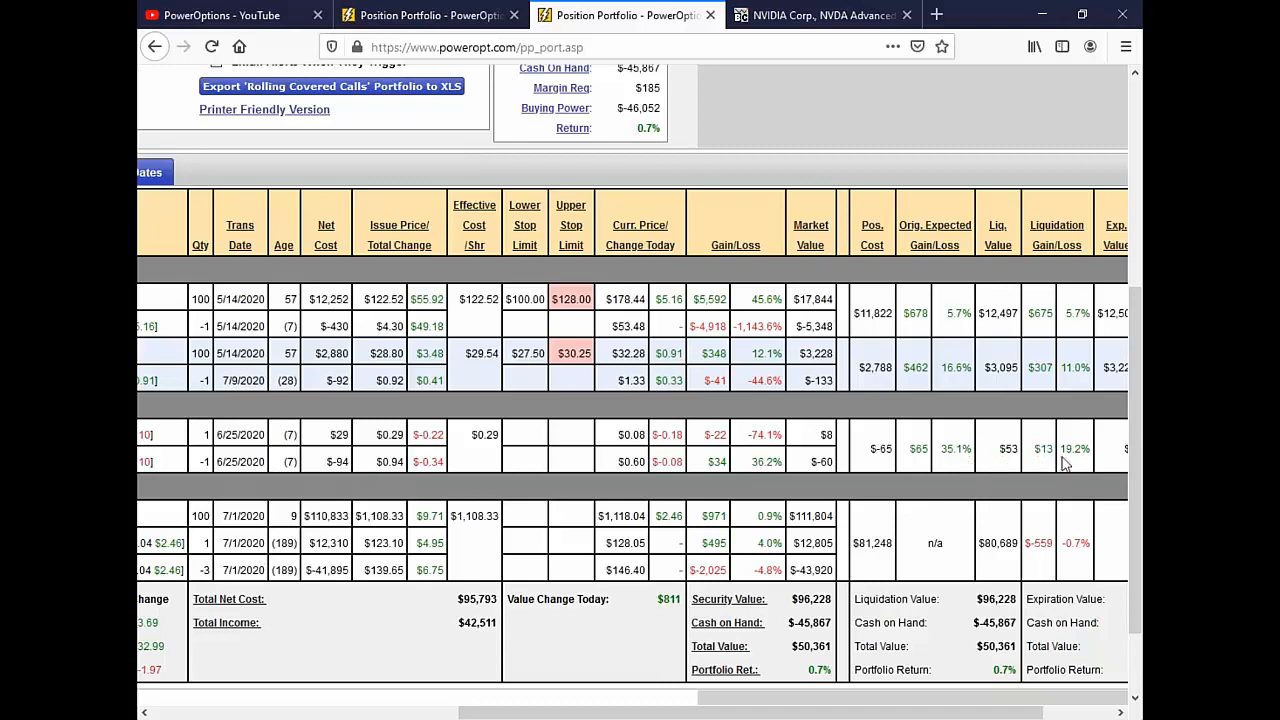
mouse_move(1004, 472)
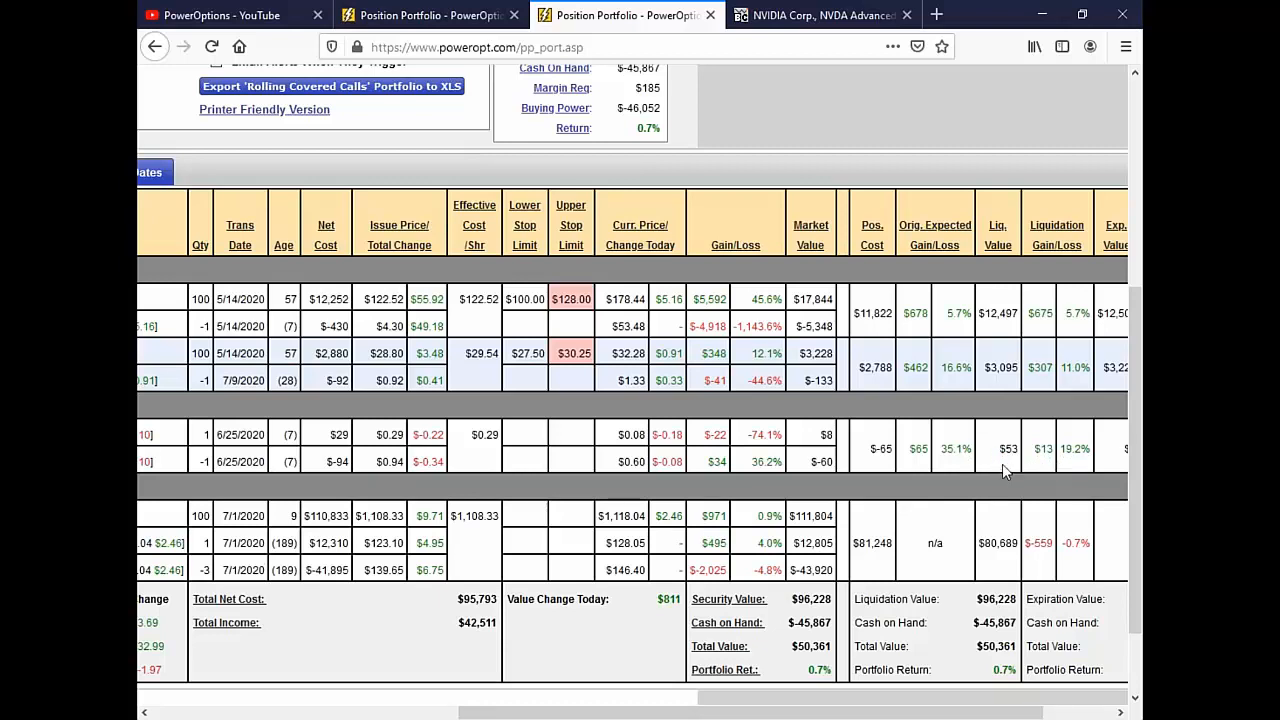
mouse_move(996, 460)
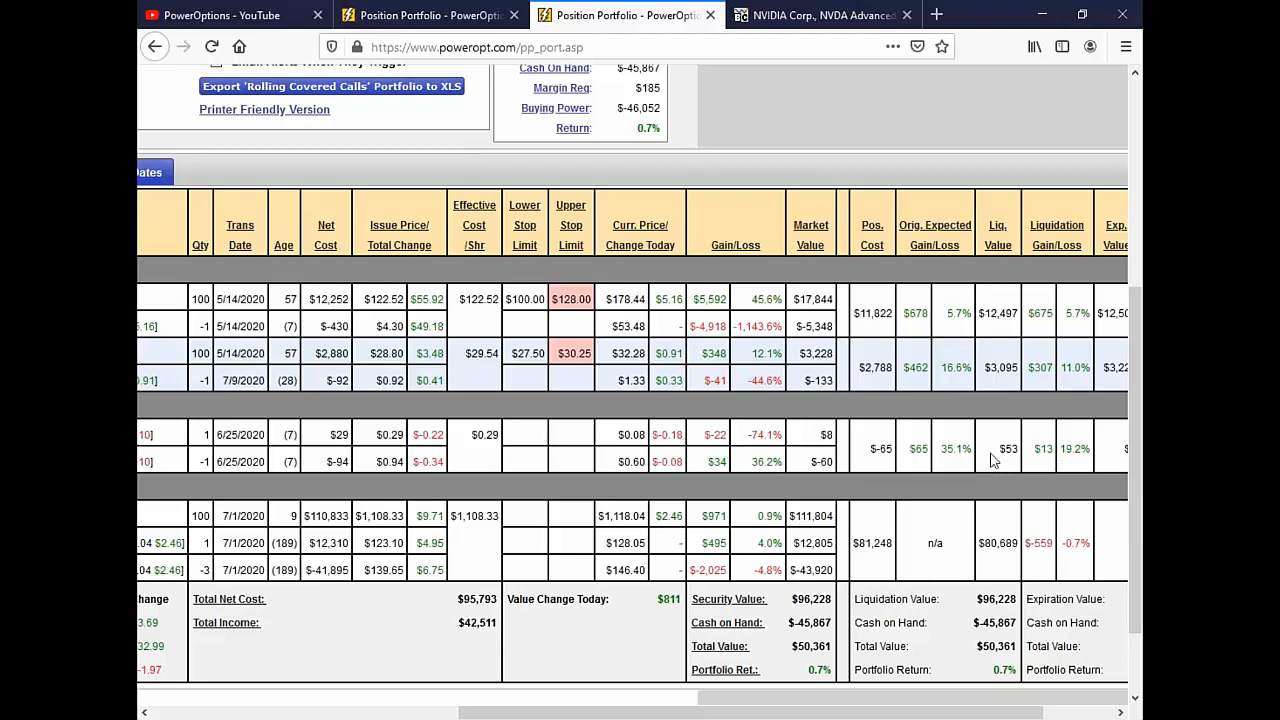
mouse_move(986, 458)
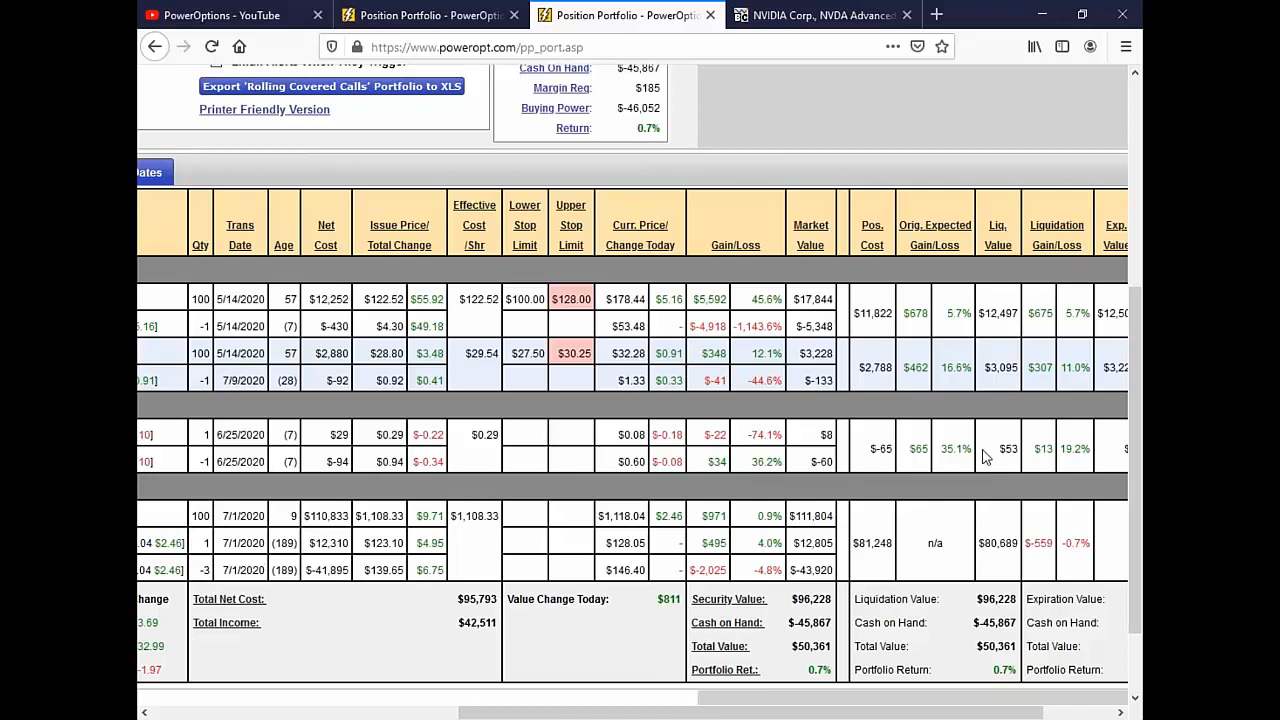
mouse_move(988, 444)
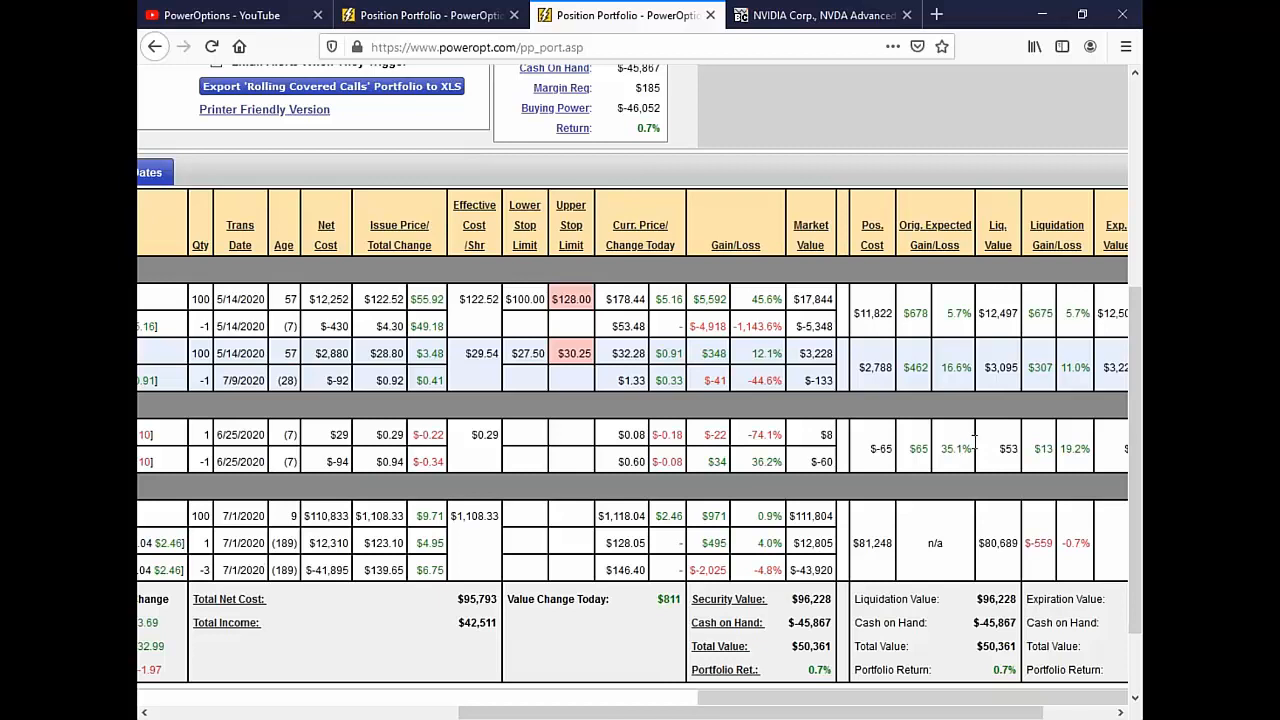
mouse_move(976, 444)
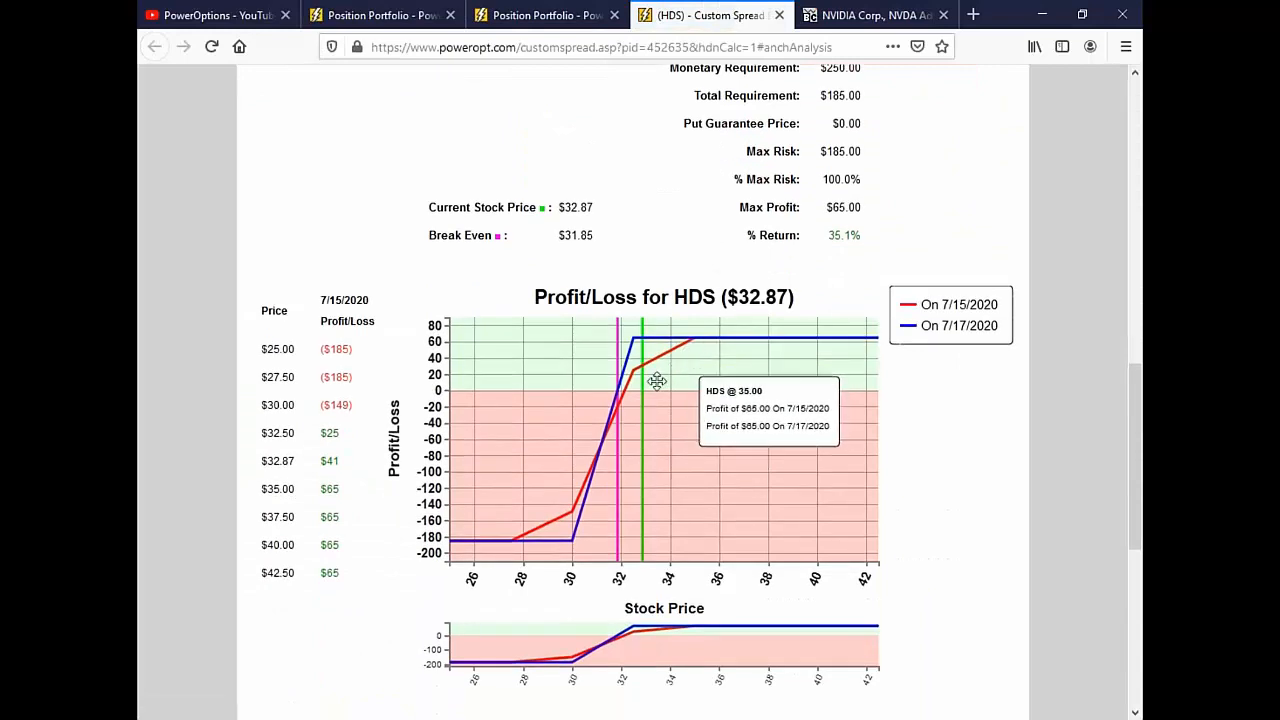
mouse_move(656, 374)
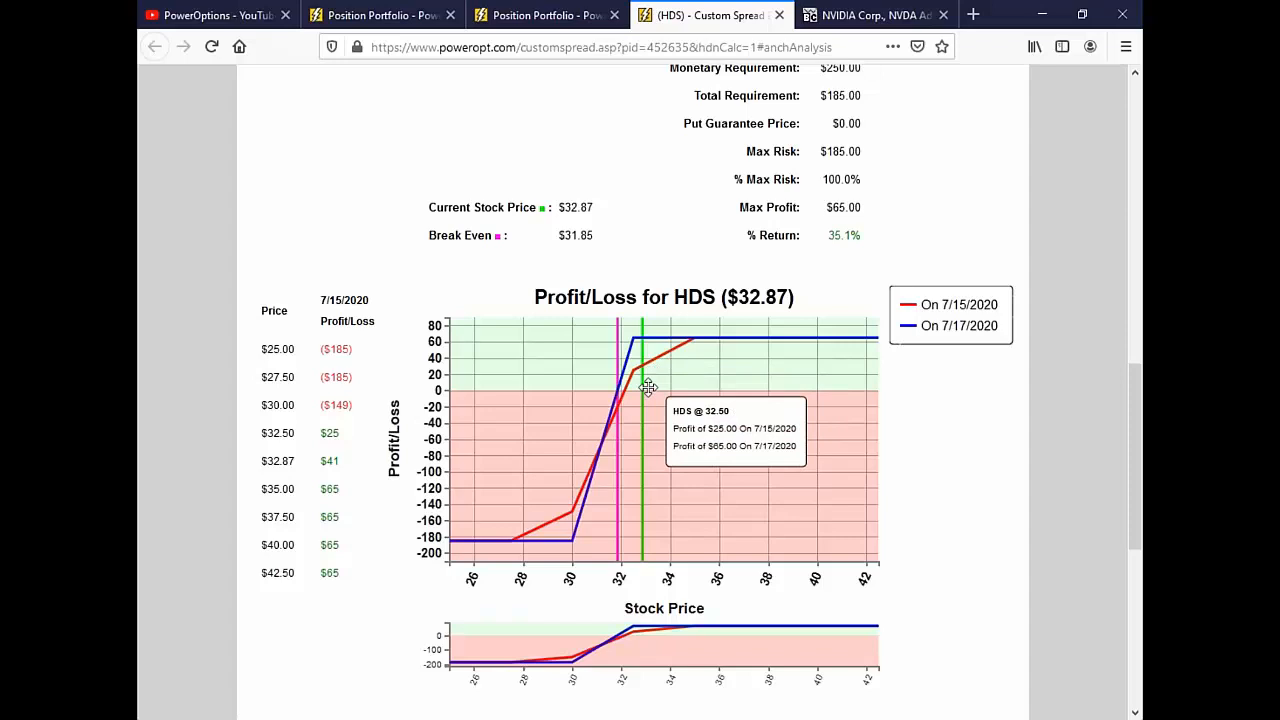
mouse_move(652, 380)
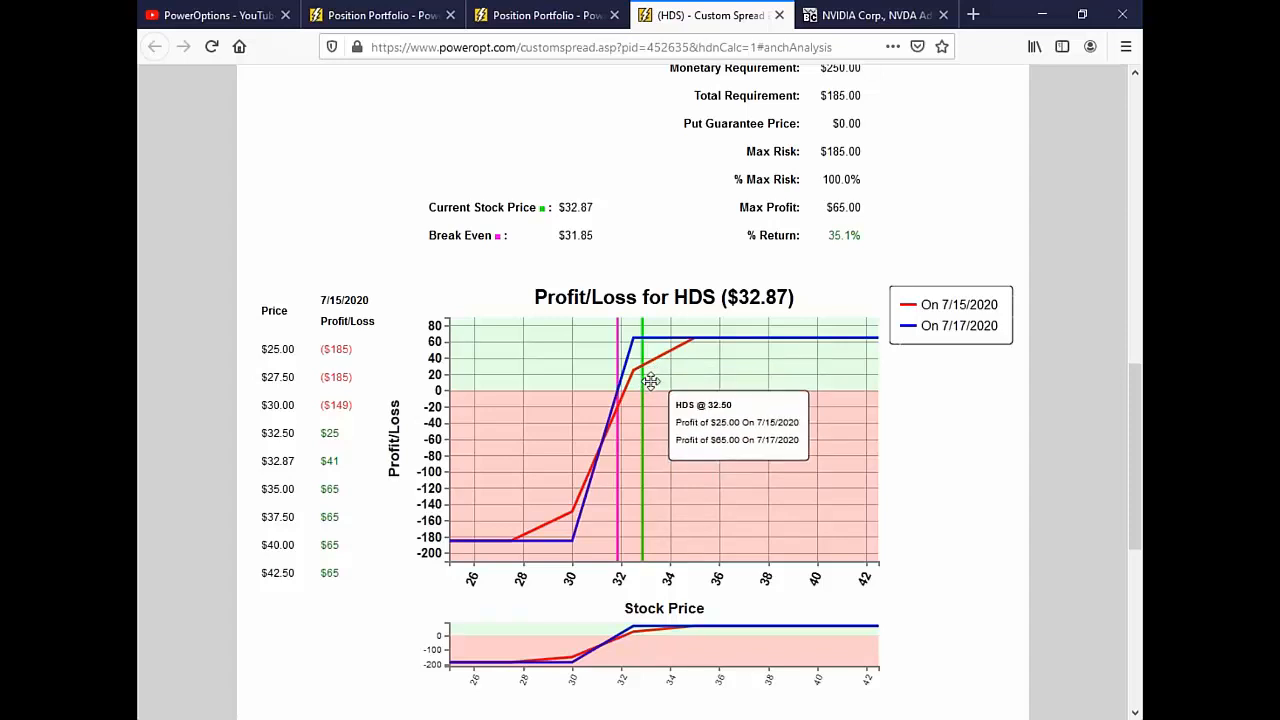
mouse_move(656, 368)
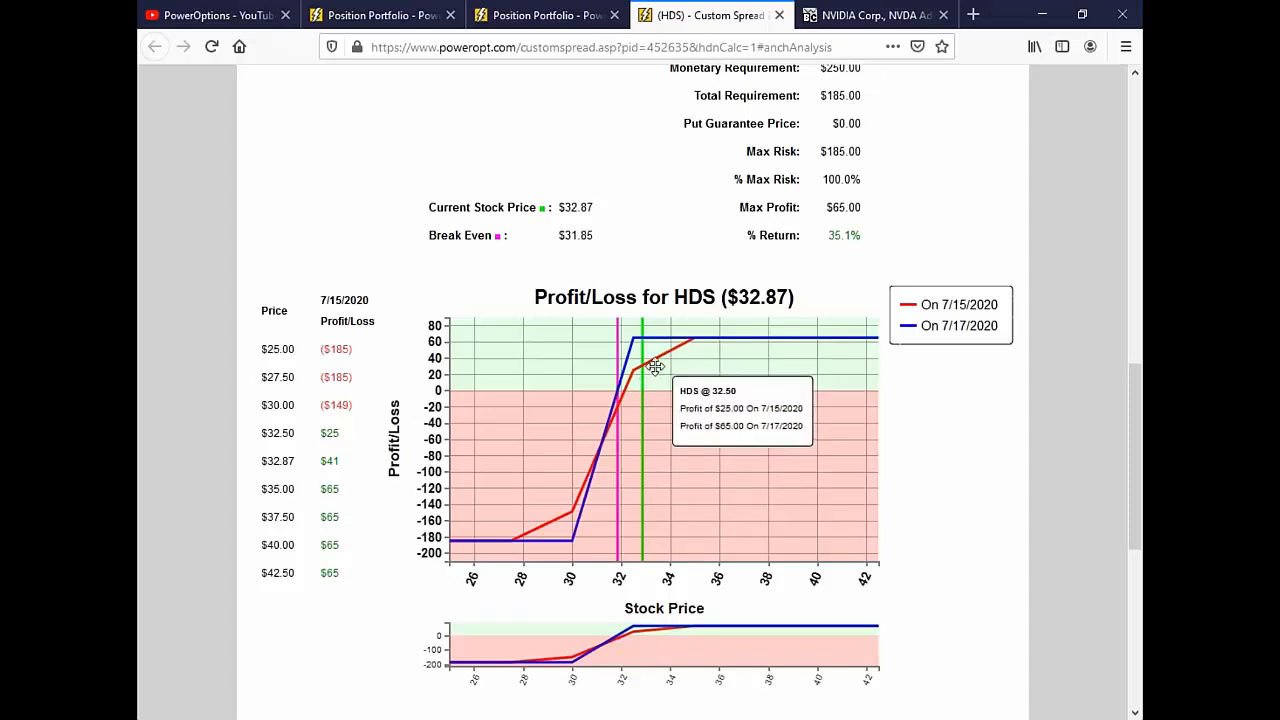
mouse_move(676, 370)
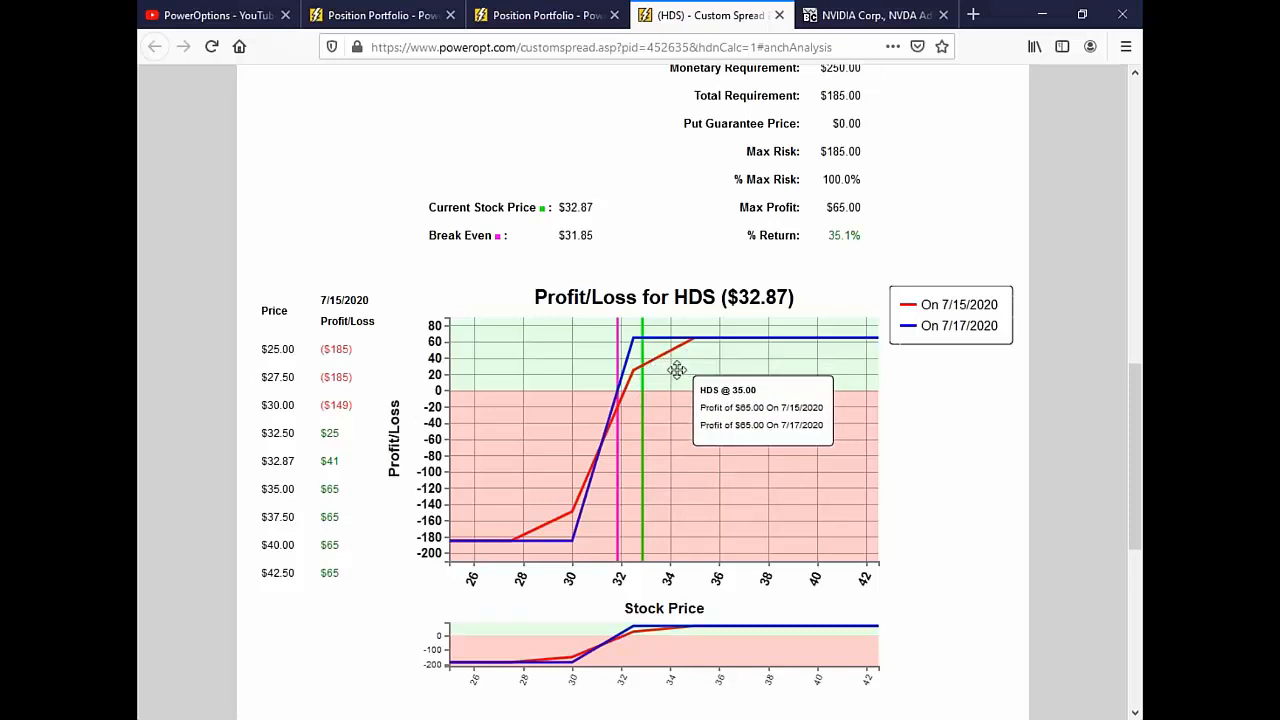
mouse_move(676, 352)
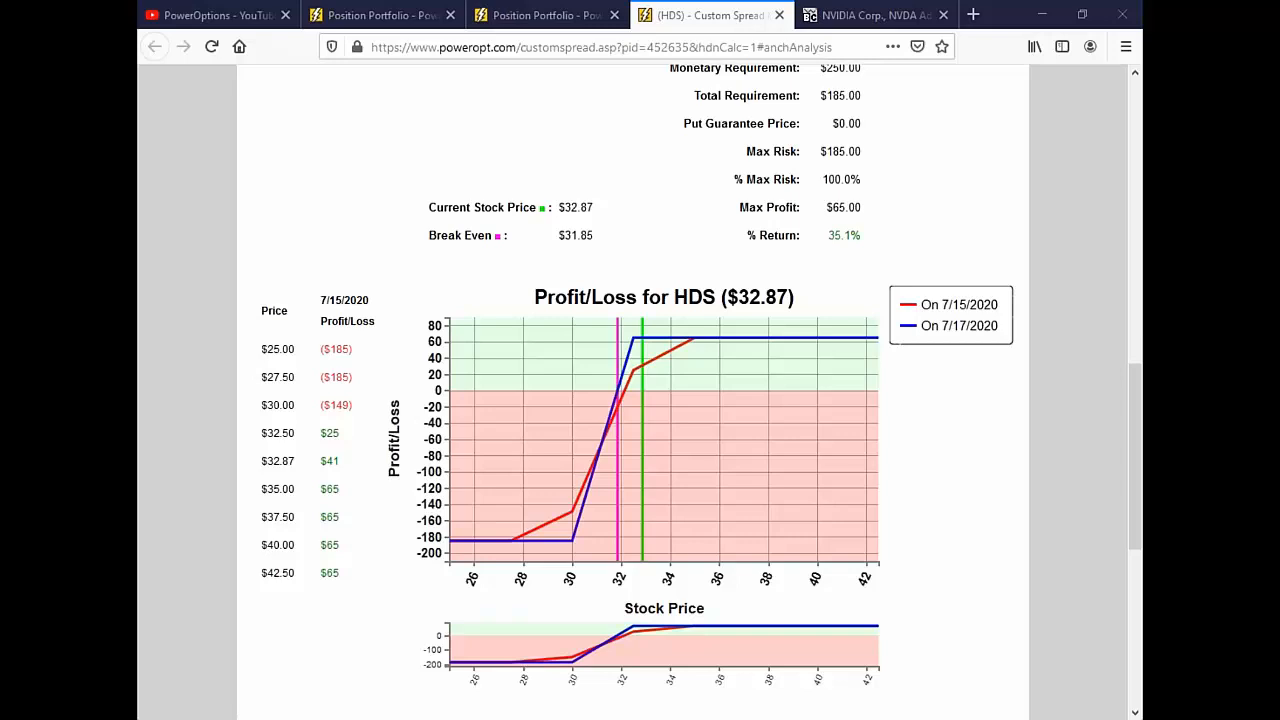
mouse_move(648, 374)
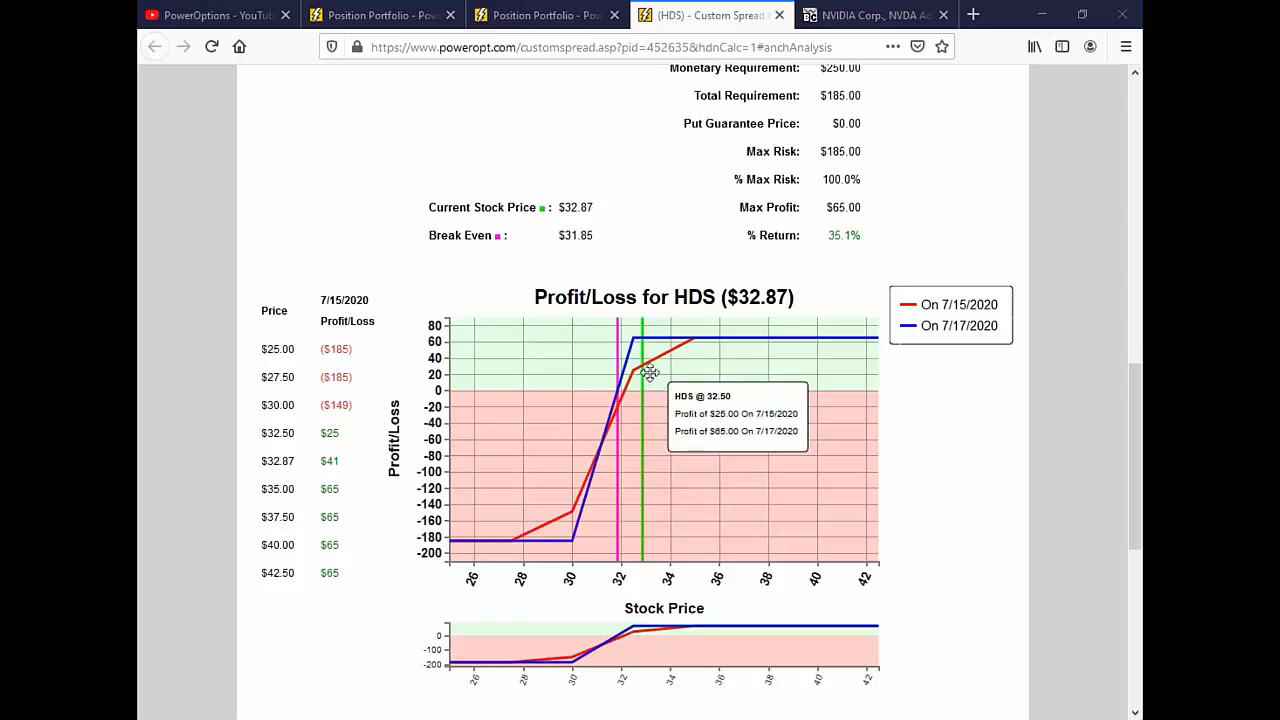
mouse_move(668, 332)
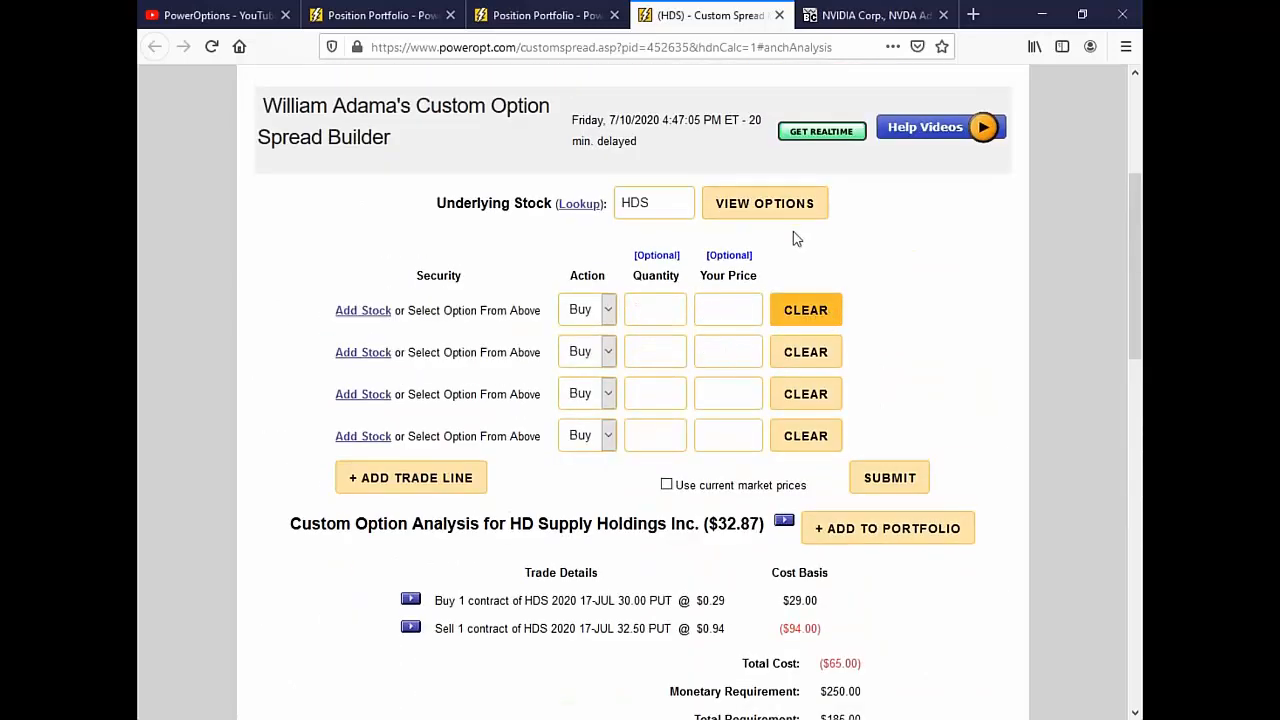
Step: Build the HDS July 17 spread: buy the 32.50 call, sell the 35.00 call, quantity 1
left_click(764, 204)
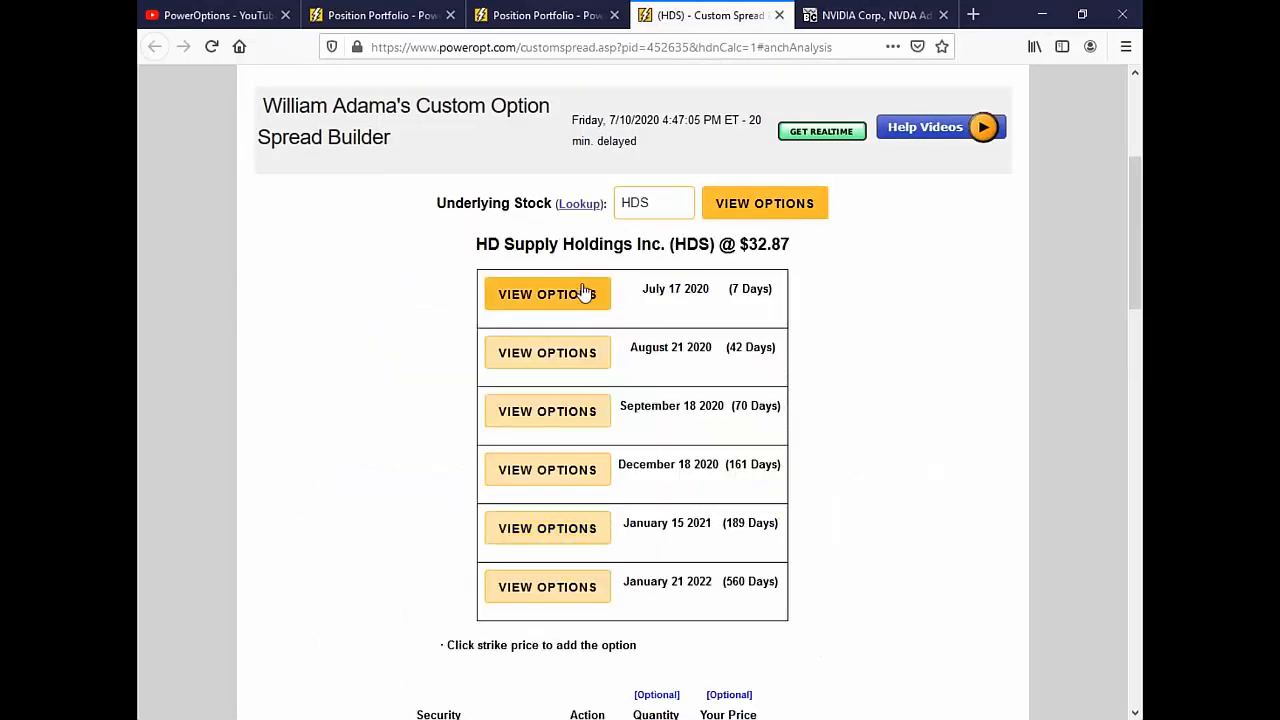
left_click(548, 294)
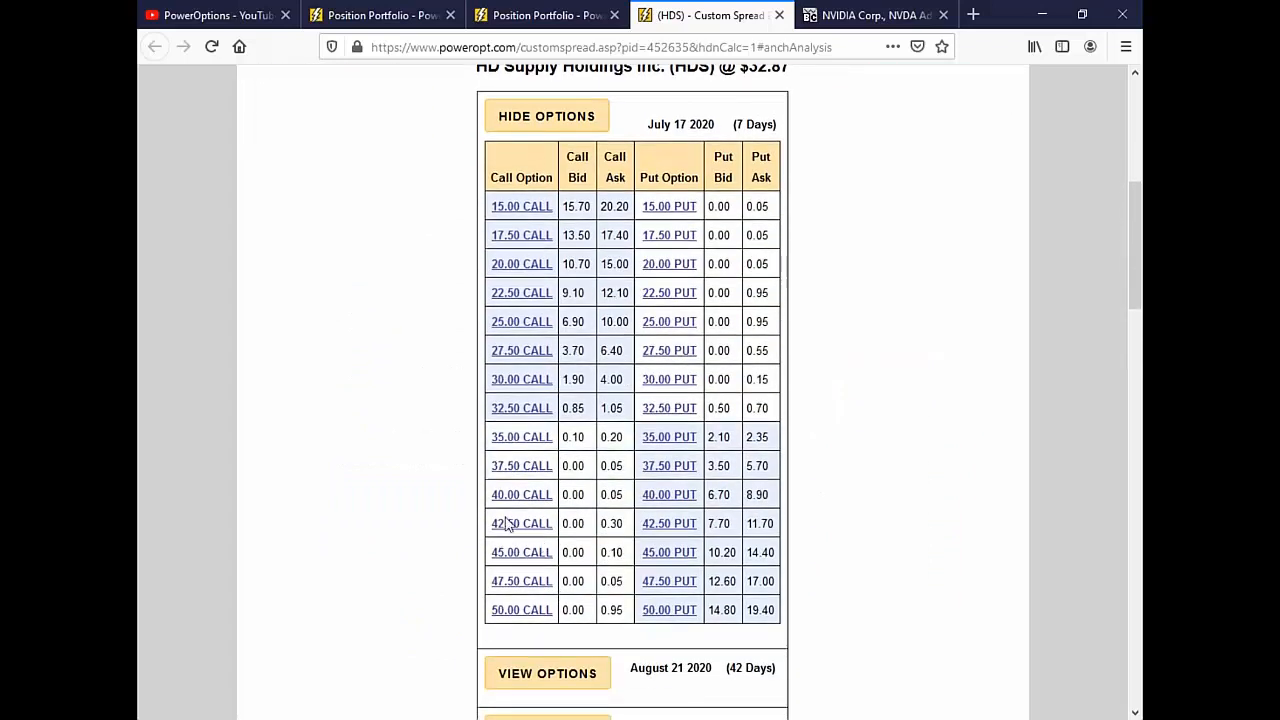
mouse_move(532, 420)
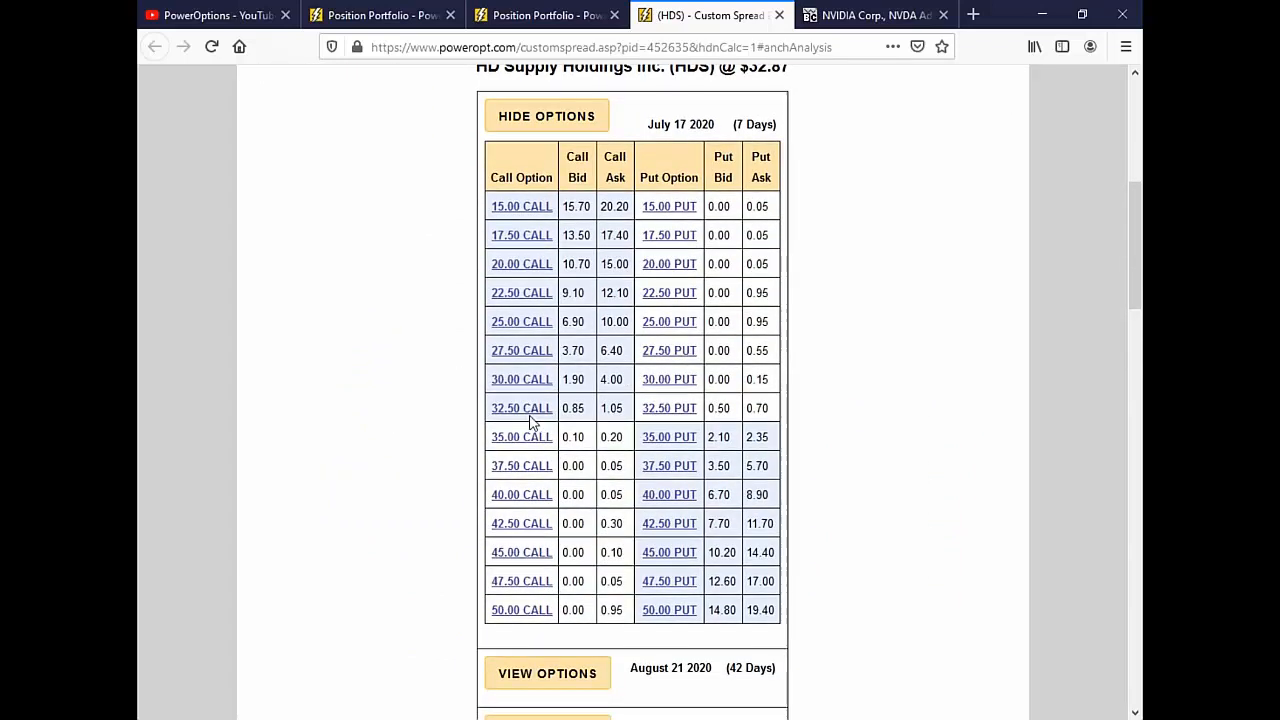
left_click(520, 408)
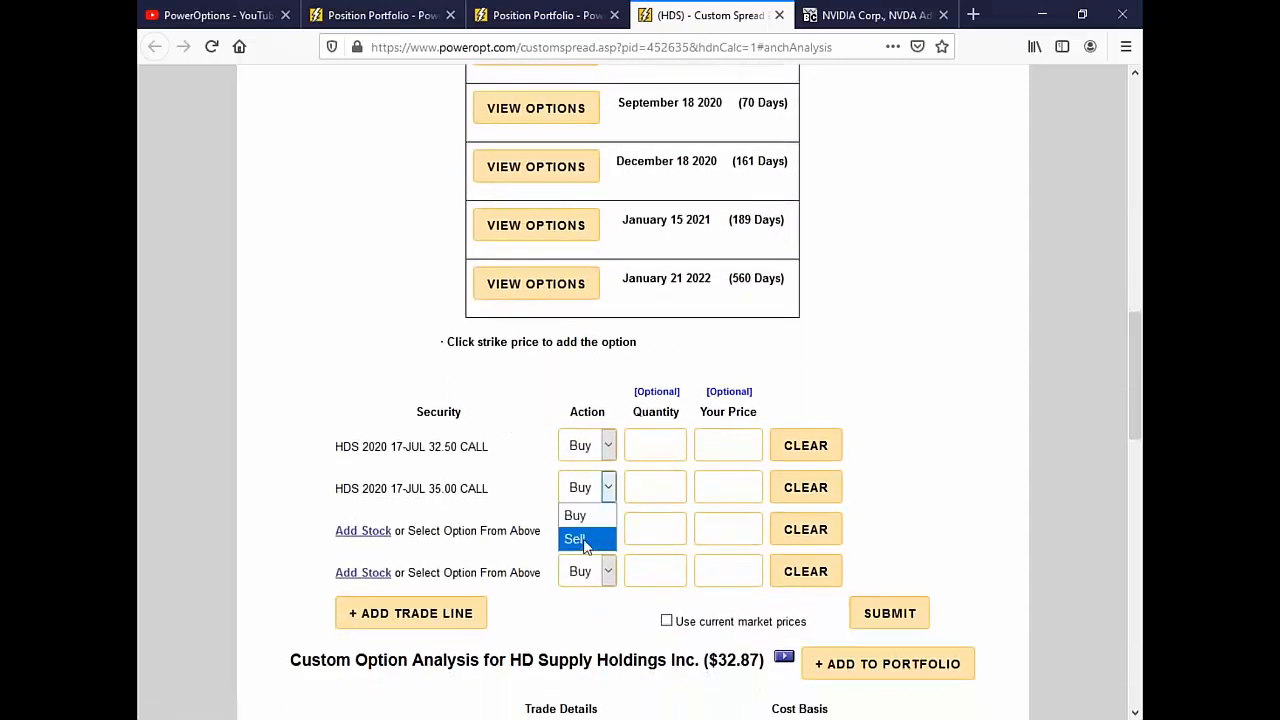
left_click(574, 538)
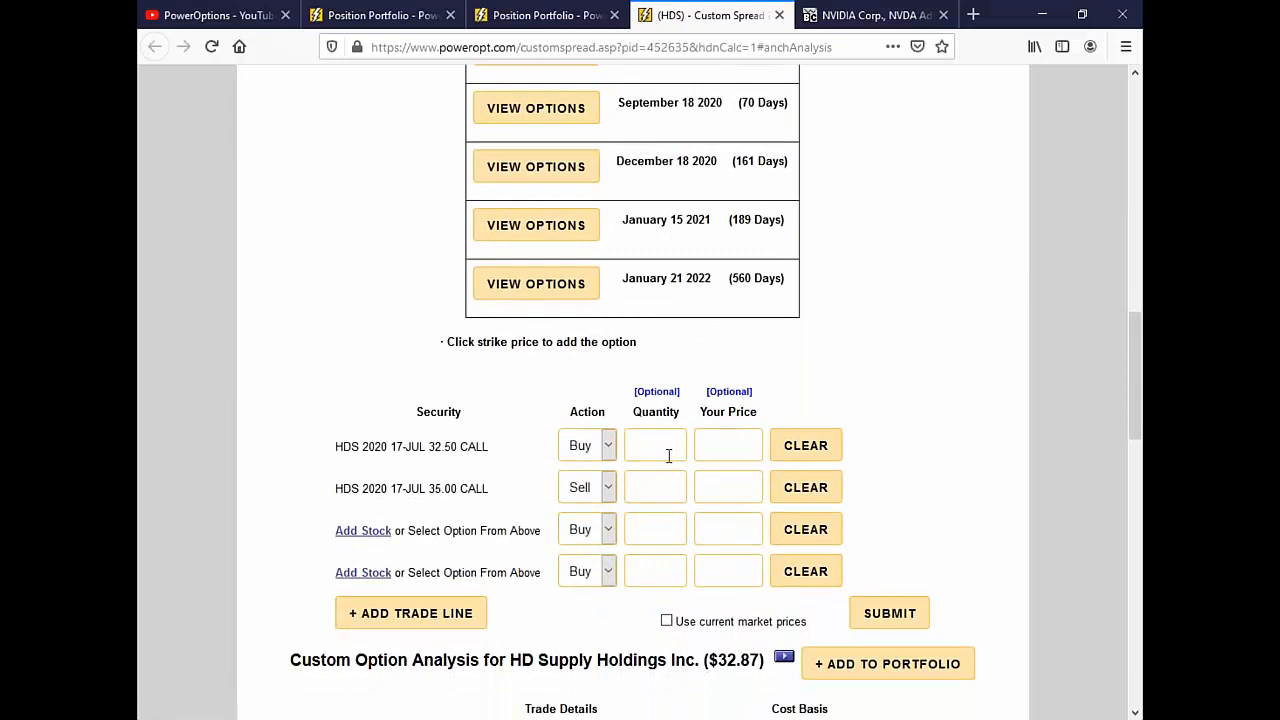
type("1")
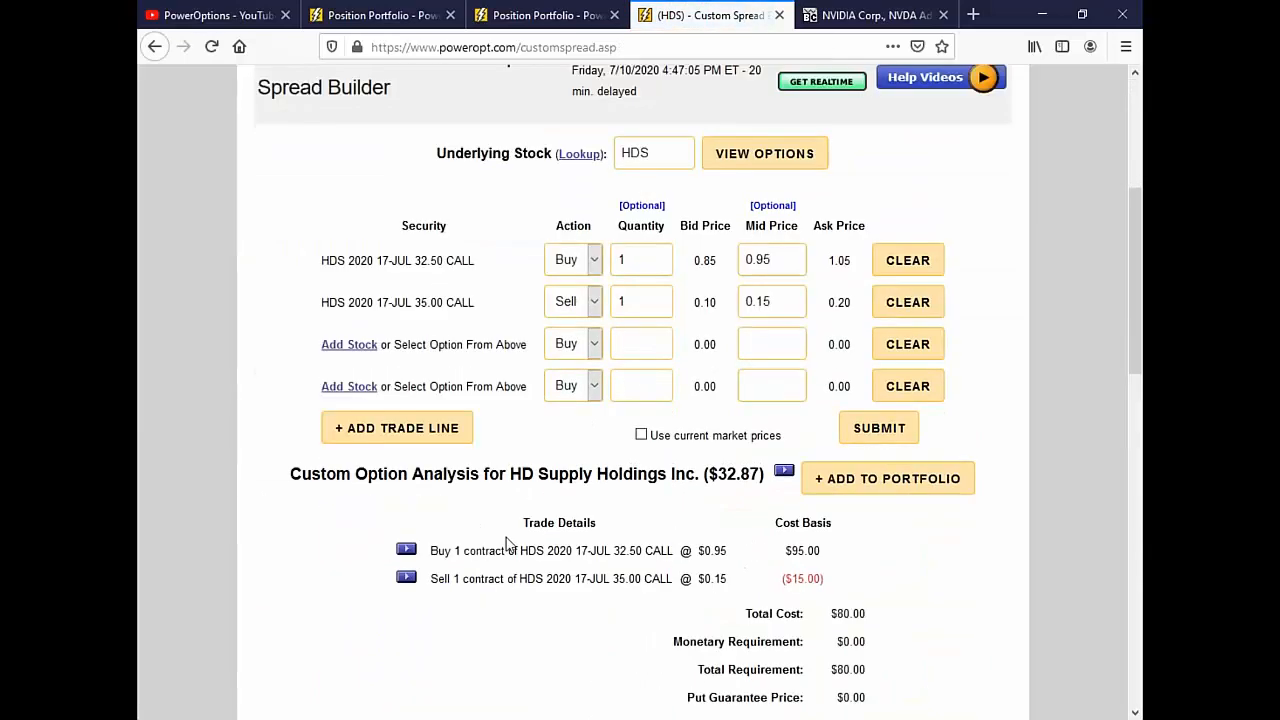
scroll("down", 3)
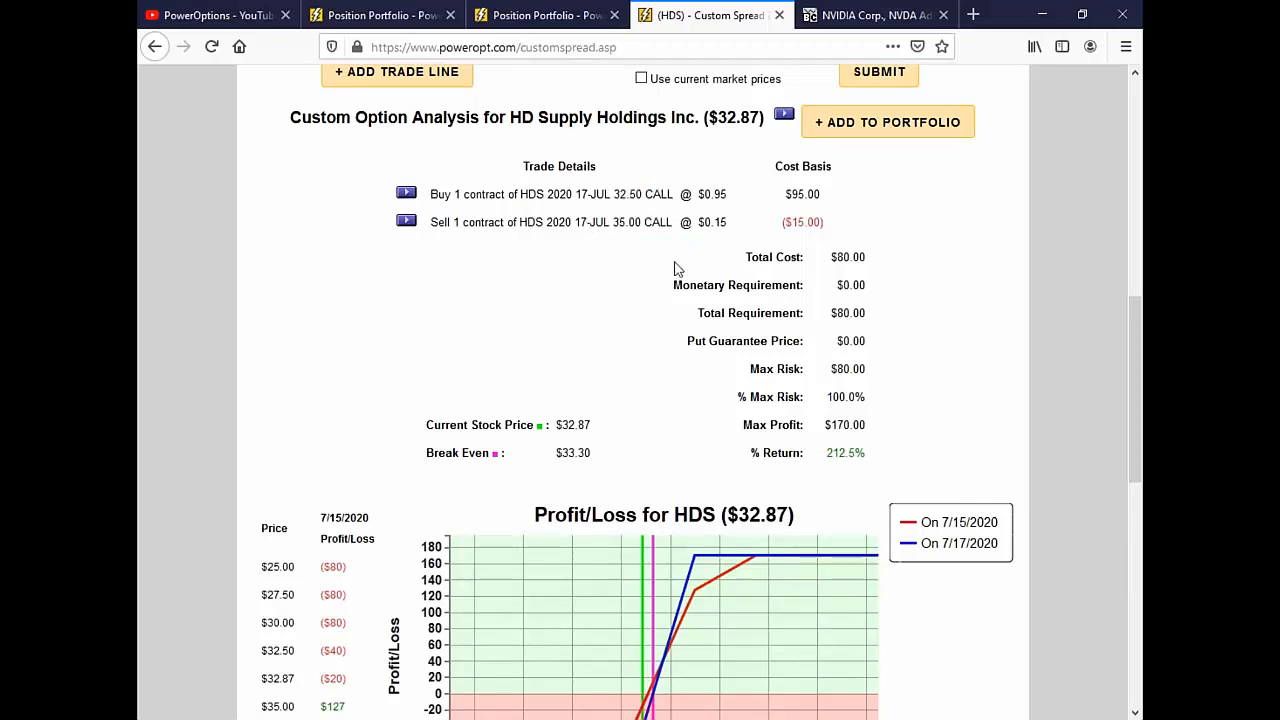
double_click(848, 256)
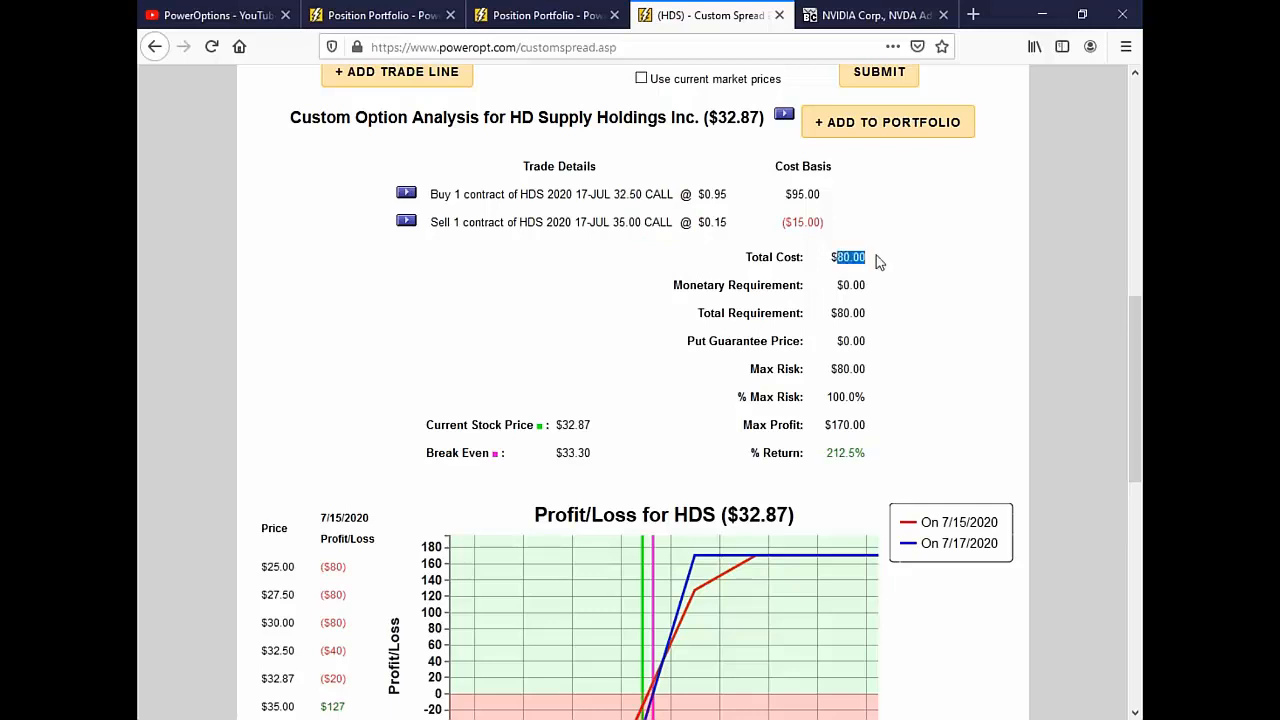
mouse_move(836, 424)
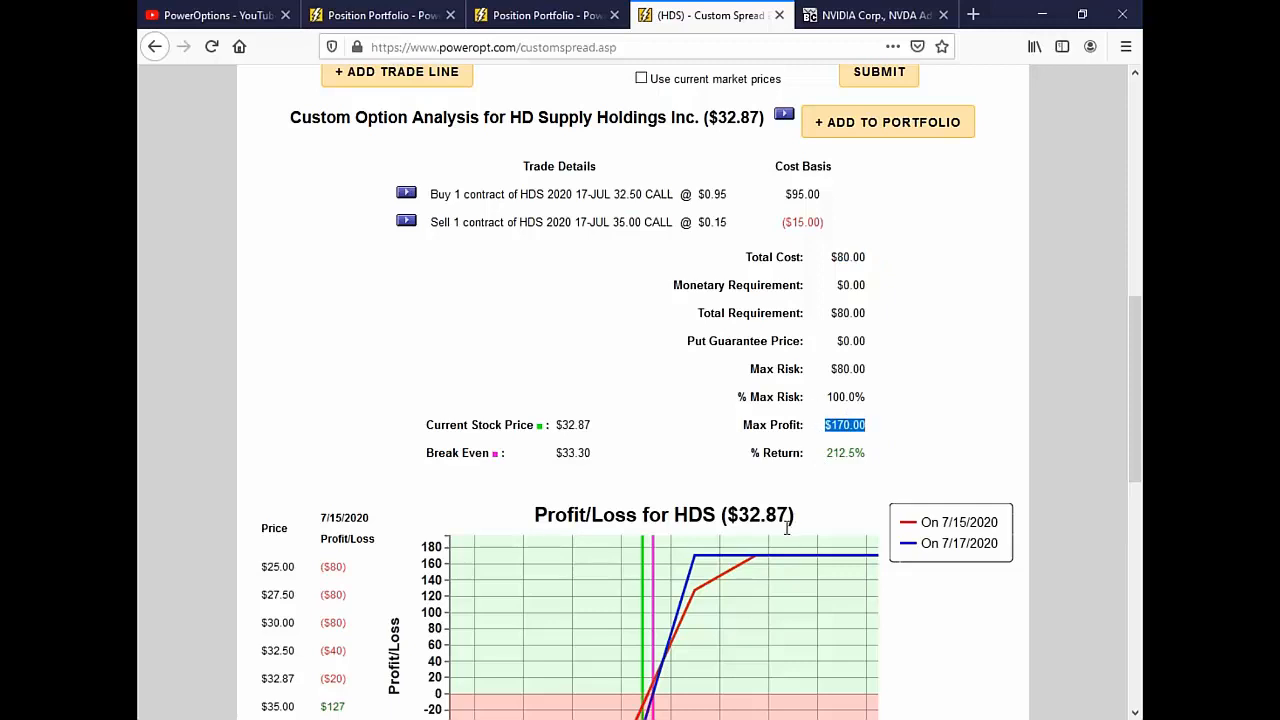
scroll("down", 3)
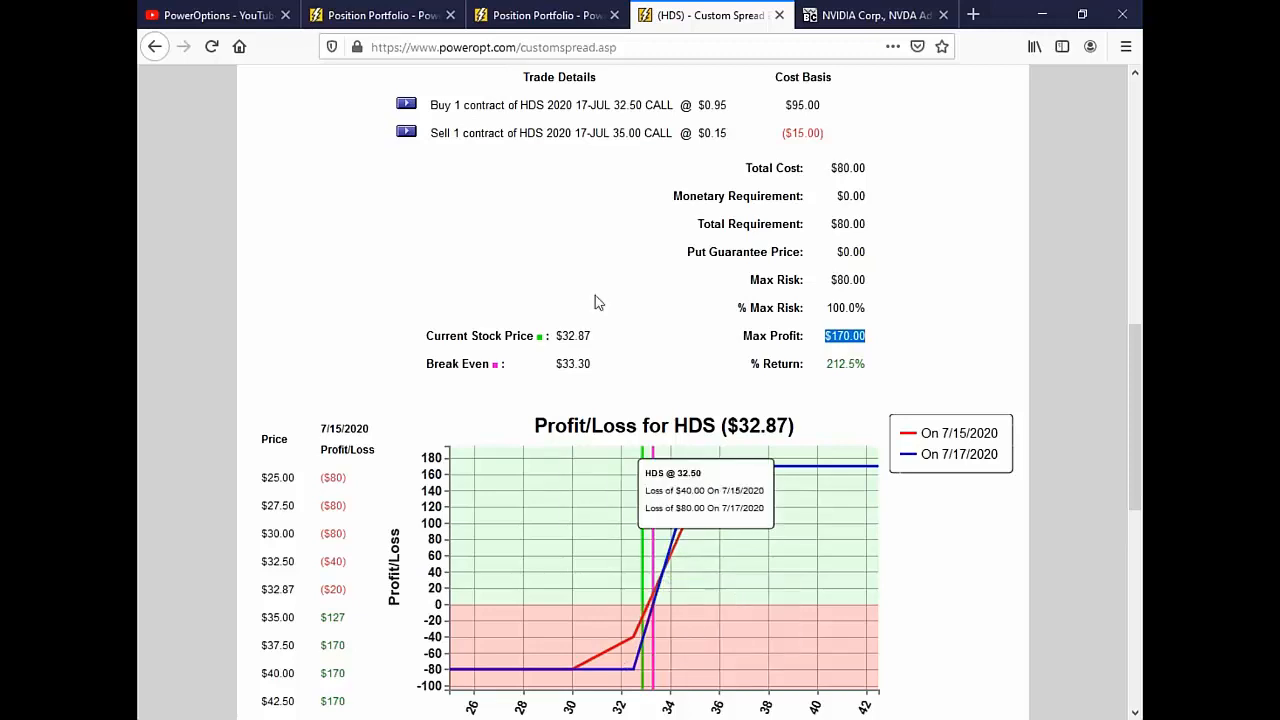
mouse_move(604, 250)
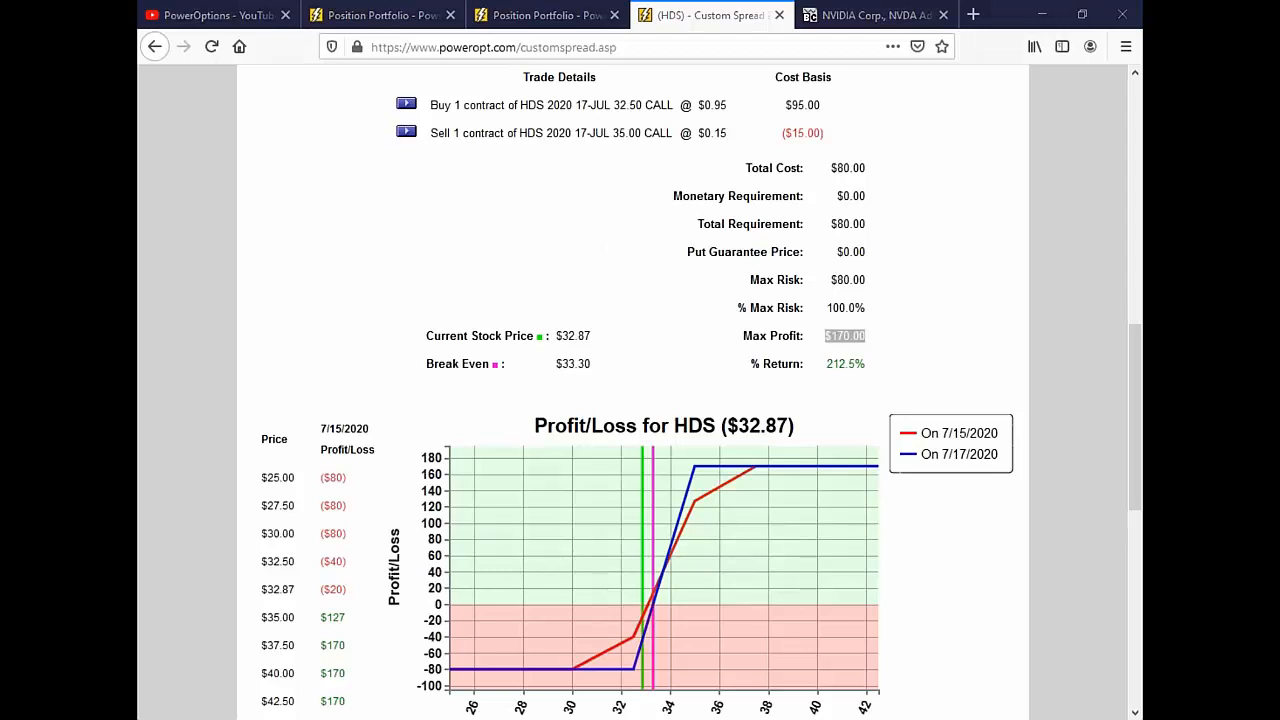
mouse_move(650, 564)
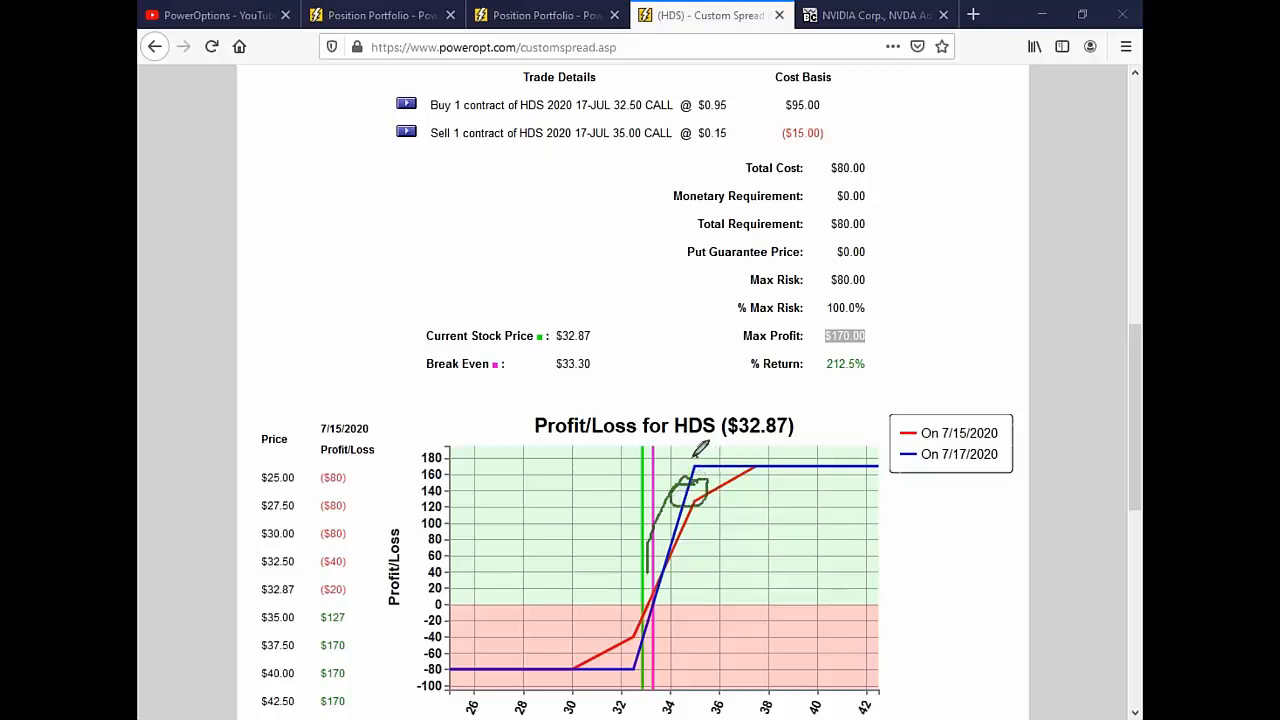
mouse_move(636, 656)
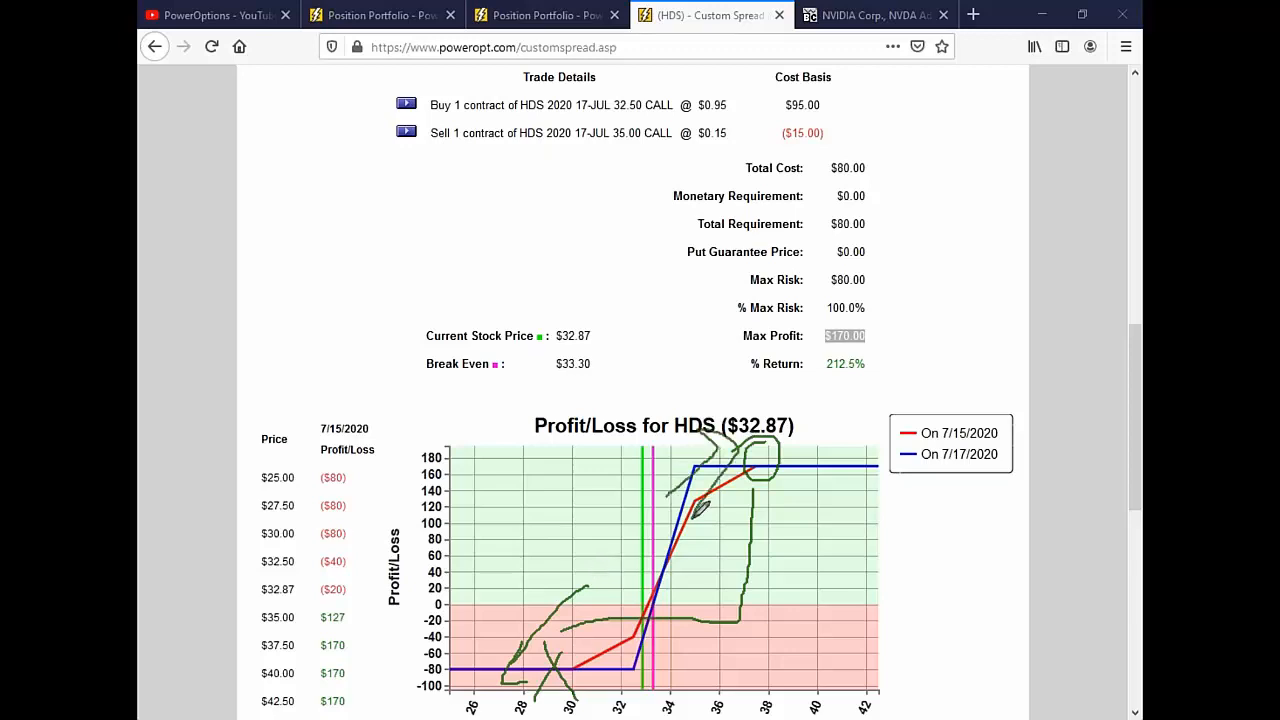
mouse_move(1010, 604)
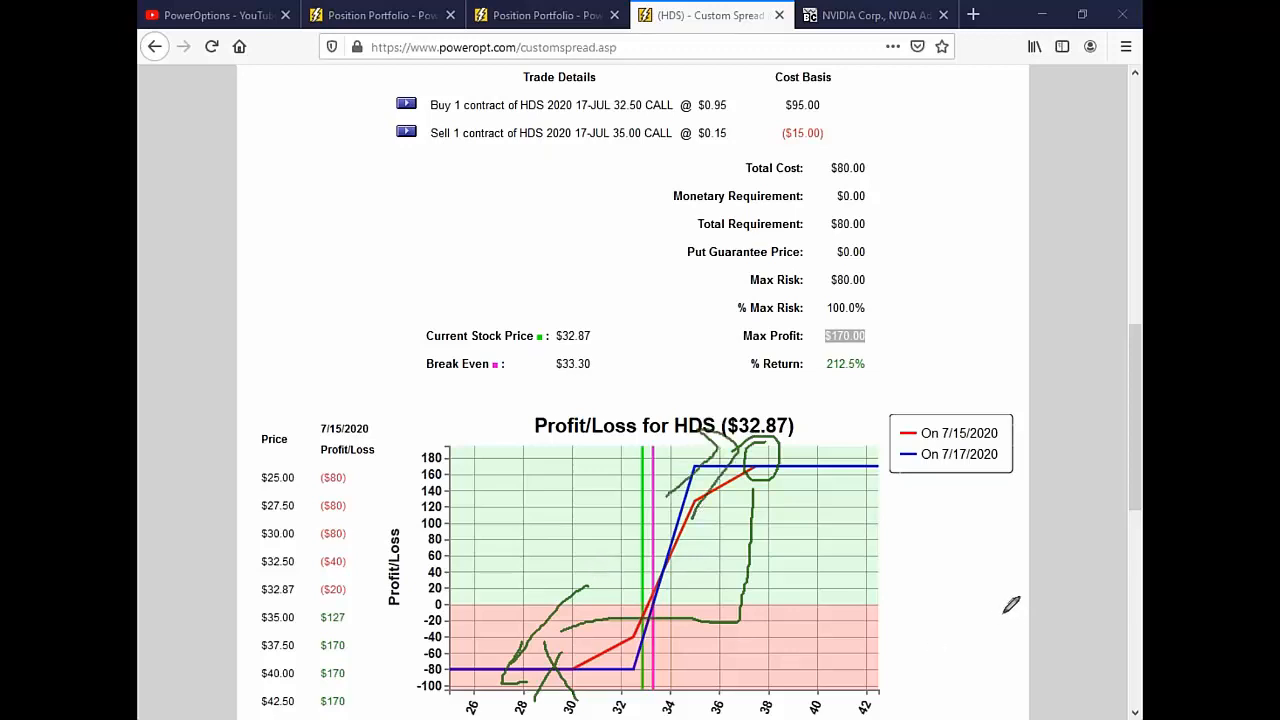